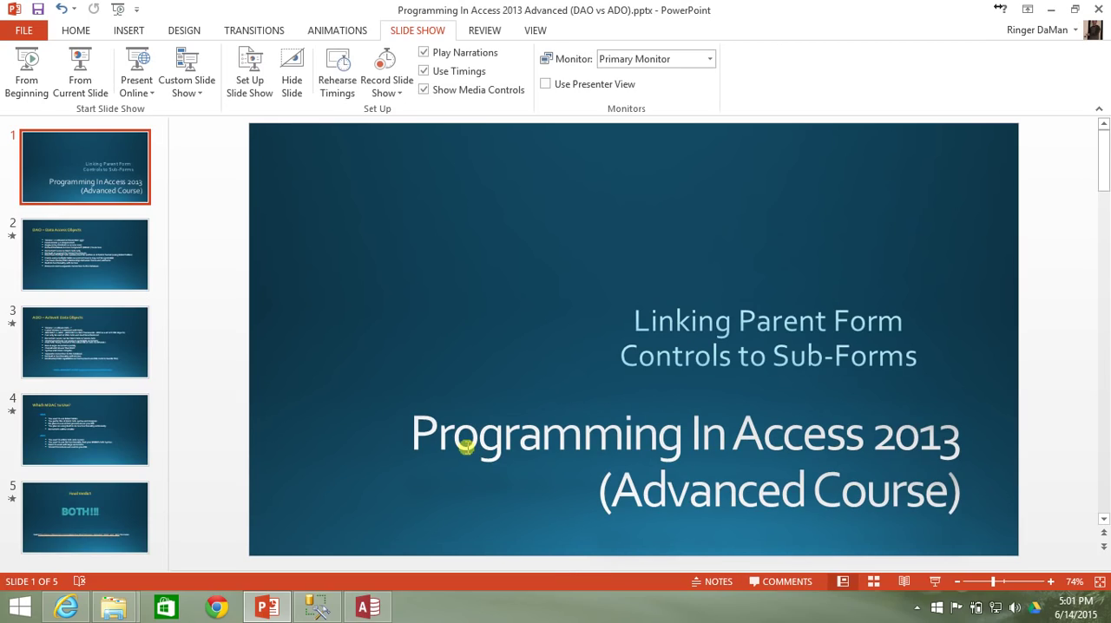
Switch to Access and open the Northwind Home form with Active Orders and Inventory to Reorder.
left_click(366, 606)
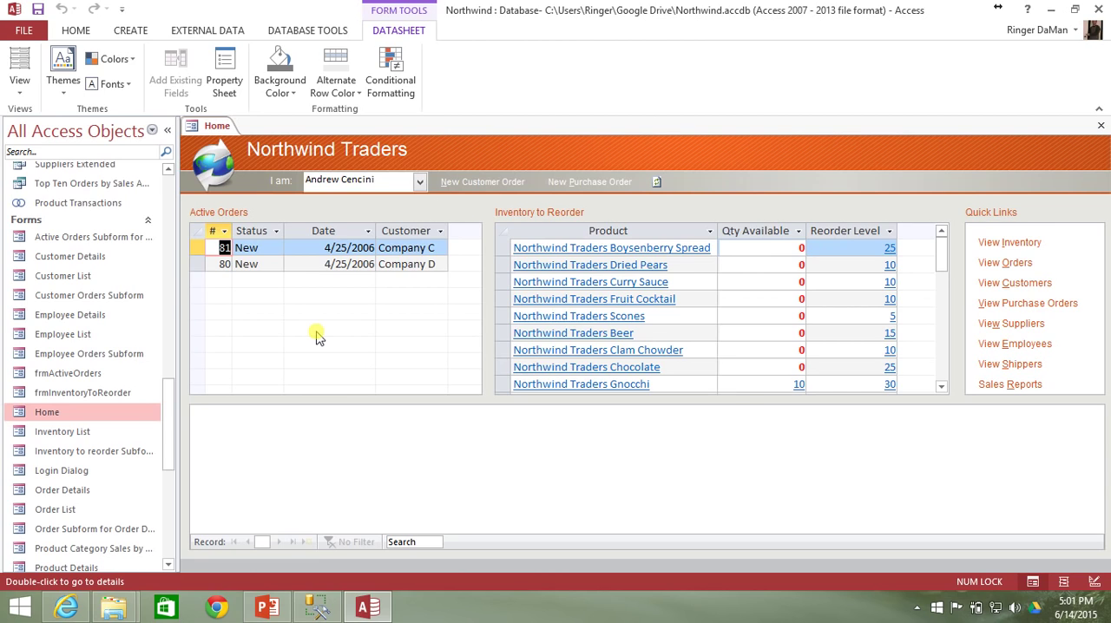
mouse_move(458, 165)
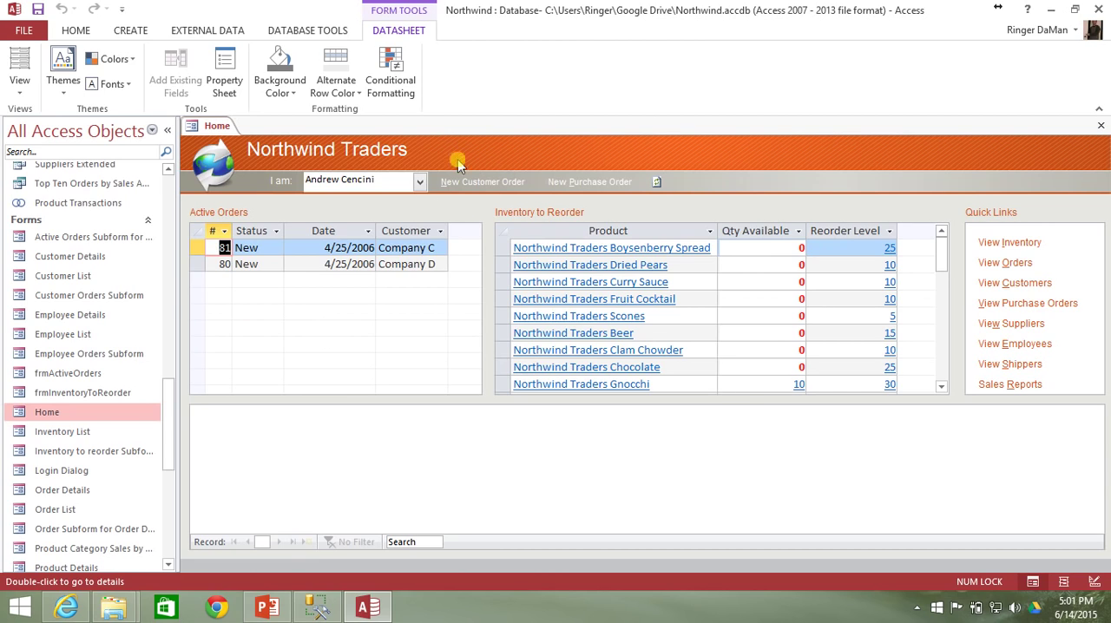
left_click(420, 181)
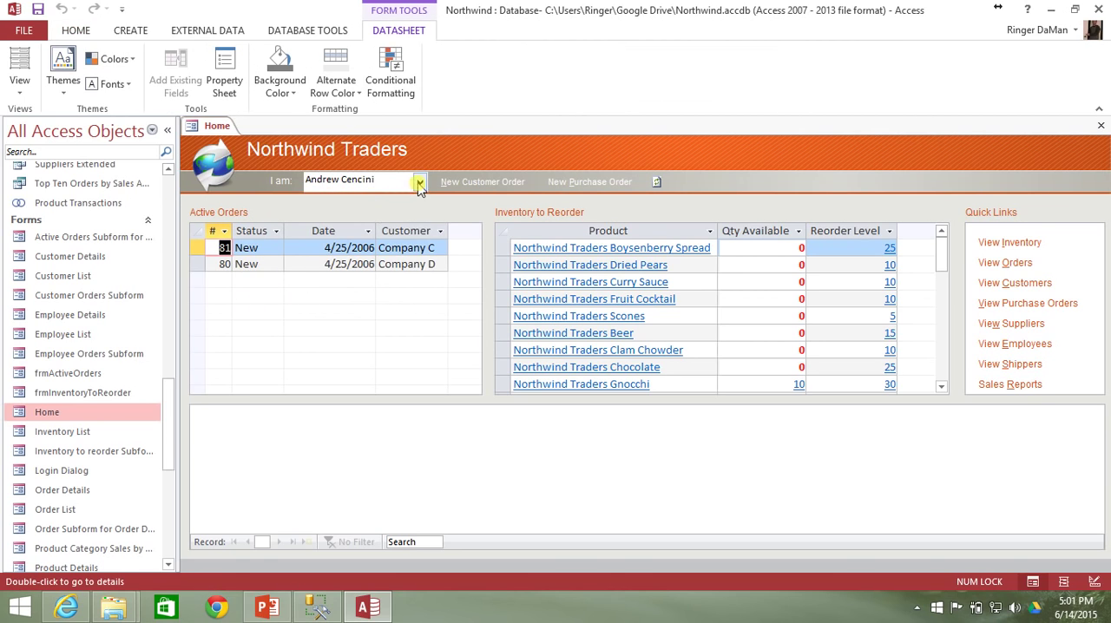
left_click(420, 181)
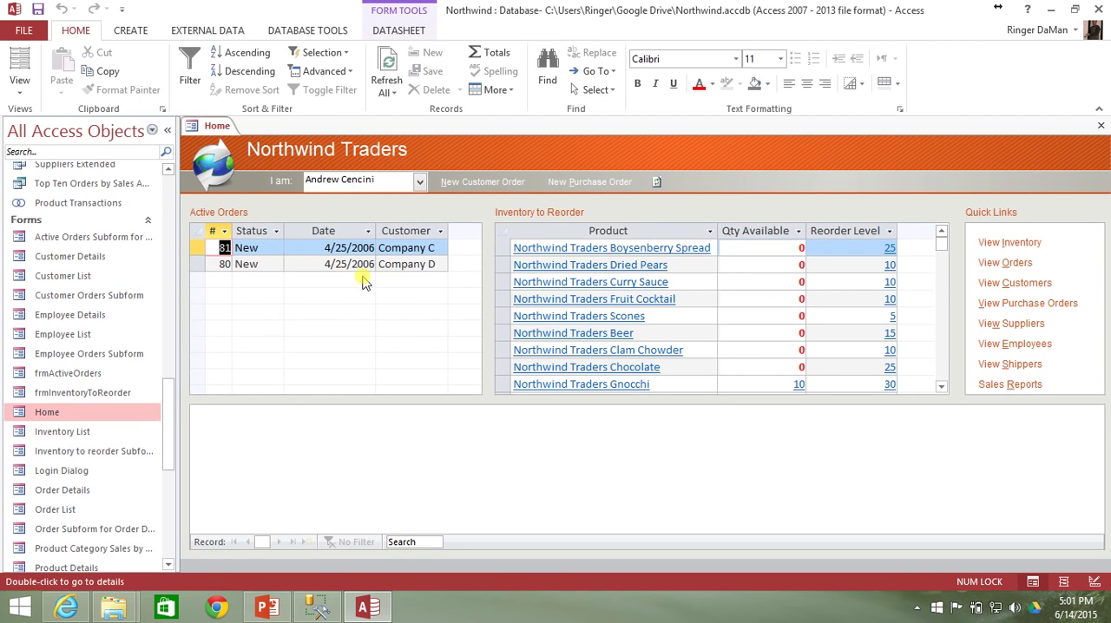
mouse_move(311, 340)
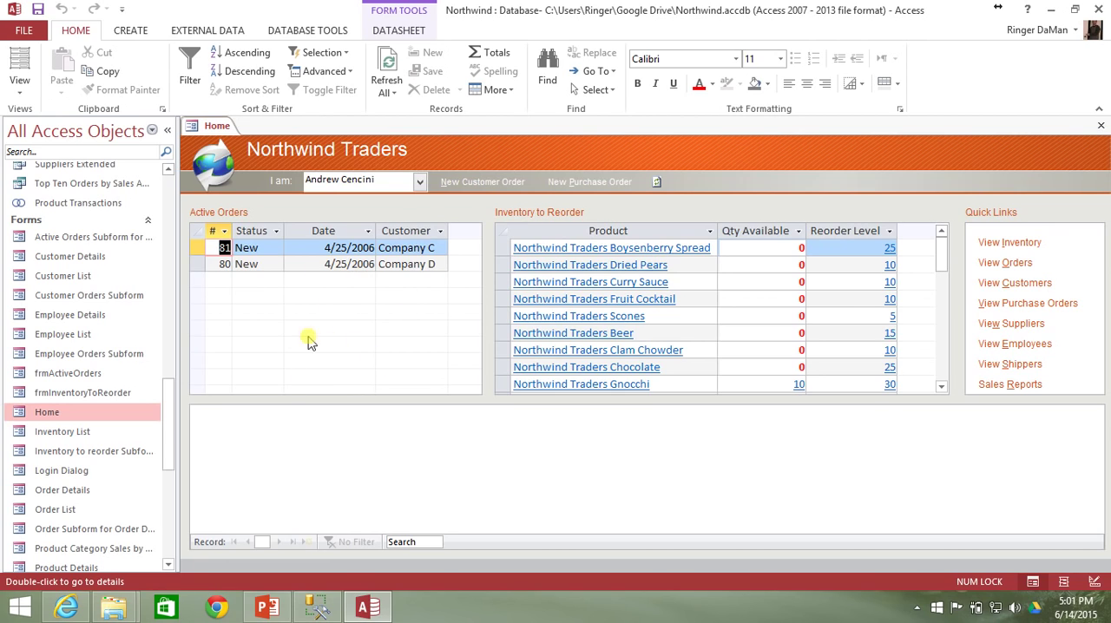
mouse_move(265, 354)
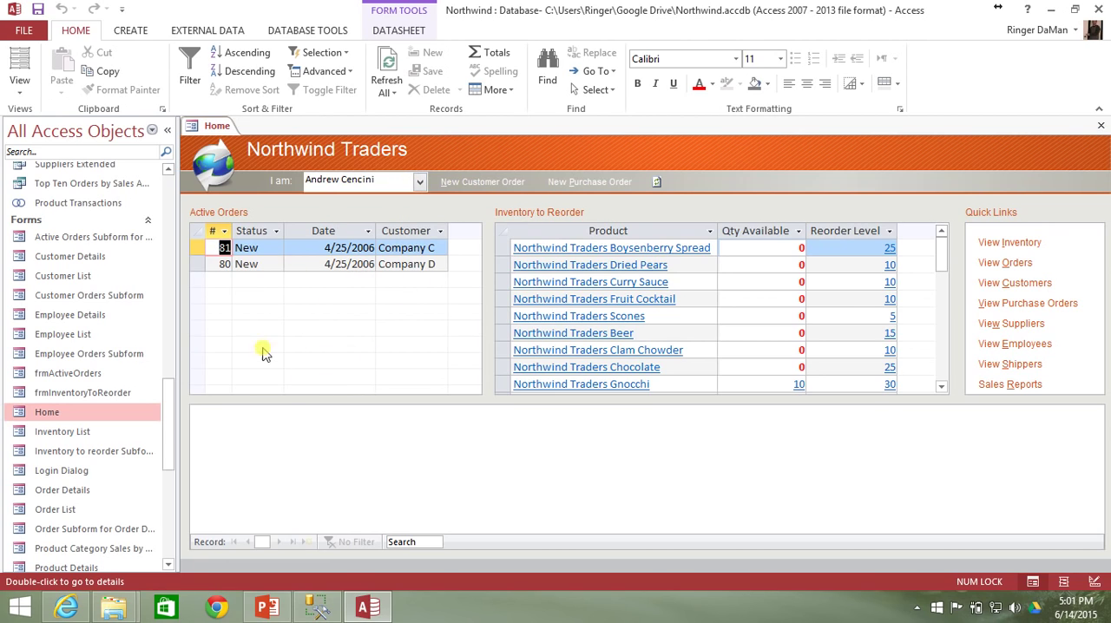
mouse_move(376, 346)
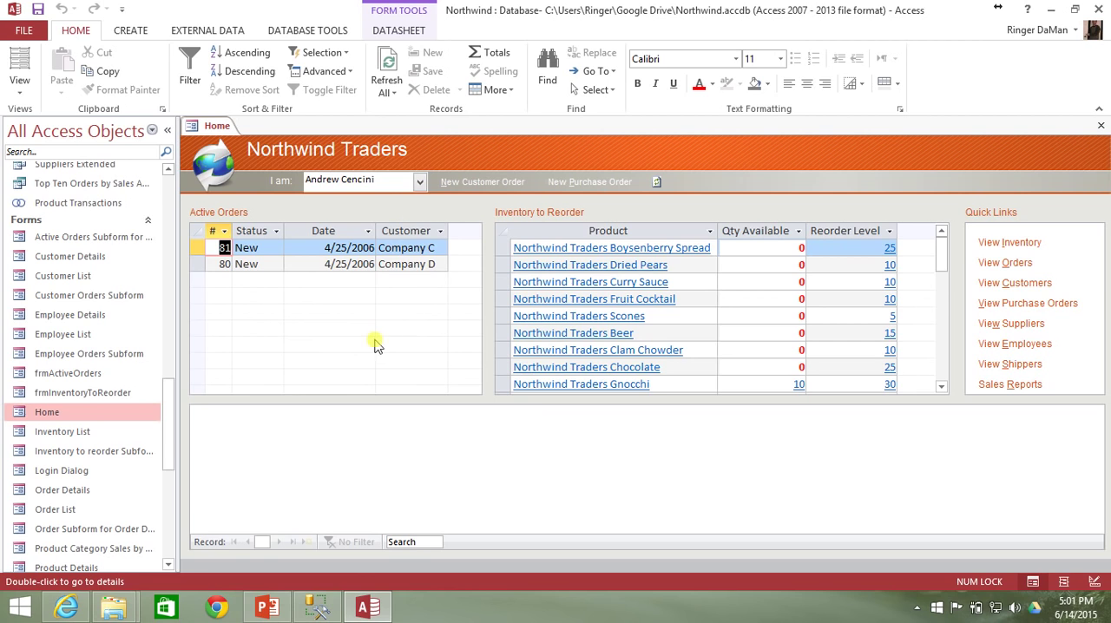
mouse_move(221, 152)
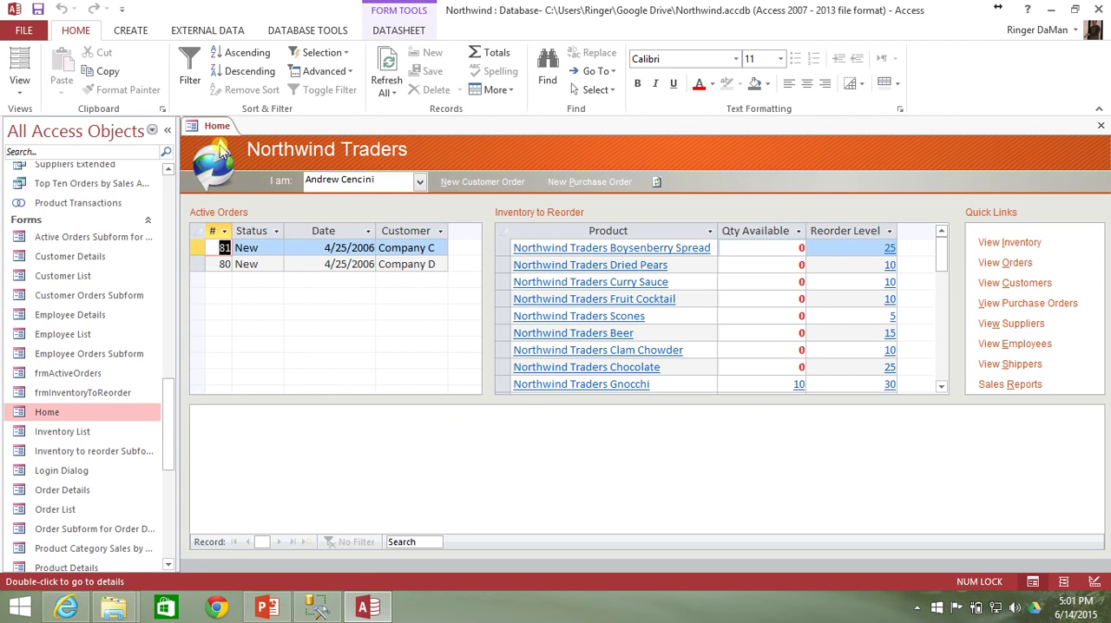
Open Home in Design View and inspect the Active Orders subform and I am combo box properties.
right_click(217, 126)
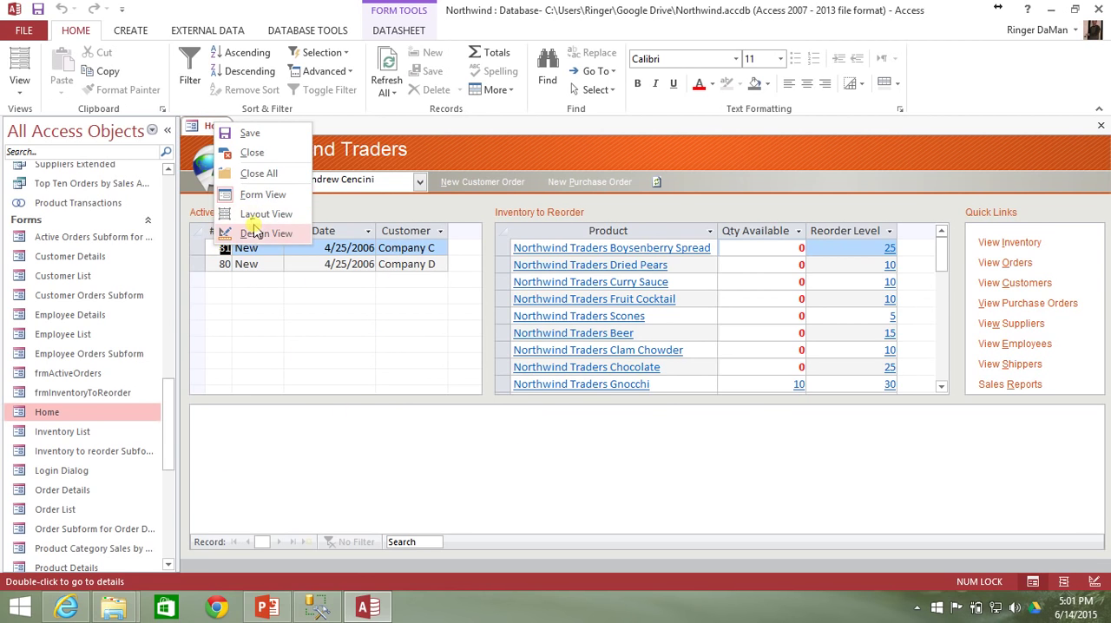
left_click(267, 233)
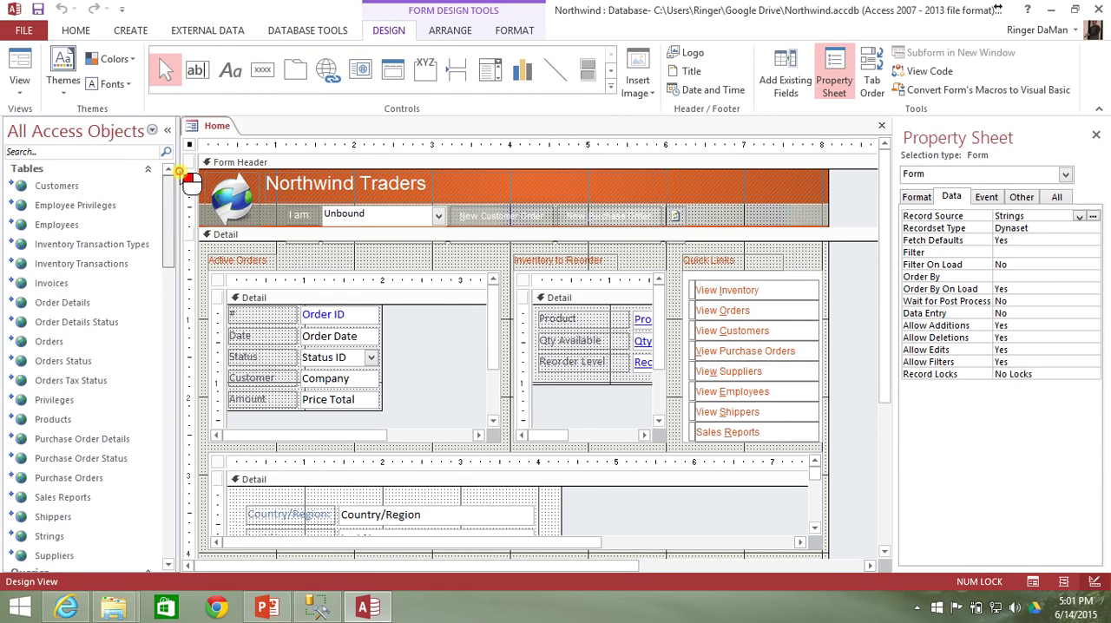
mouse_move(82, 458)
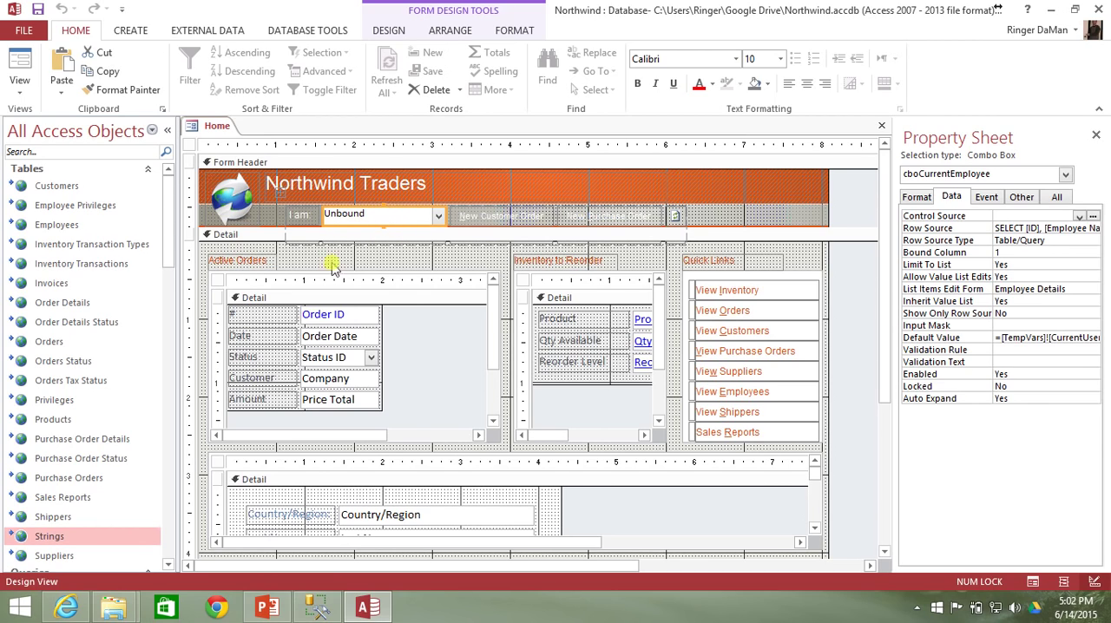
mouse_move(304, 363)
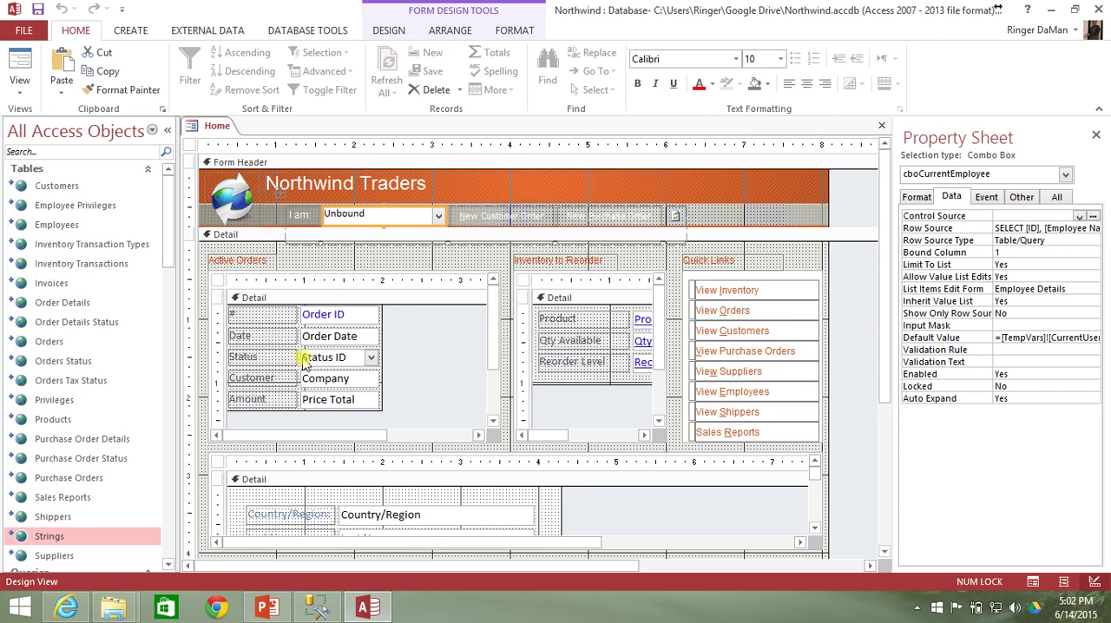
left_click(352, 356)
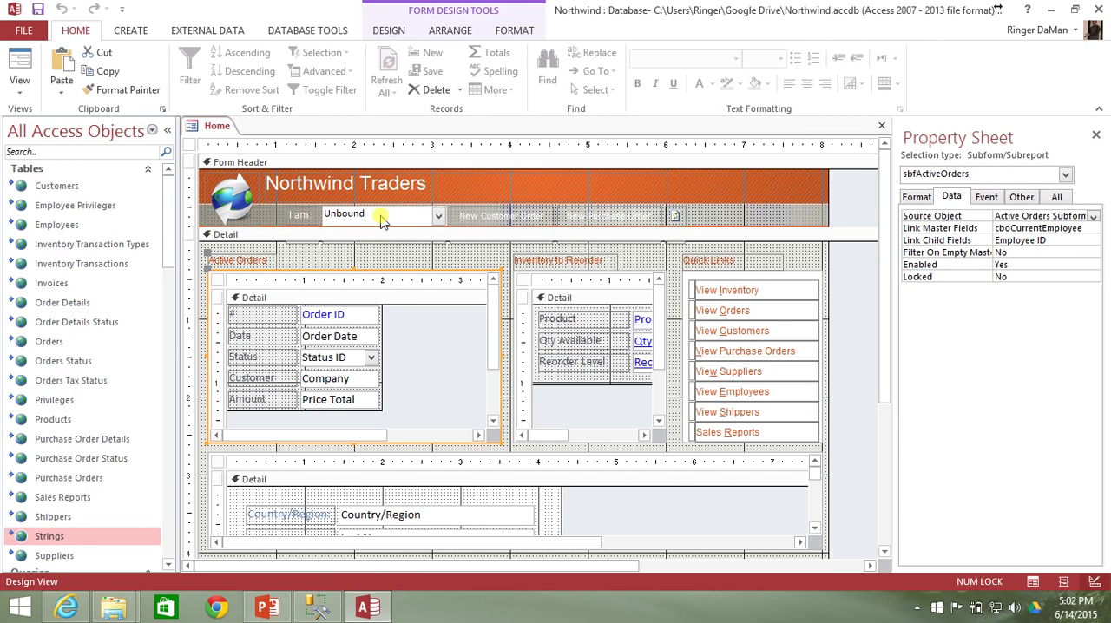
left_click(382, 214)
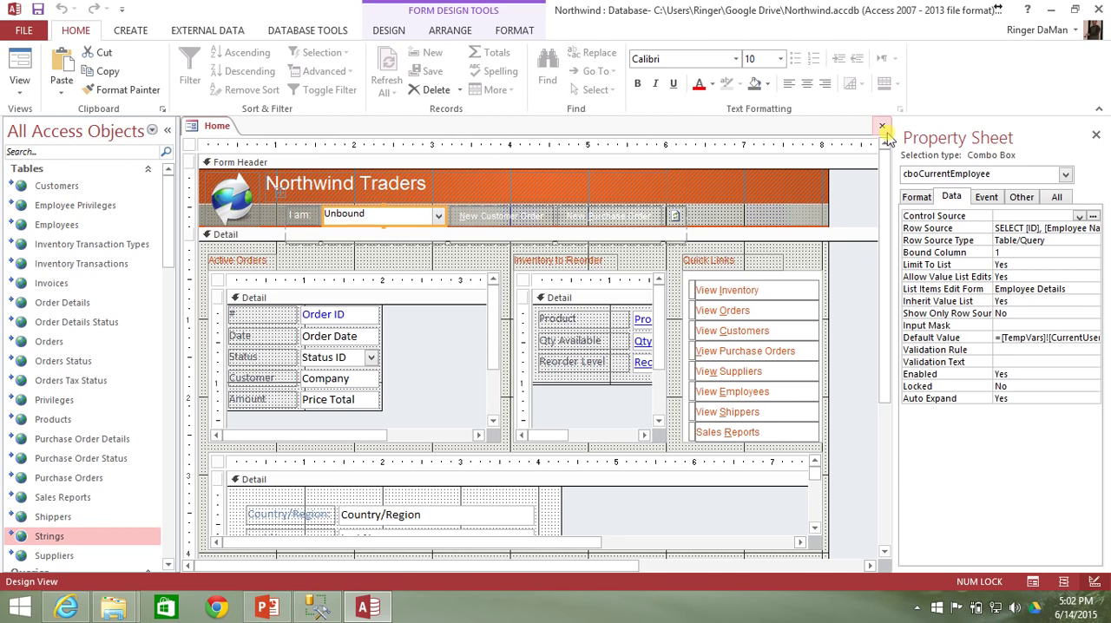
Close Home, open frmActiveOrders in Design View, check subActiveOrders links, and clear the Record Source.
left_click(883, 126)
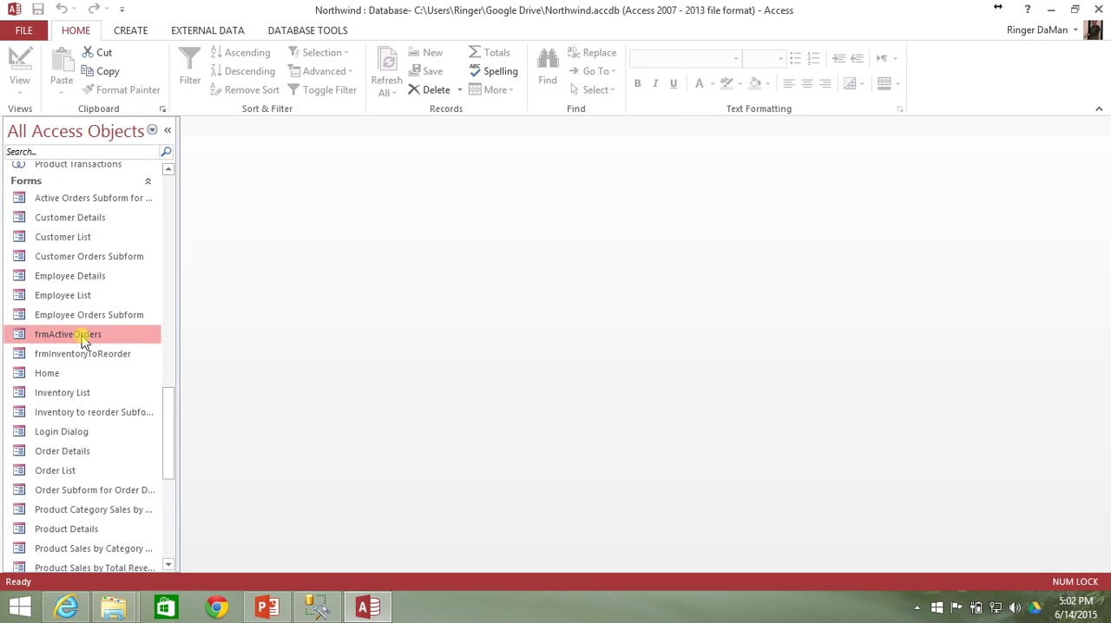
mouse_move(91, 338)
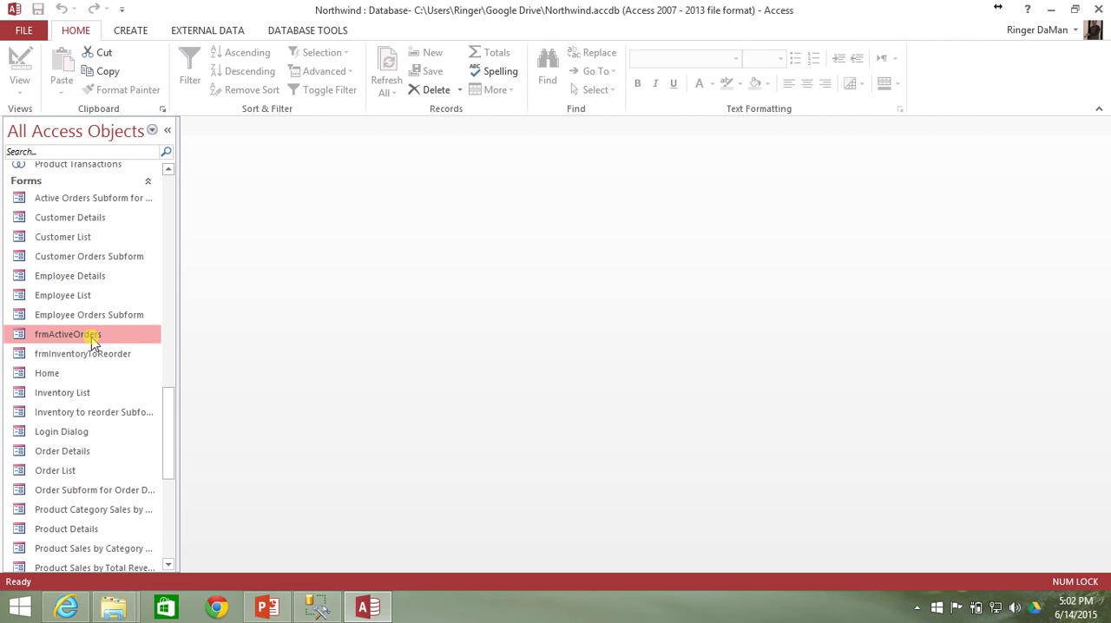
double_click(68, 335)
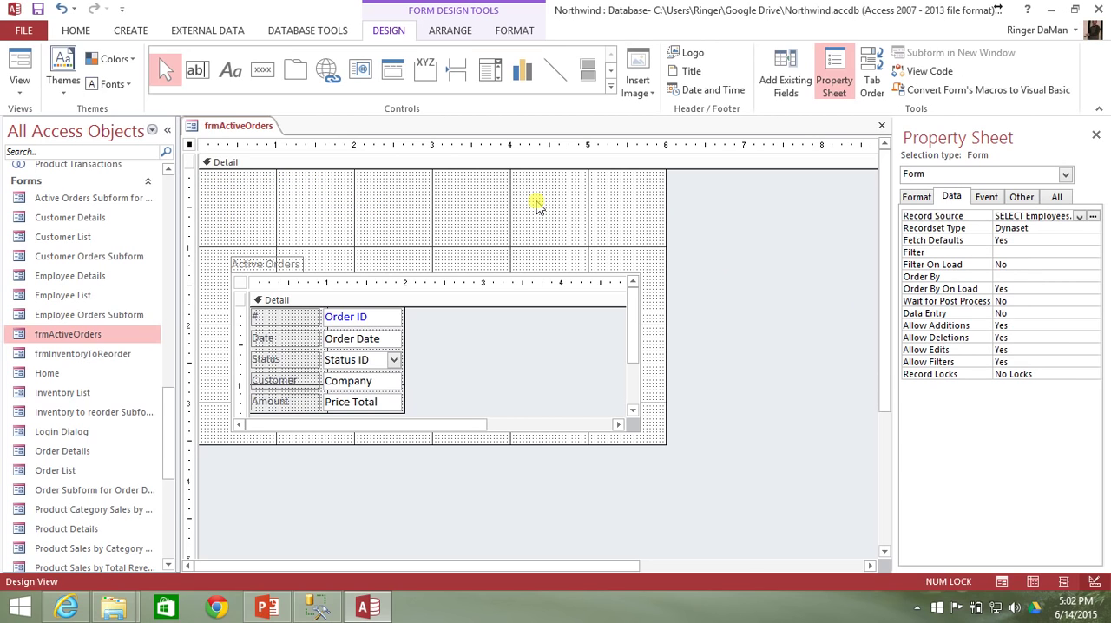
mouse_move(547, 319)
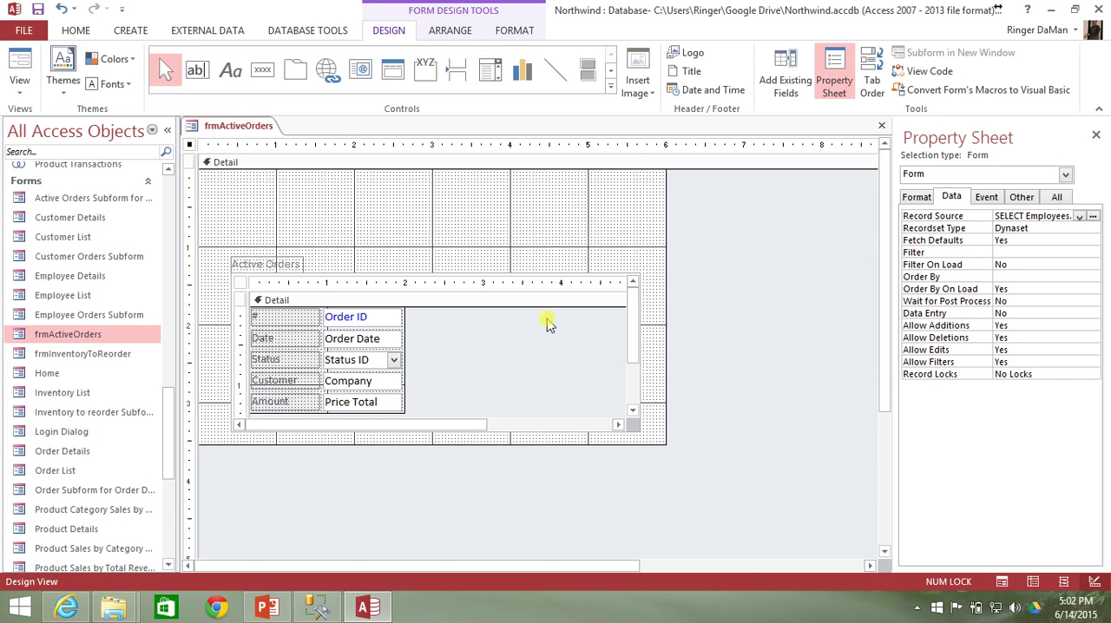
left_click(547, 318)
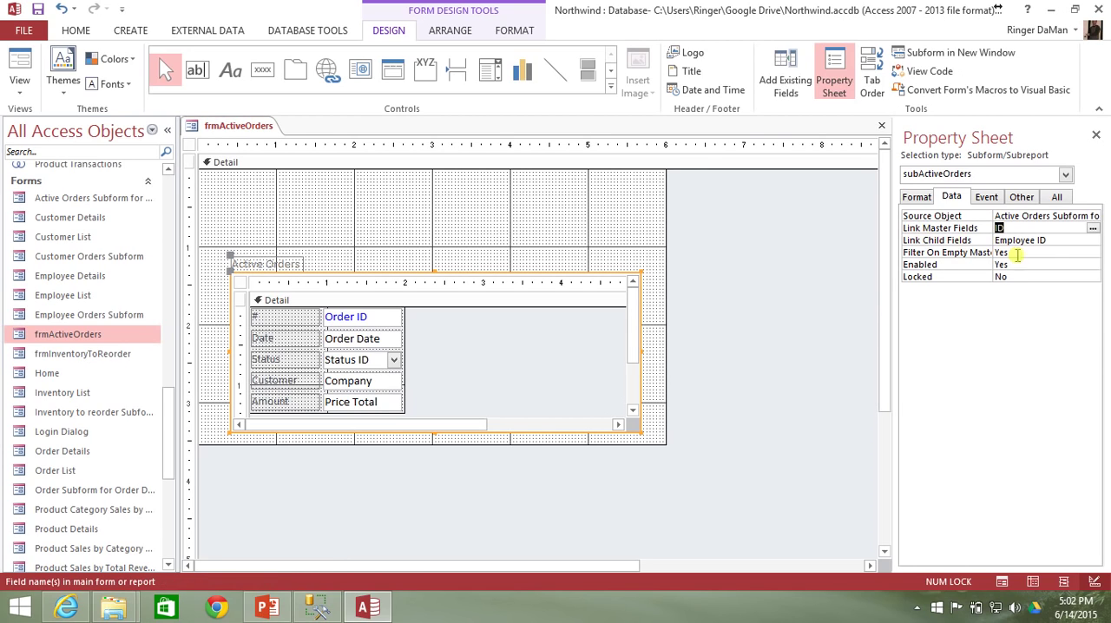
left_click(1042, 240)
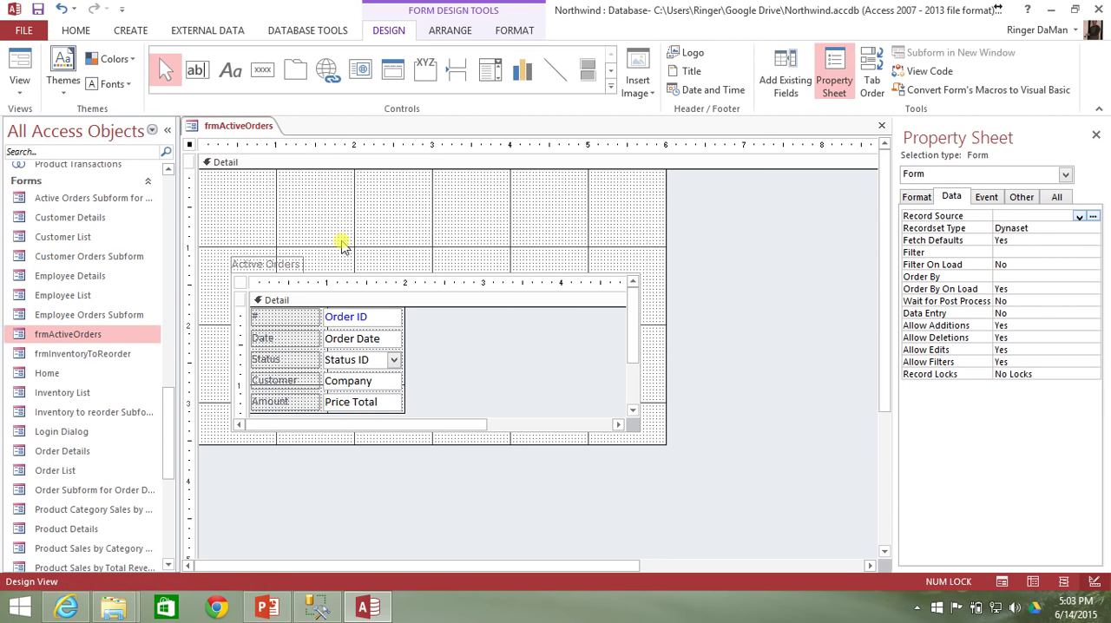
Run frmActiveOrders in Form View to see the unfiltered Active Orders list.
left_click(469, 317)
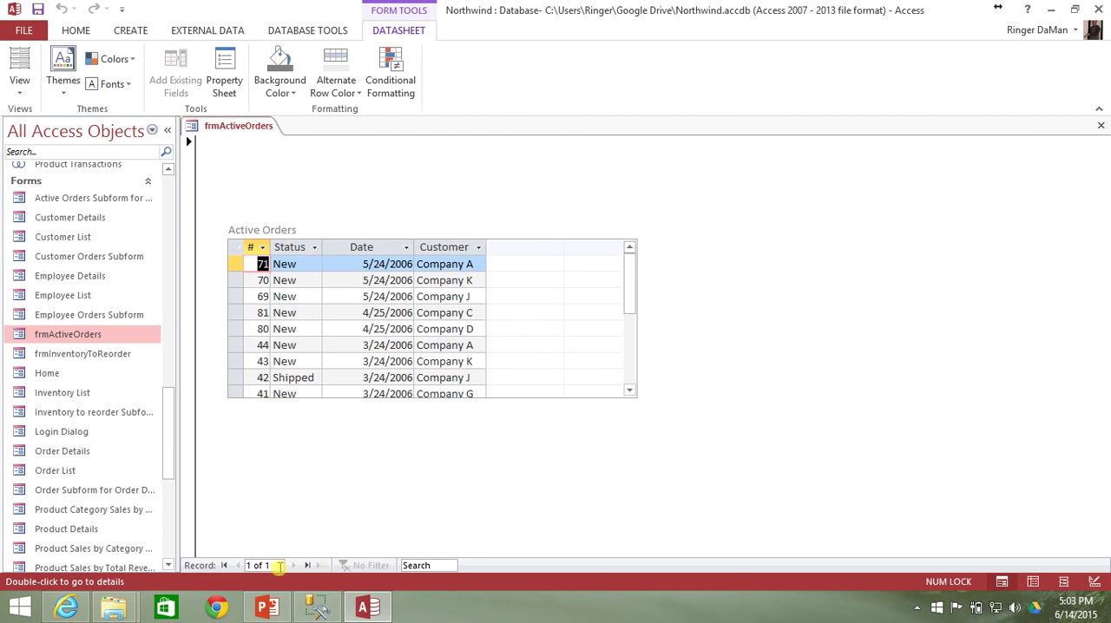
mouse_move(306, 565)
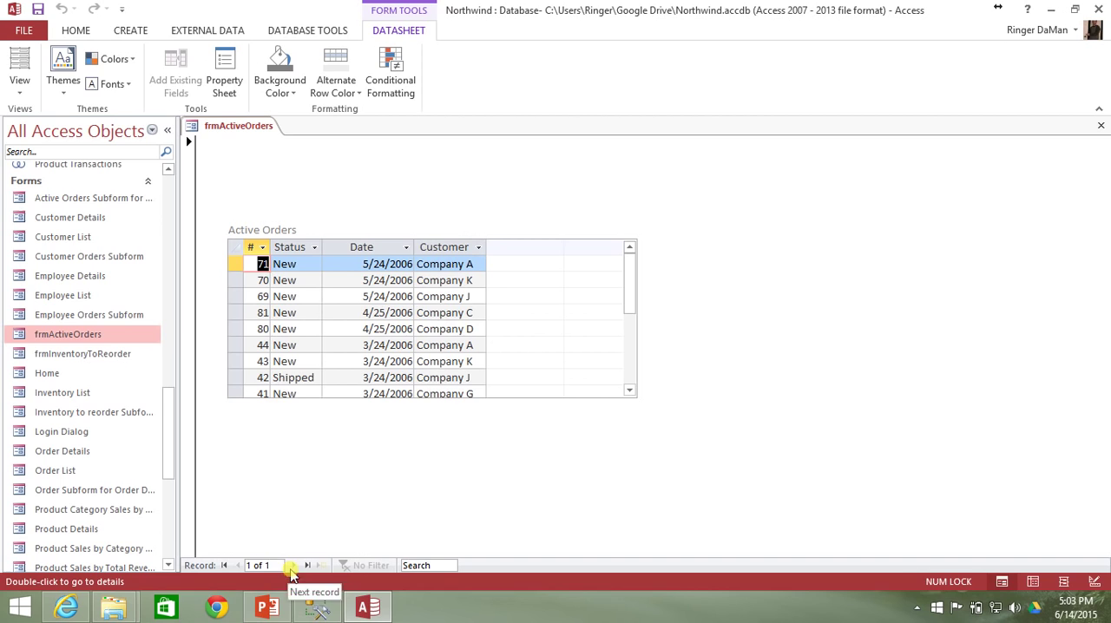
mouse_move(225, 139)
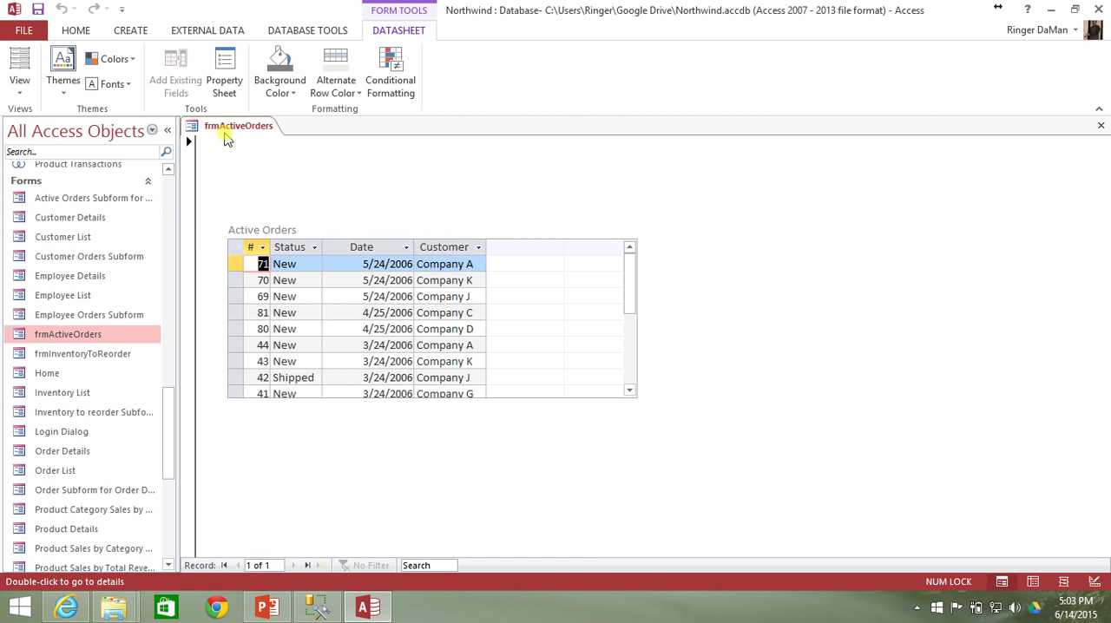
left_click(19, 69)
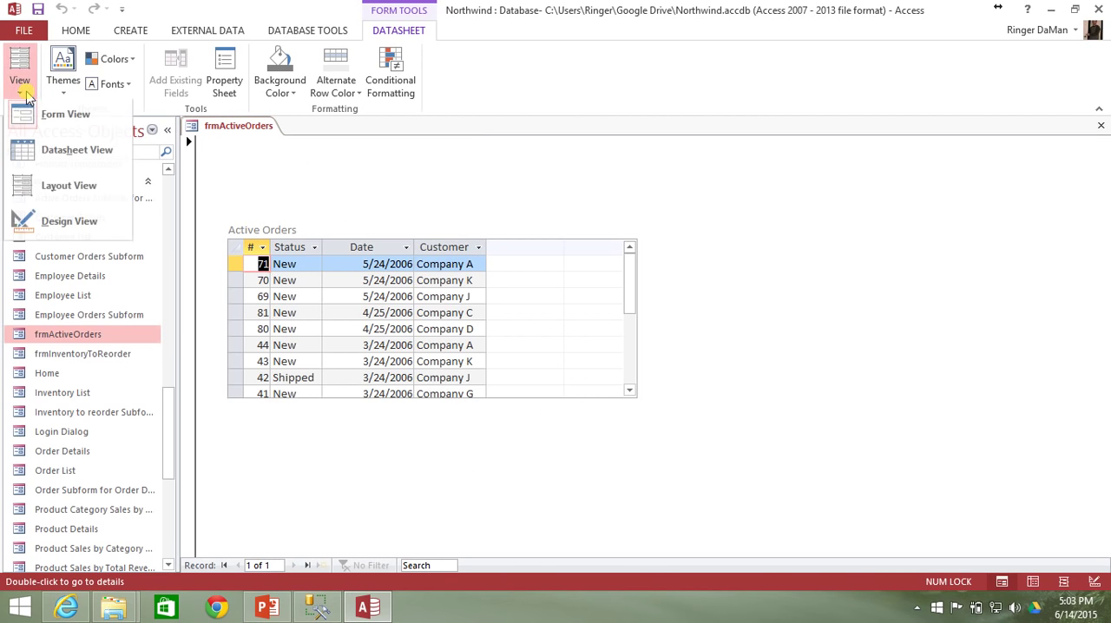
Return frmActiveOrders to Design View and caption the blank label 'Employee'.
left_click(70, 220)
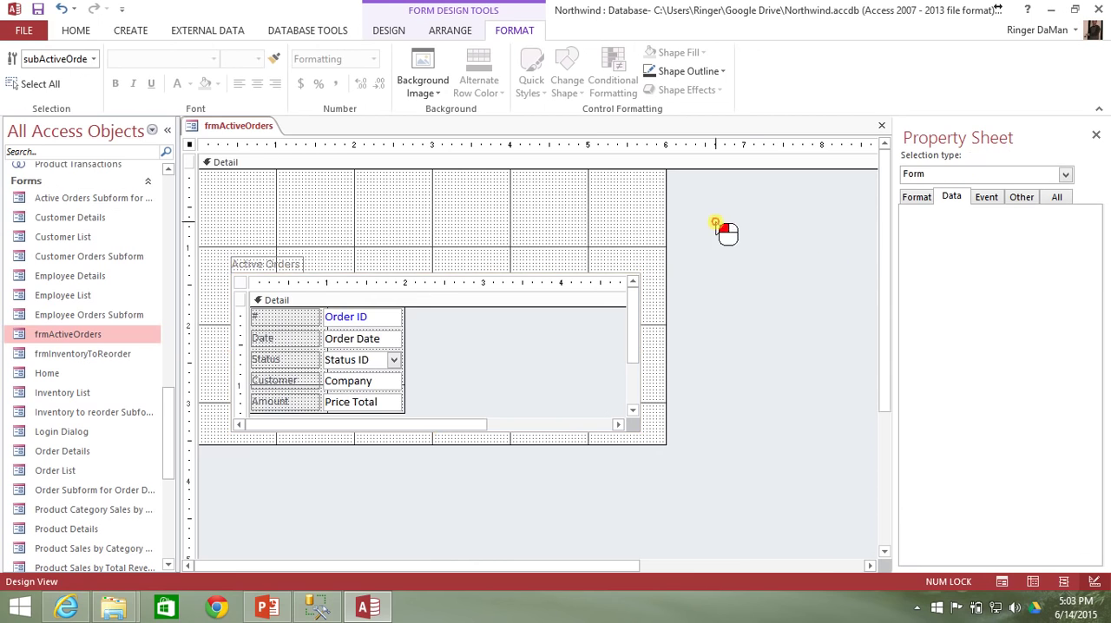
left_click(388, 30)
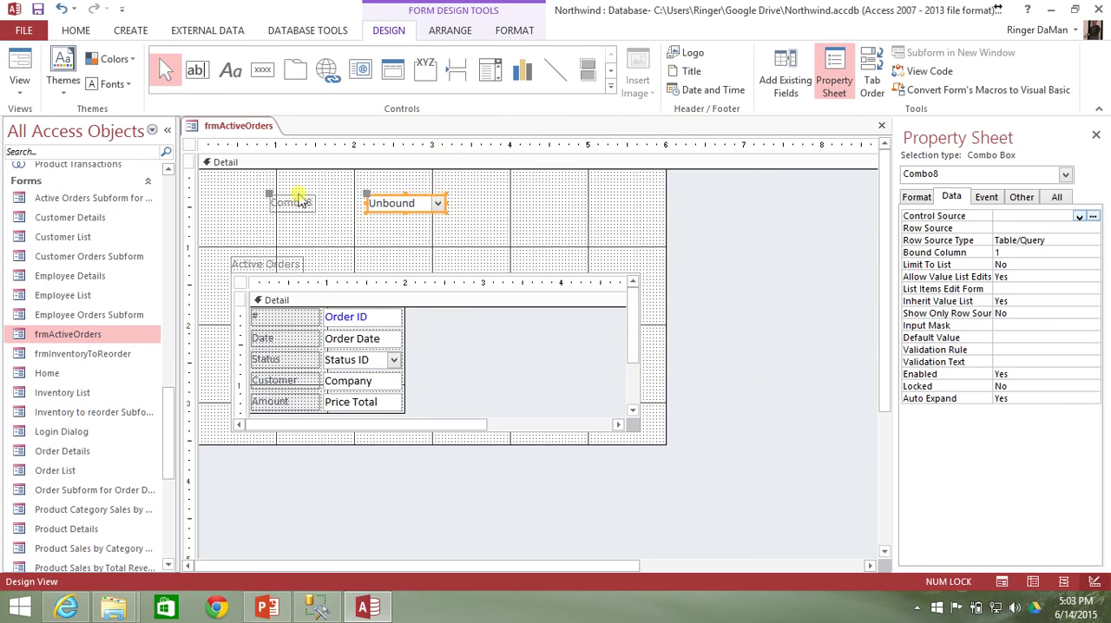
left_click(217, 190)
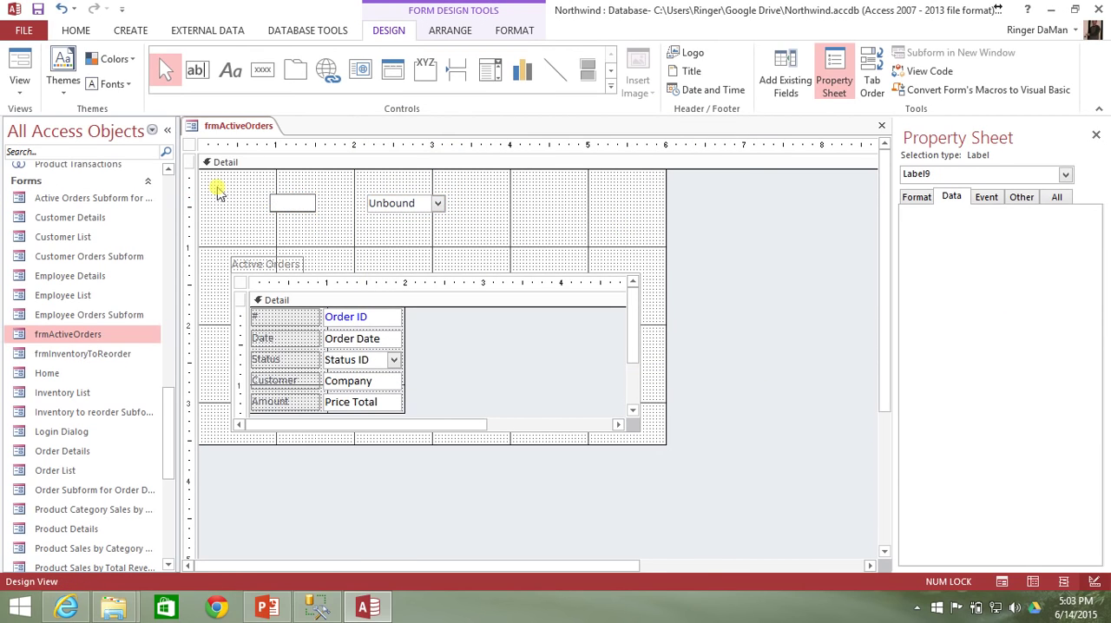
type("Employee")
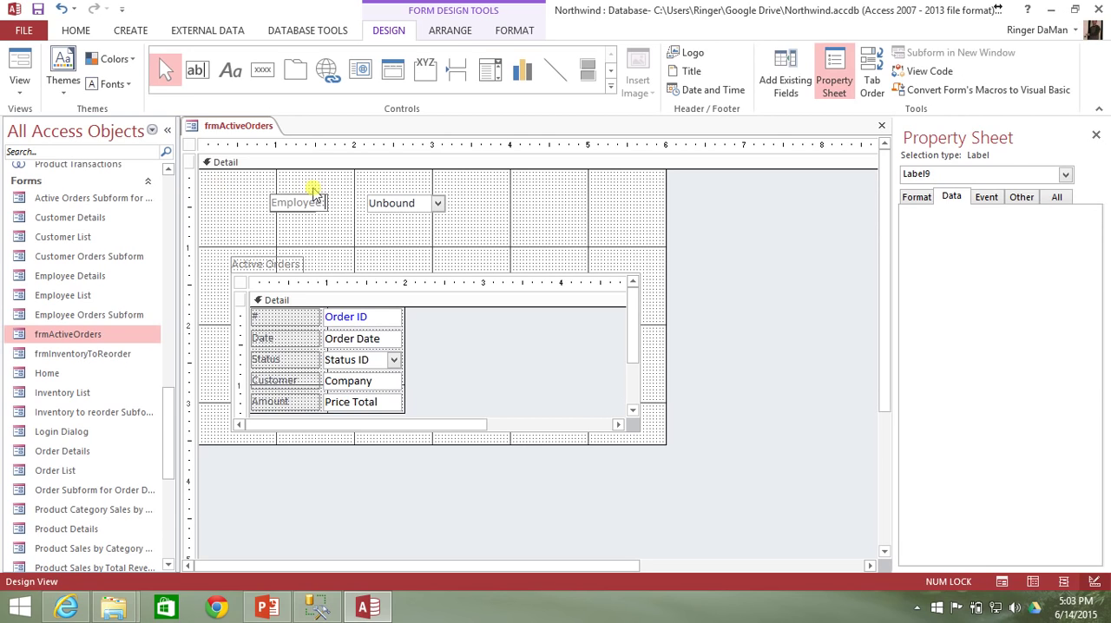
Widen the unbound combo box and name it cboEmployee.
left_click(402, 203)
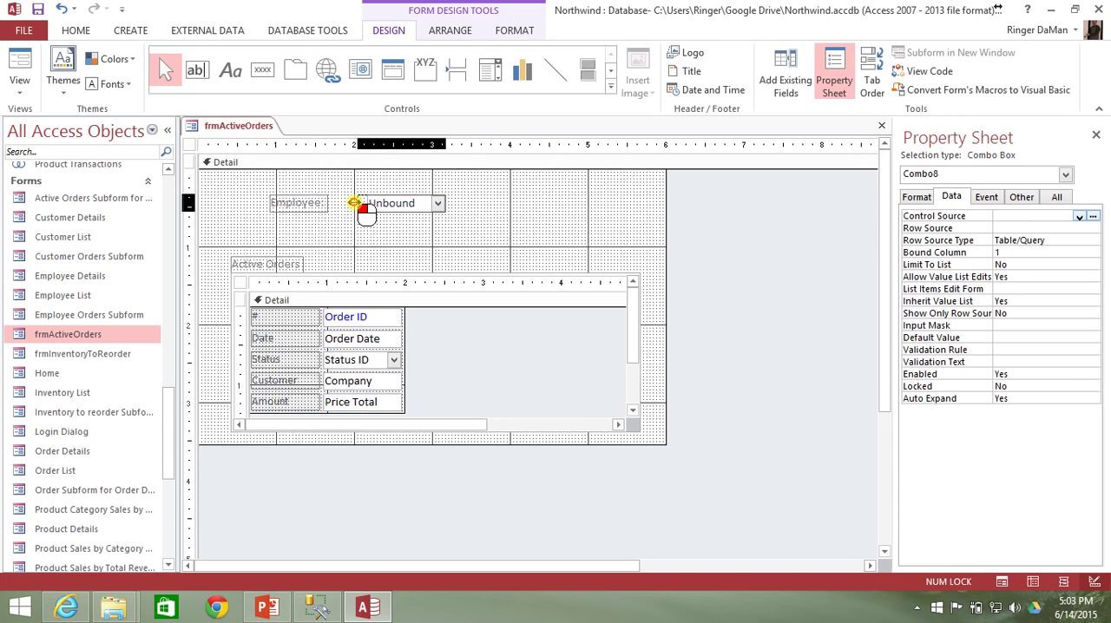
left_click(391, 203)
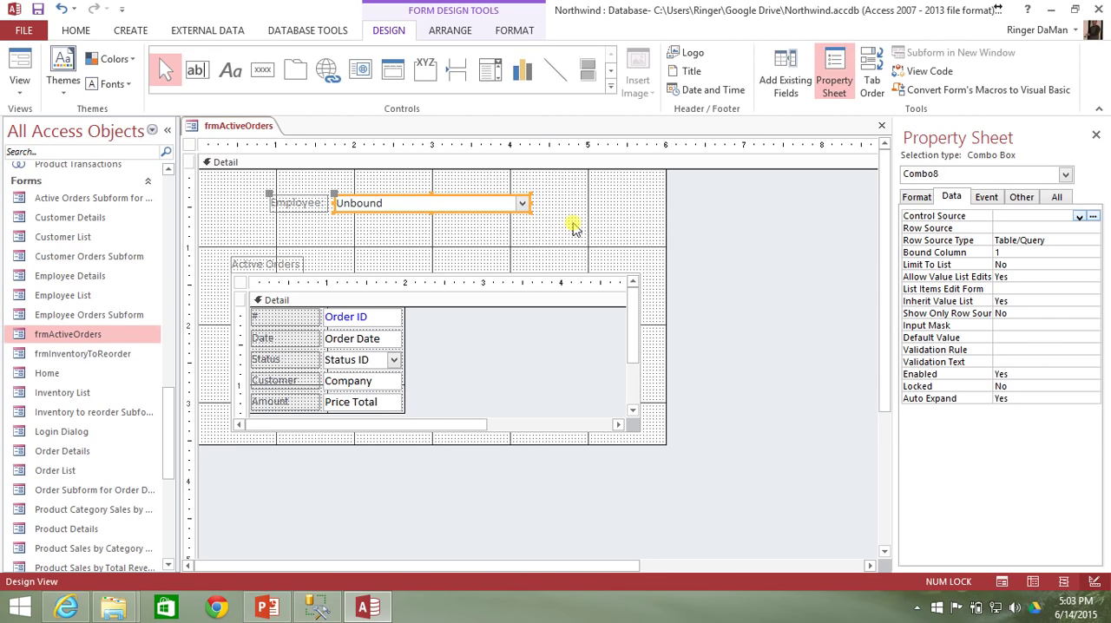
left_click(1022, 197)
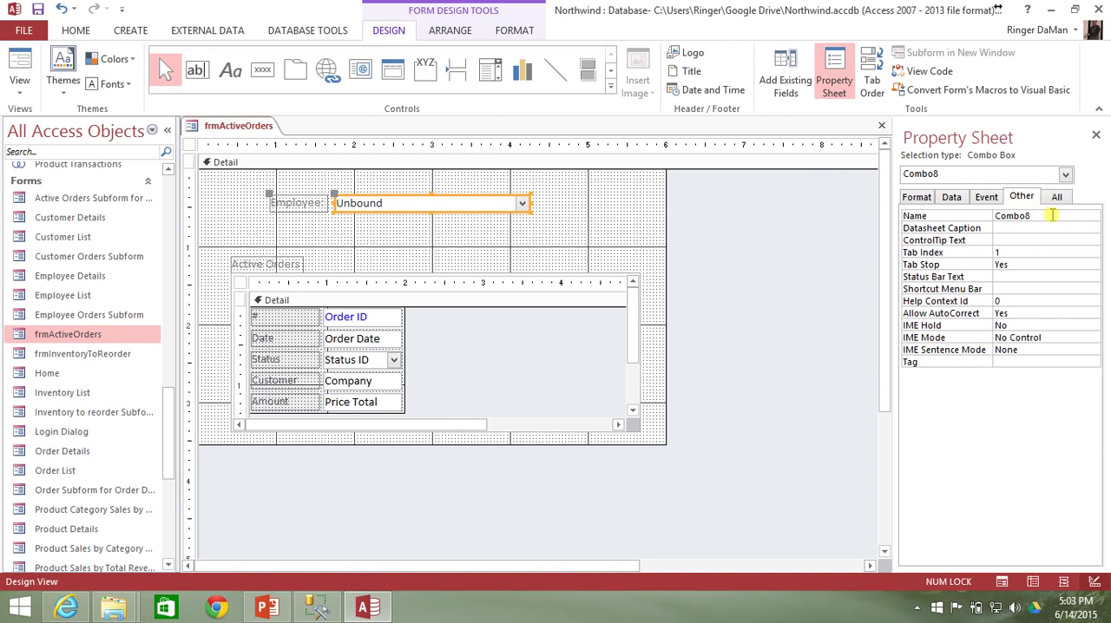
type("cboEmployee")
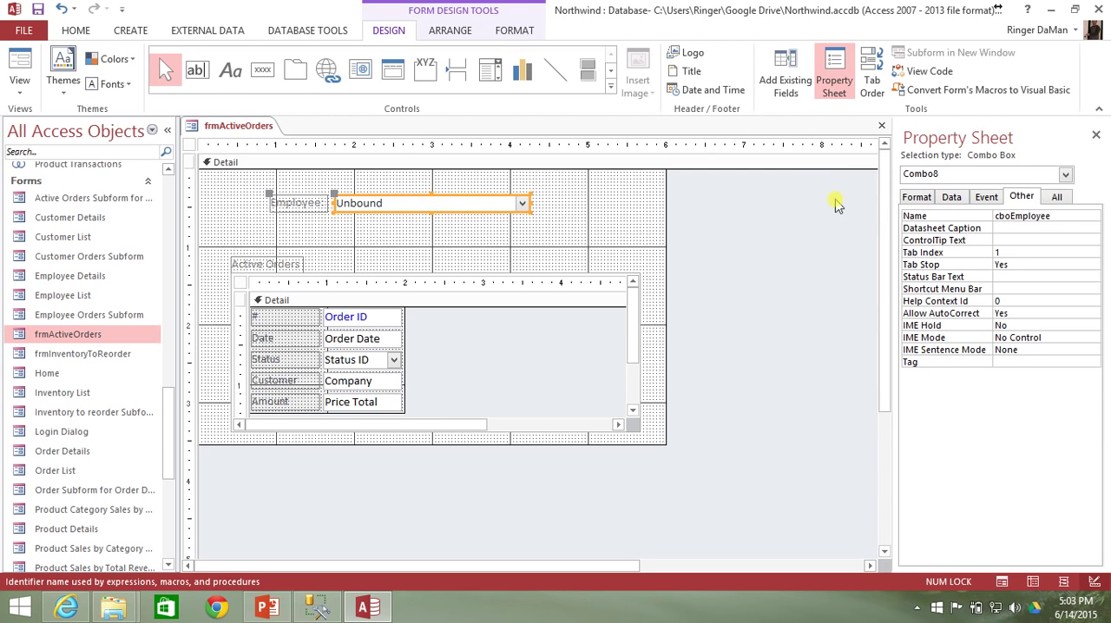
left_click(951, 196)
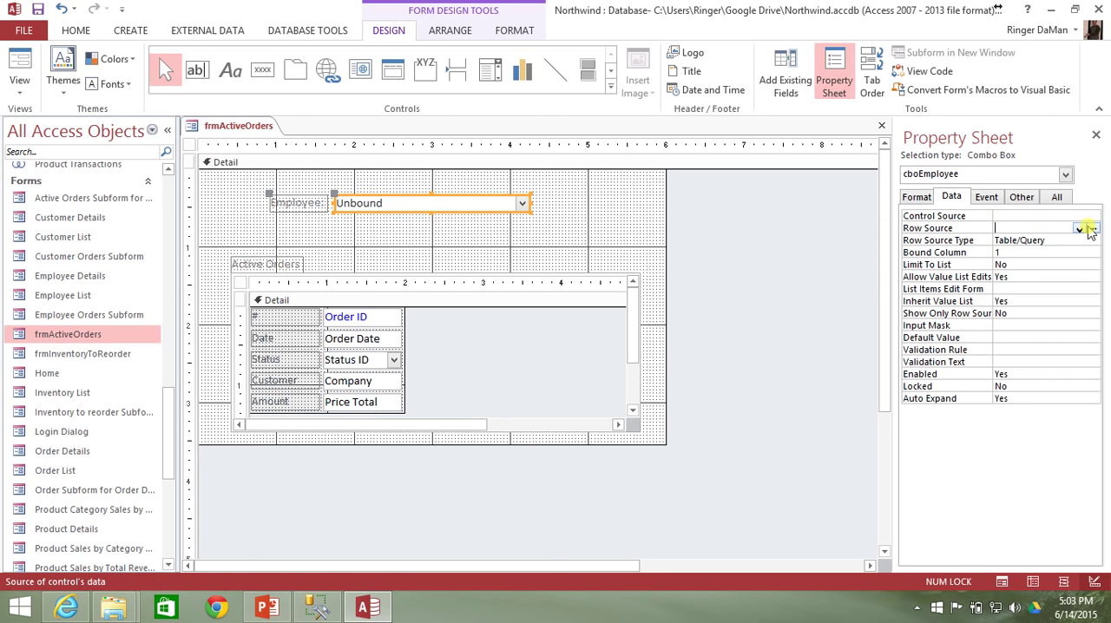
Write row source SQL joining first and last names AS EmployeeName, ORDER BY [First Name].
left_click(1088, 228)
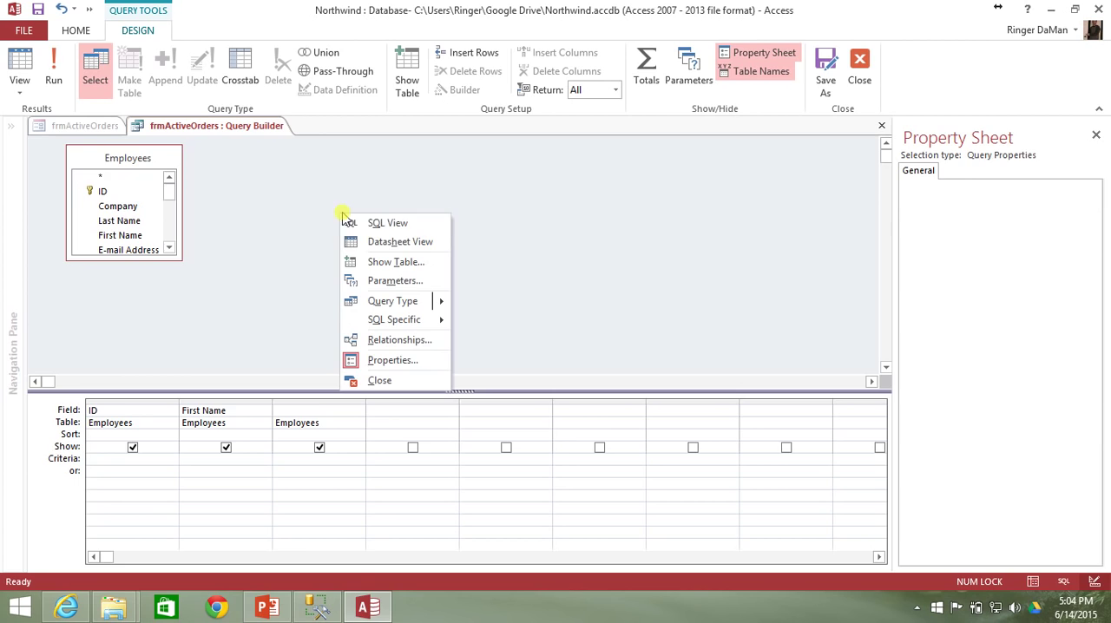
left_click(387, 223)
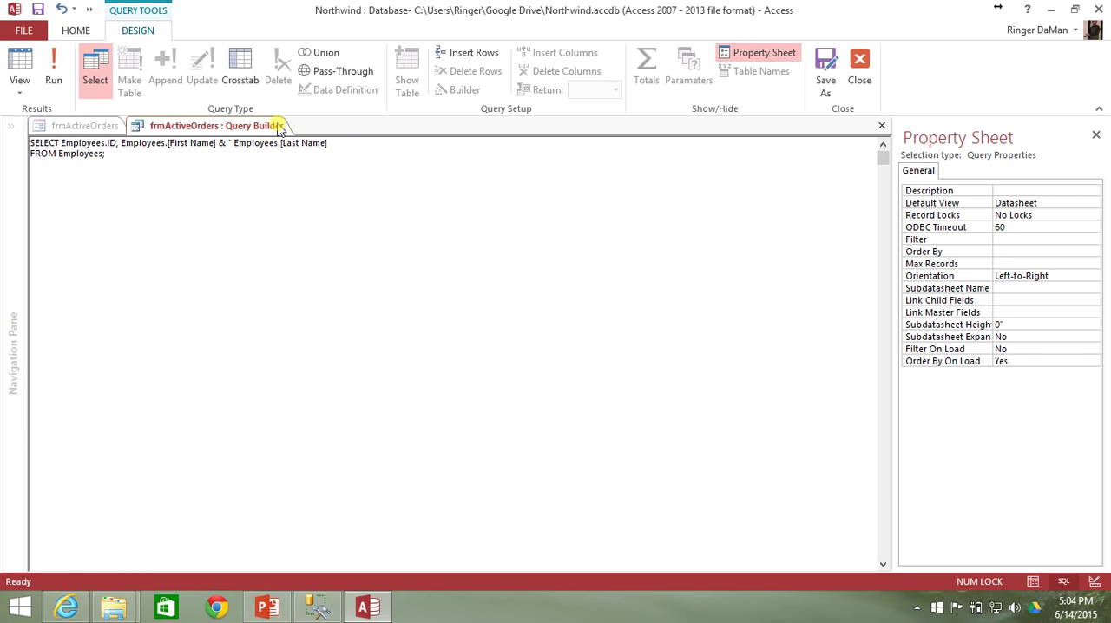
type("\" \" &")
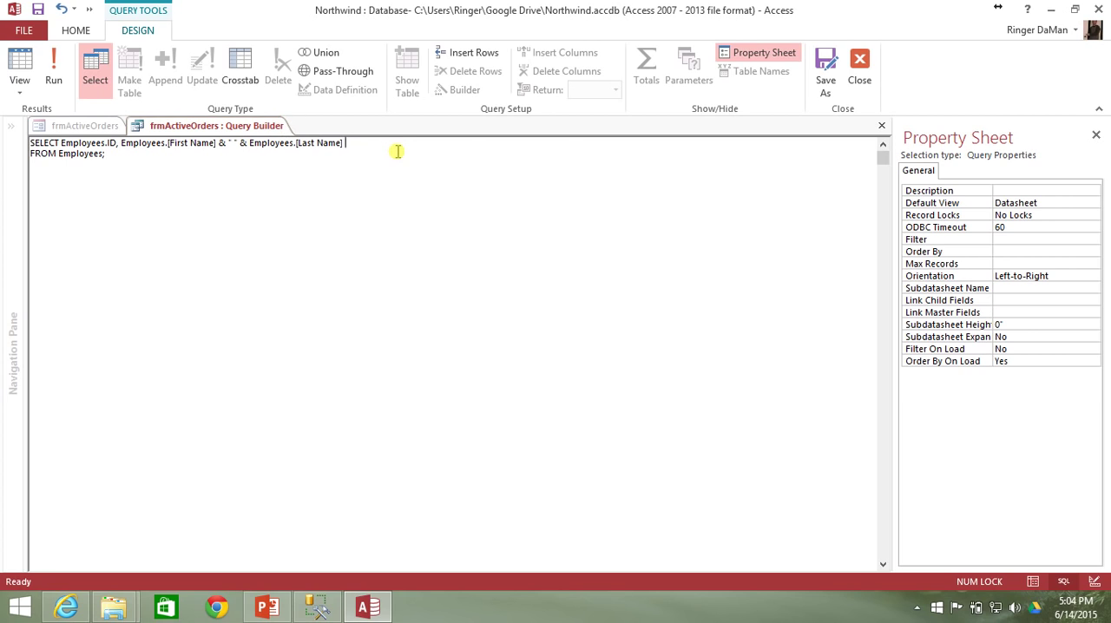
type("AS EmployeeName")
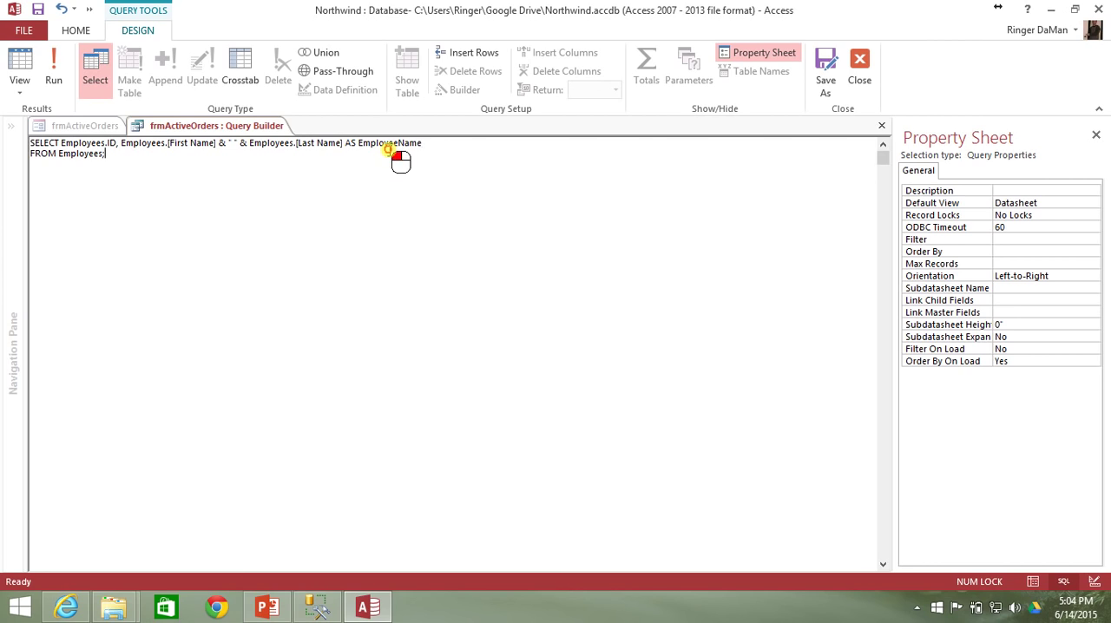
type("ORDER BY")
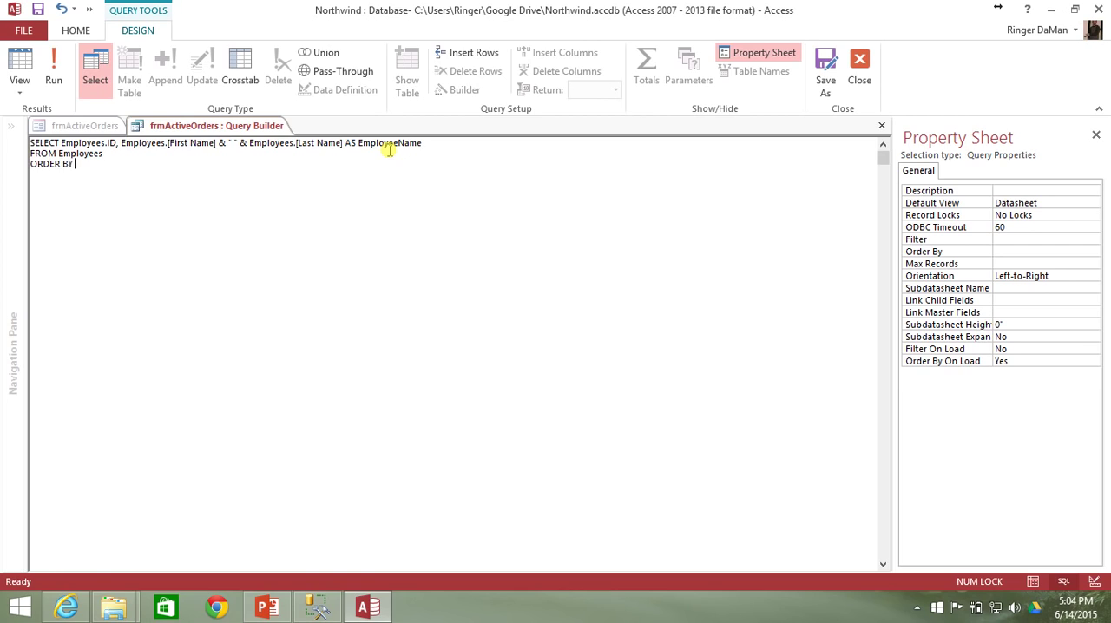
type("Fir")
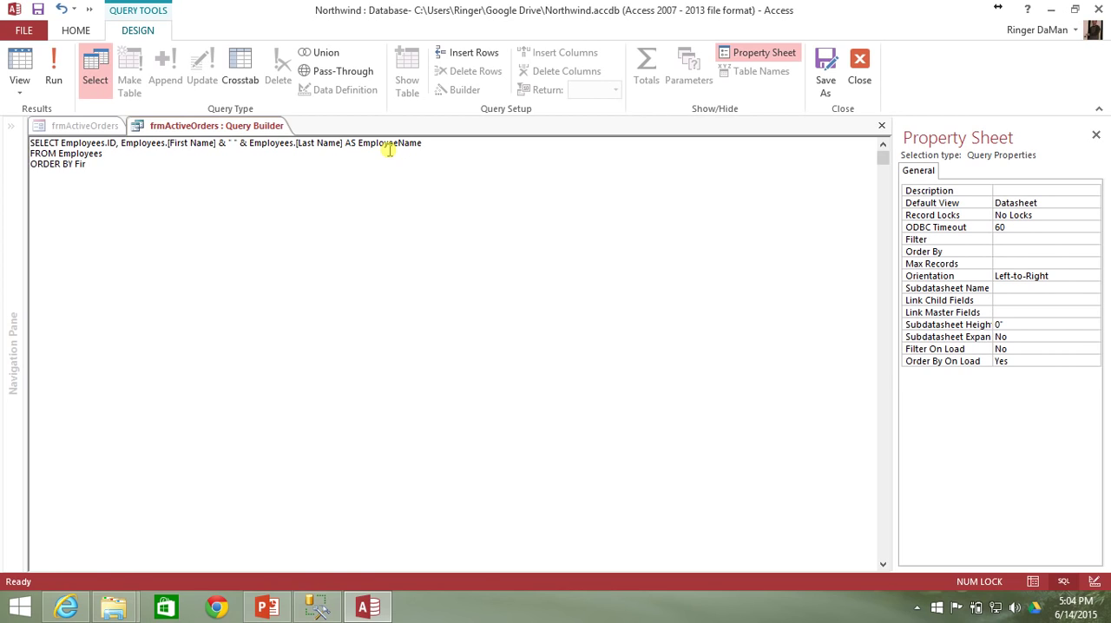
type("[F")
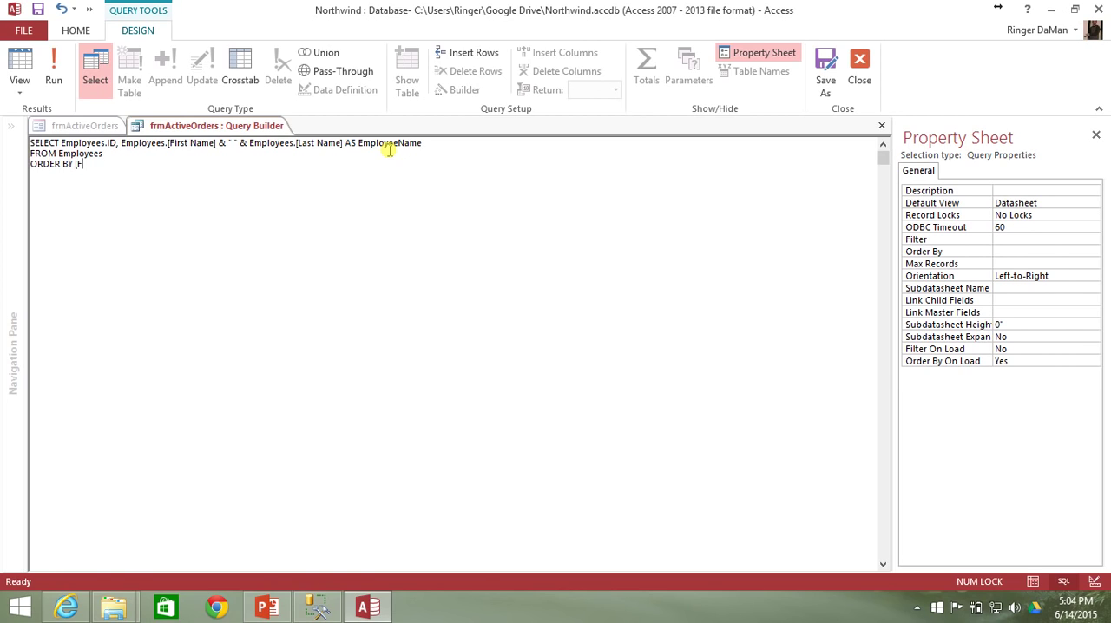
type("irst Name]")
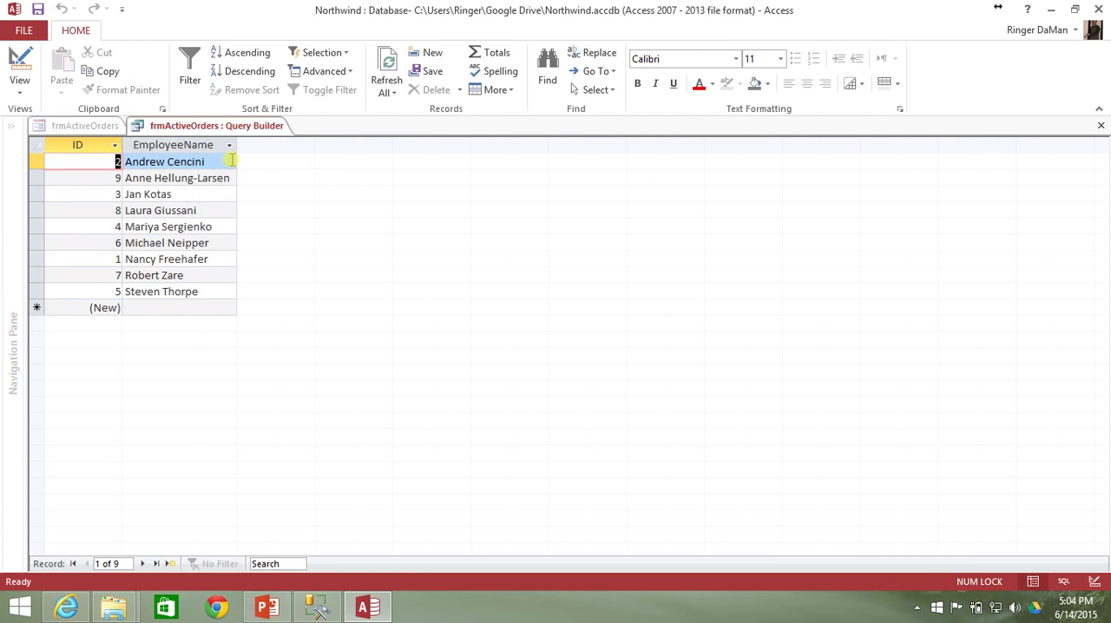
Review the nine employee records in the datasheet and close the Query Builder.
left_click(147, 194)
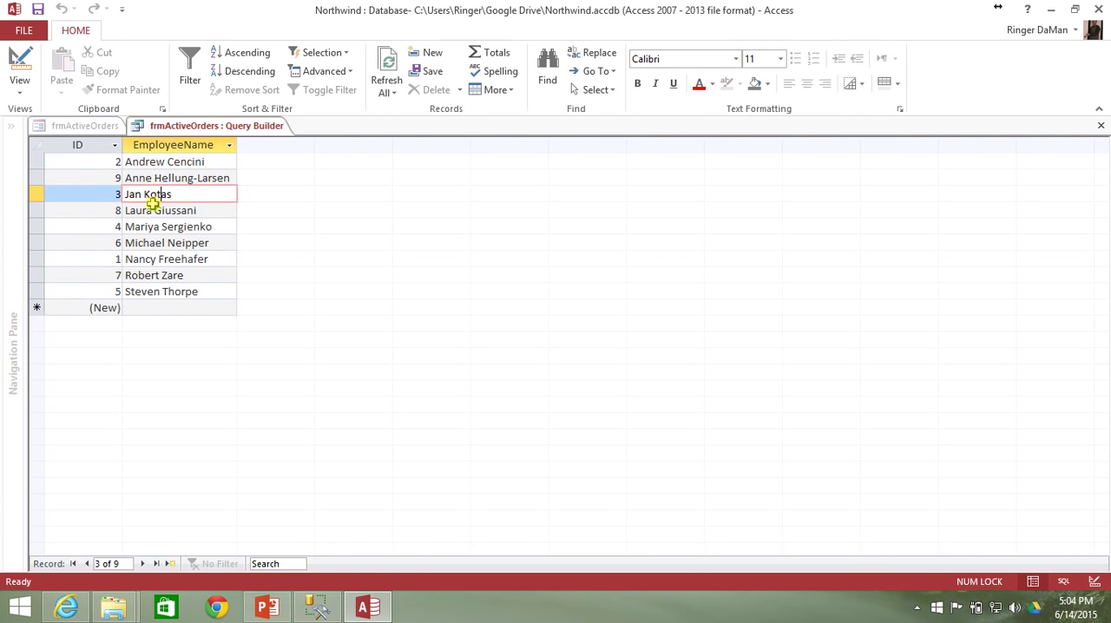
left_click(167, 242)
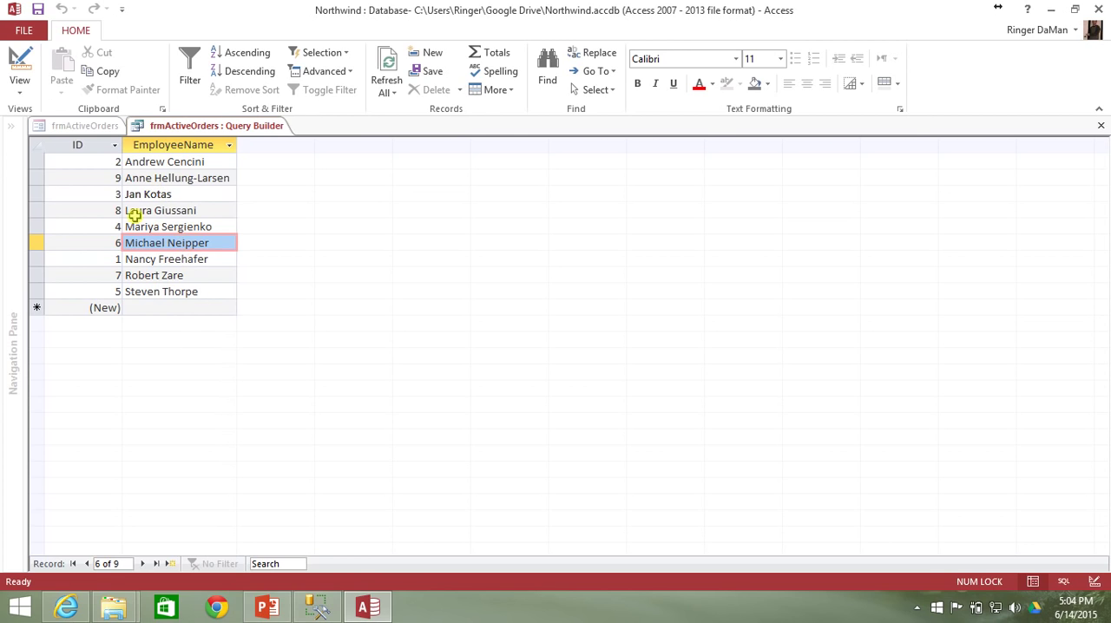
left_click(77, 144)
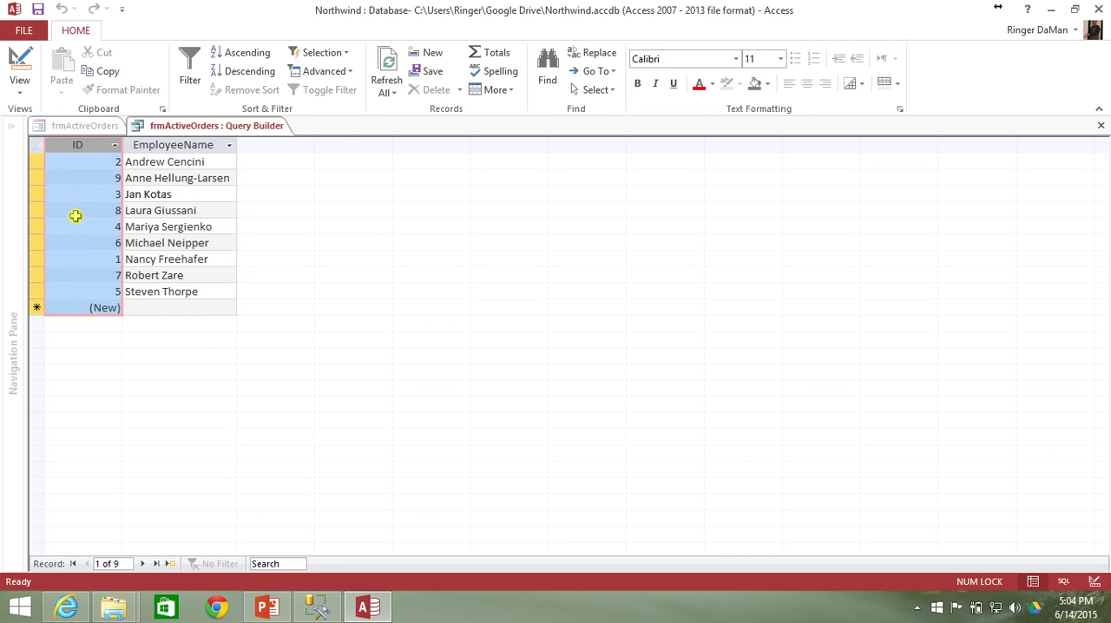
mouse_move(87, 249)
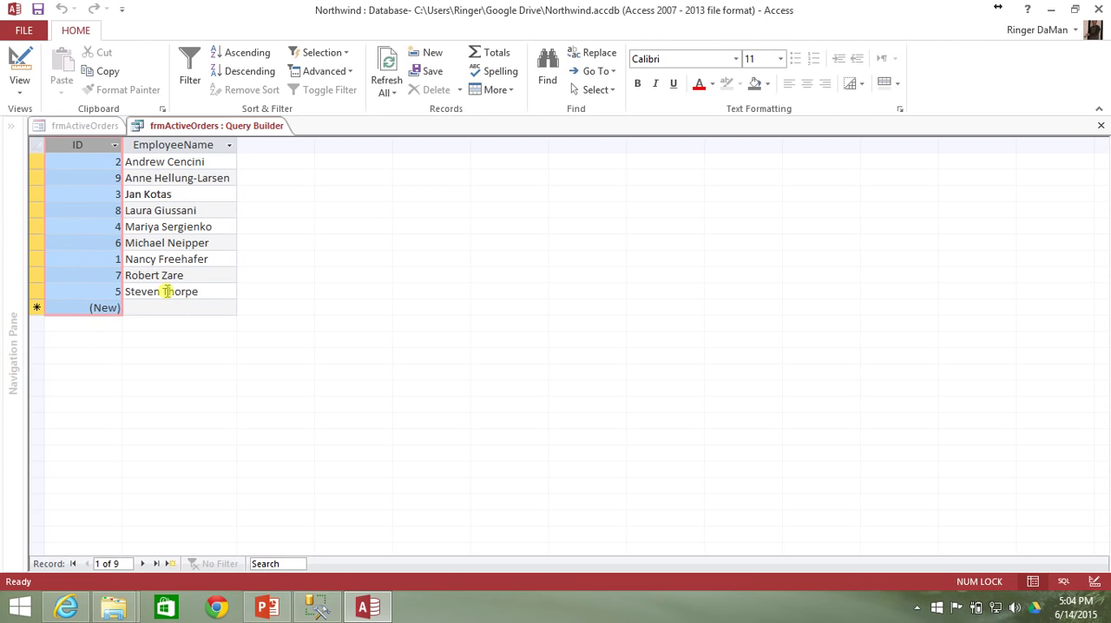
left_click(1101, 125)
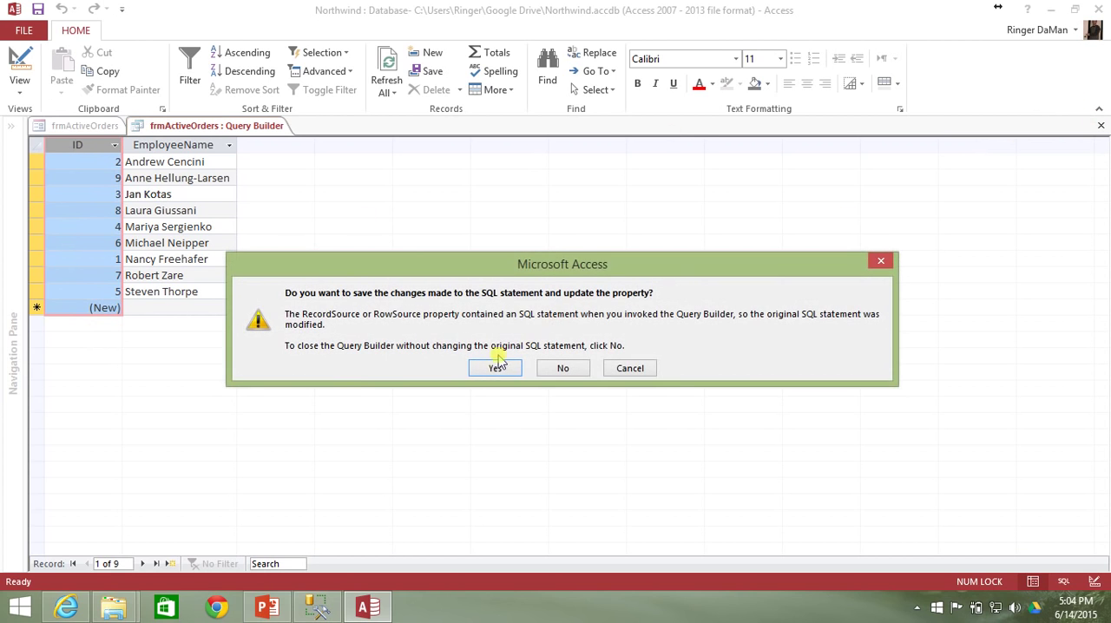
Save the SQL as cboEmployee's Row Source, bound to column 1, and reselect the combo box.
left_click(495, 367)
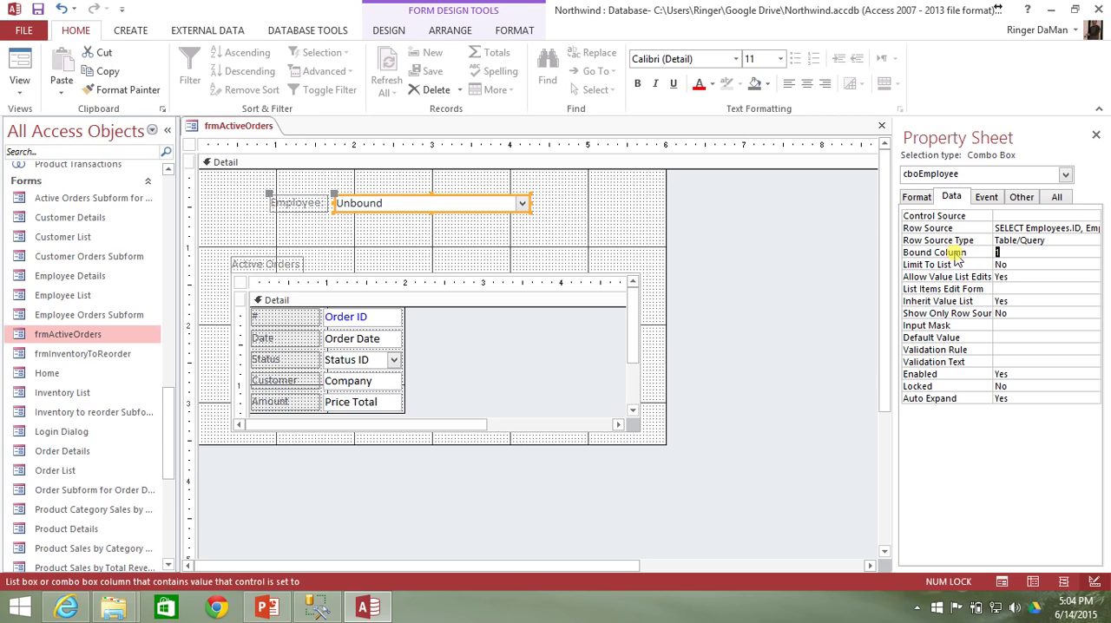
left_click(1080, 227)
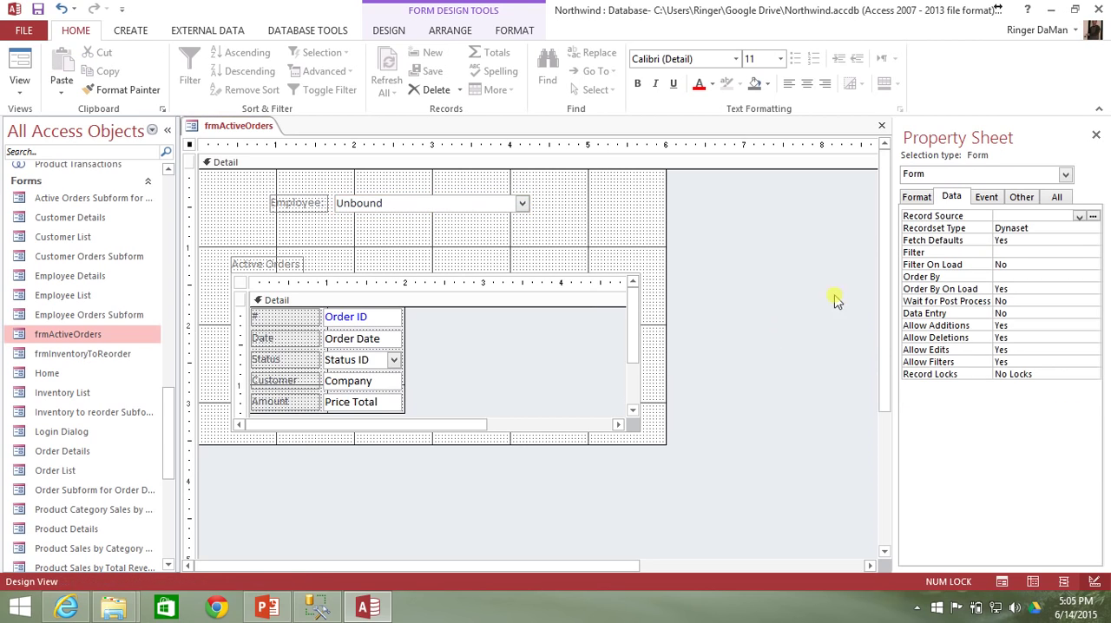
left_click(430, 202)
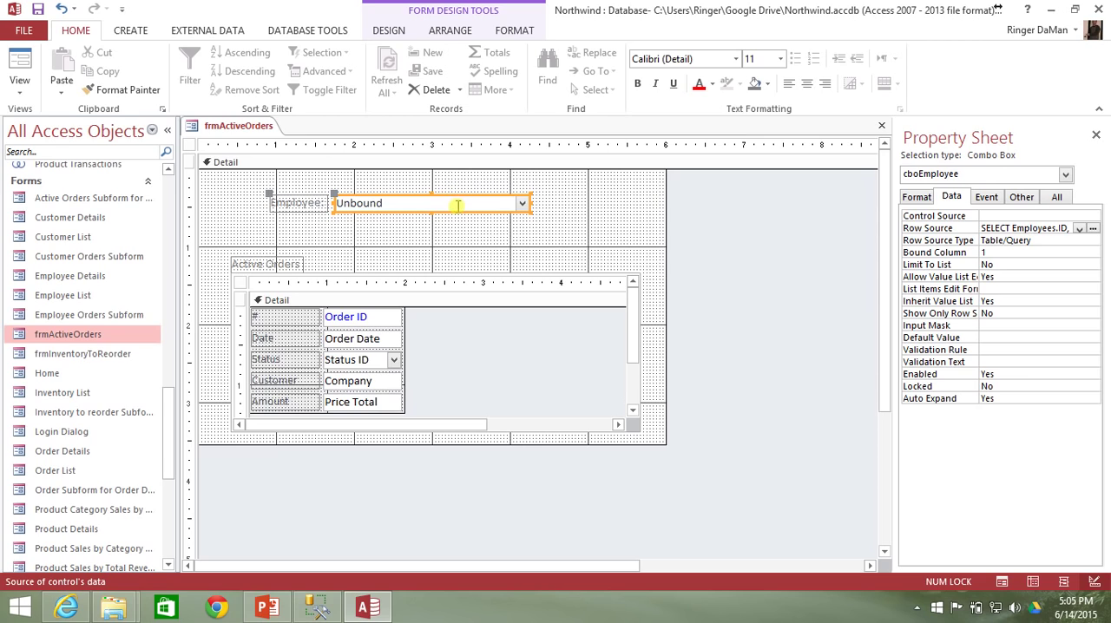
Set cboEmployee's Column Count to 2.
left_click(916, 196)
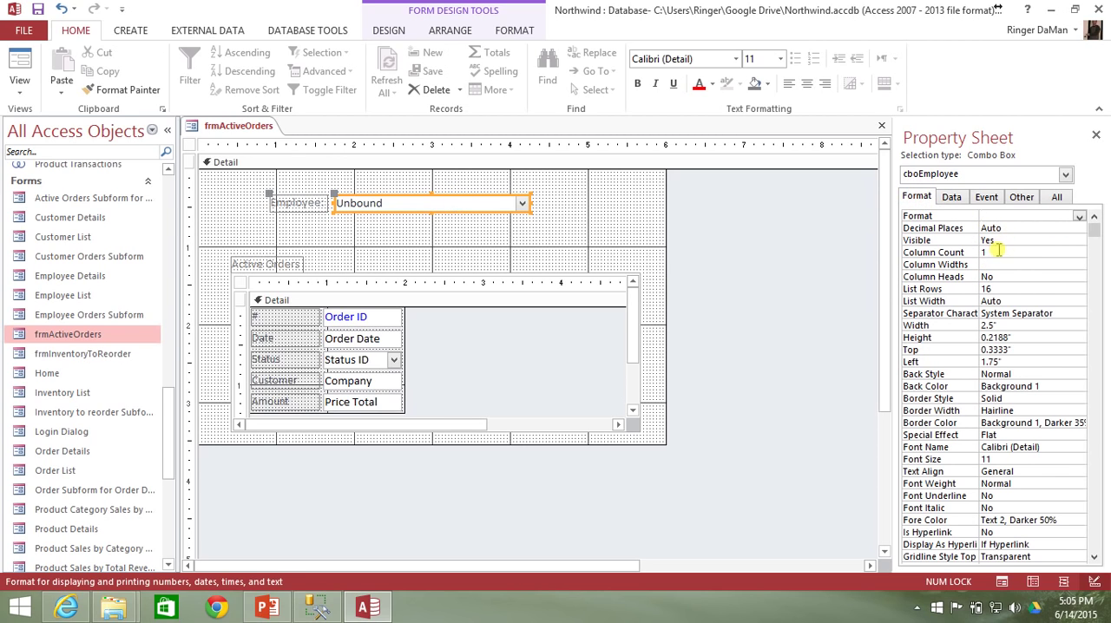
type("2")
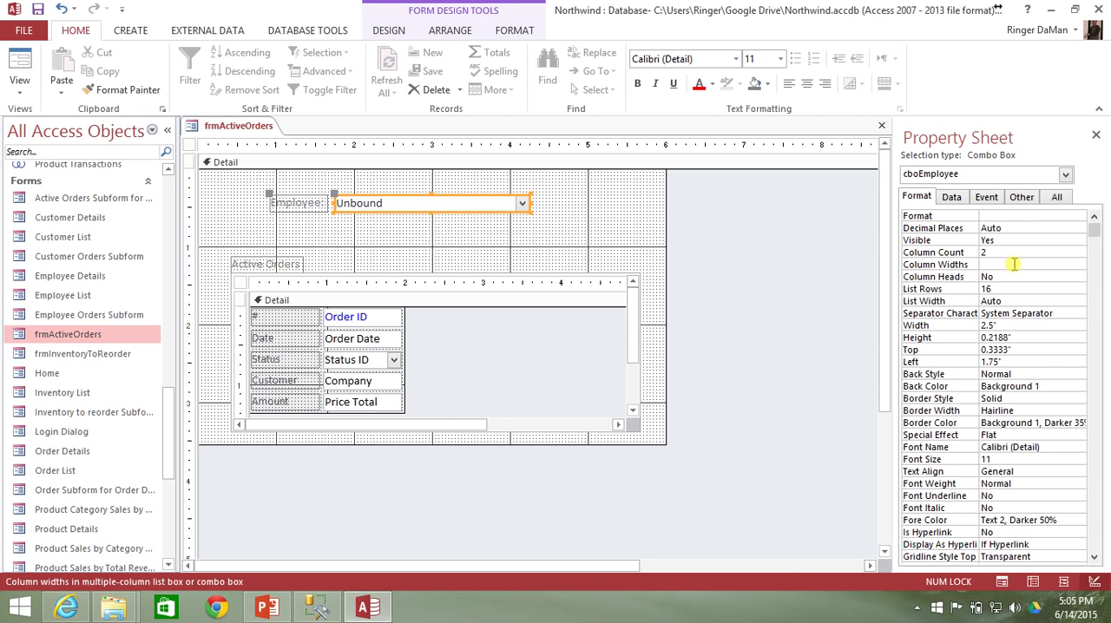
left_click(273, 166)
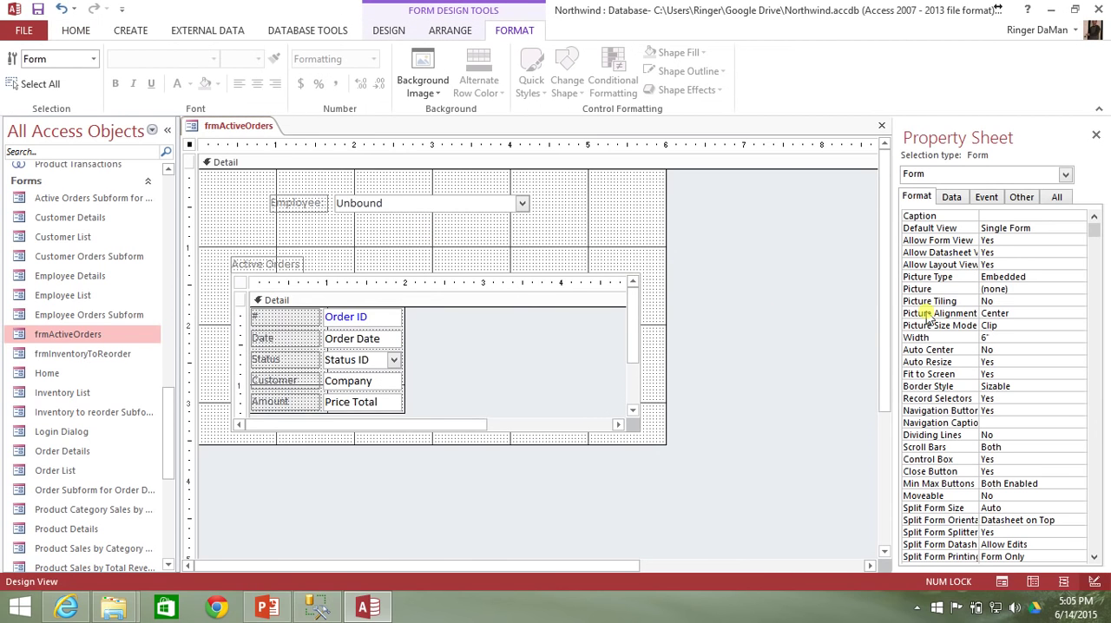
Set cboEmployee's Column Widths to 0 to hide the ID column.
left_click(432, 202)
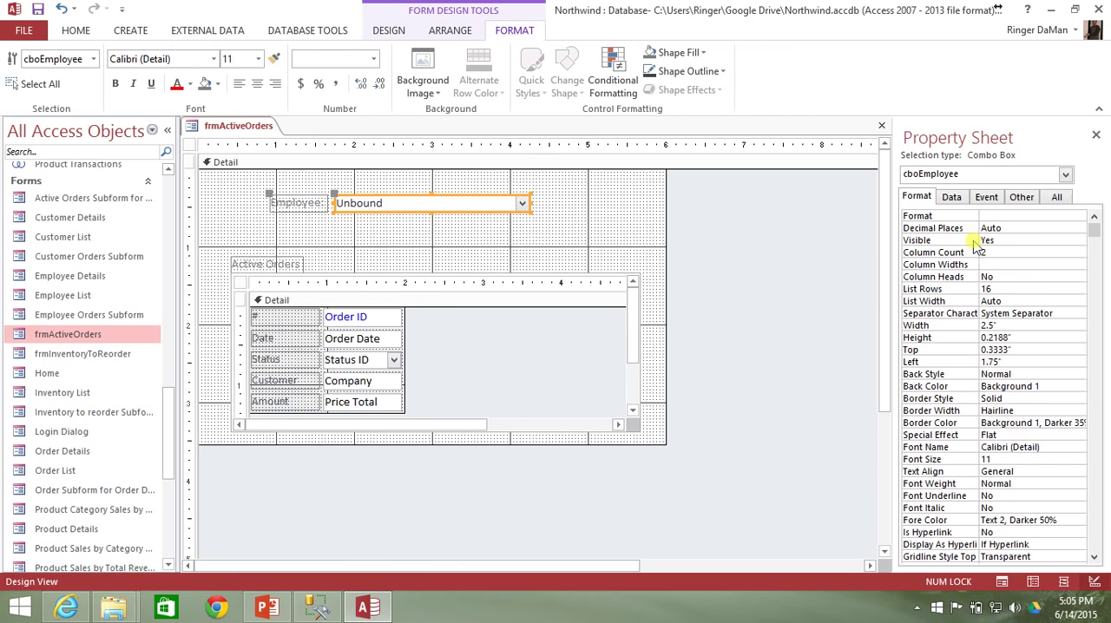
left_click(1031, 265)
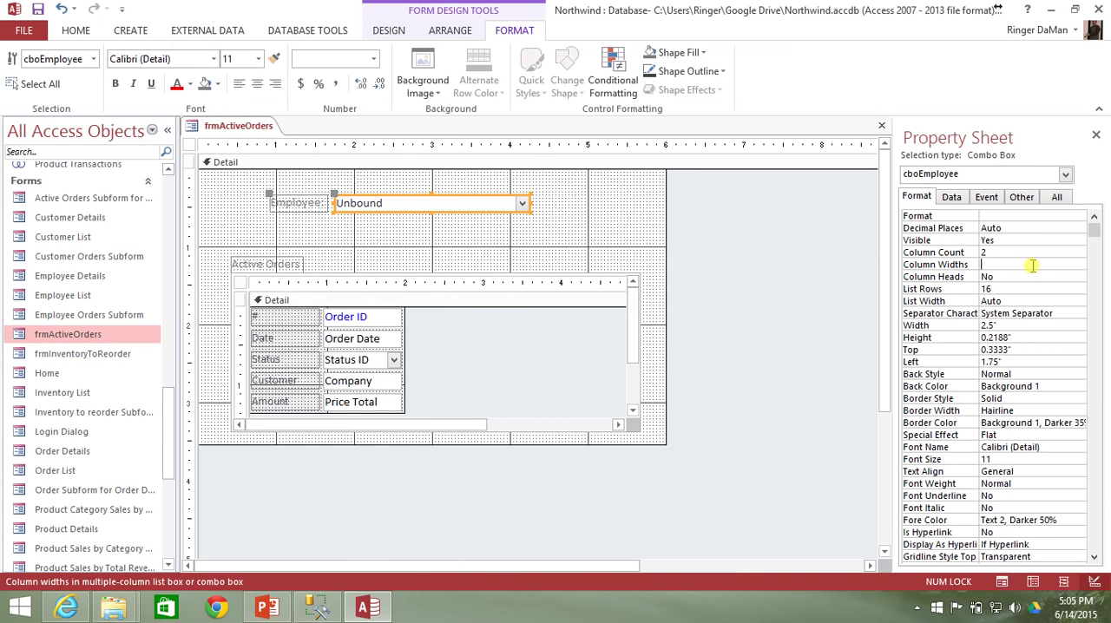
type("0")
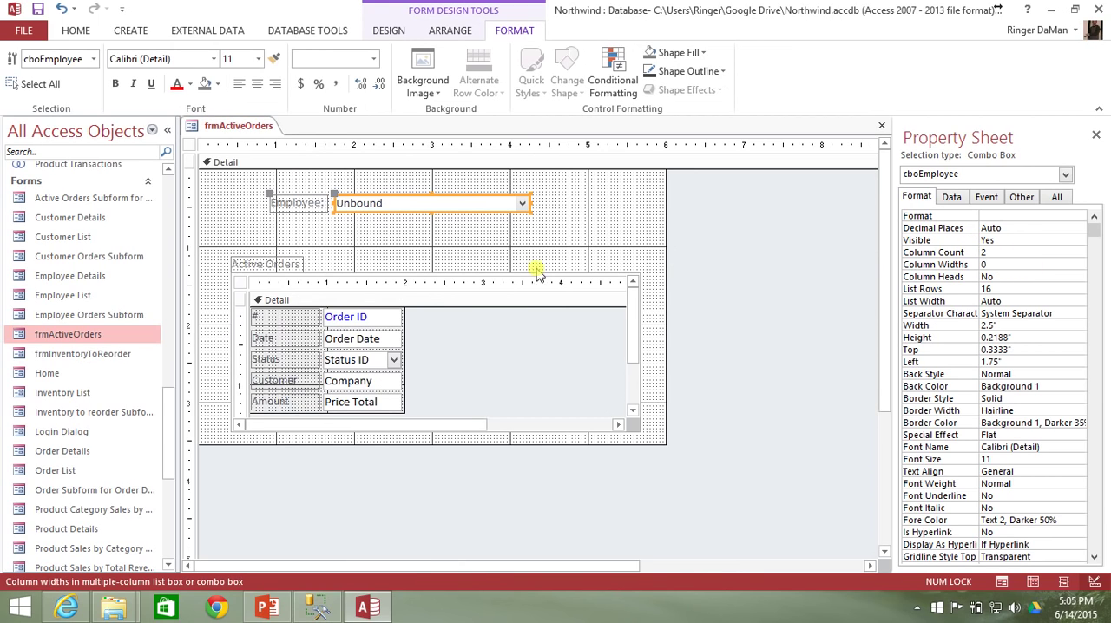
left_click(1029, 265)
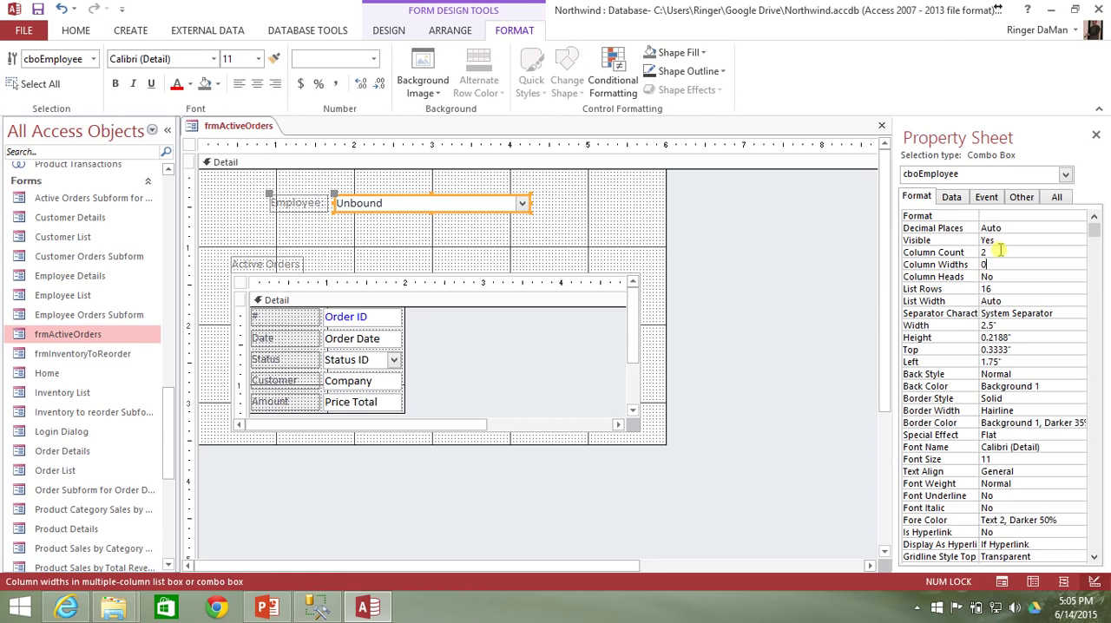
left_click(435, 187)
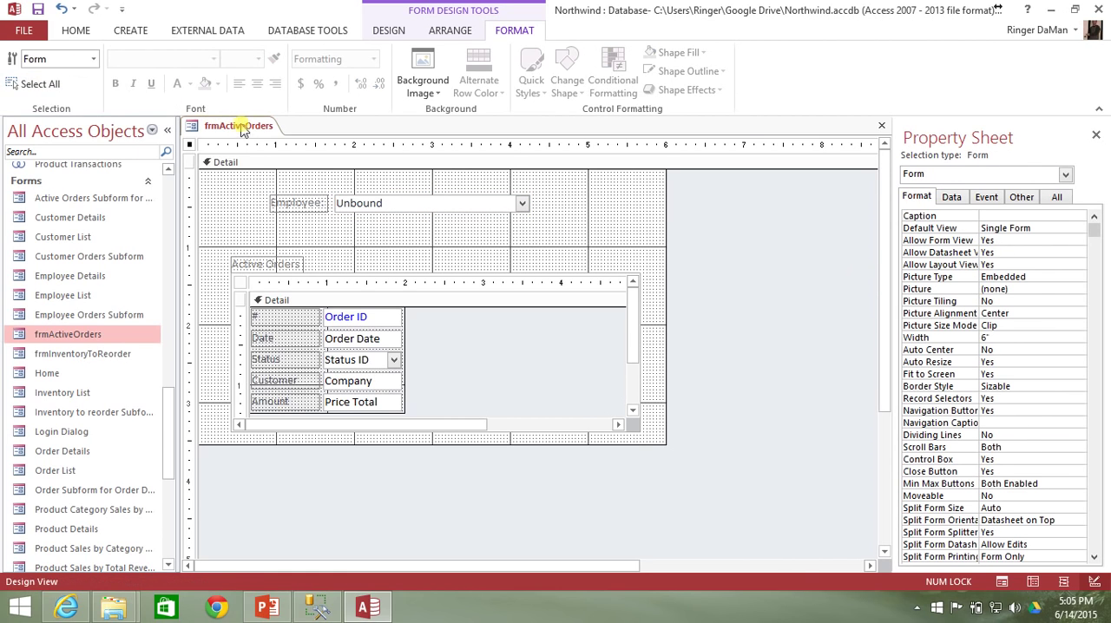
left_click(75, 30)
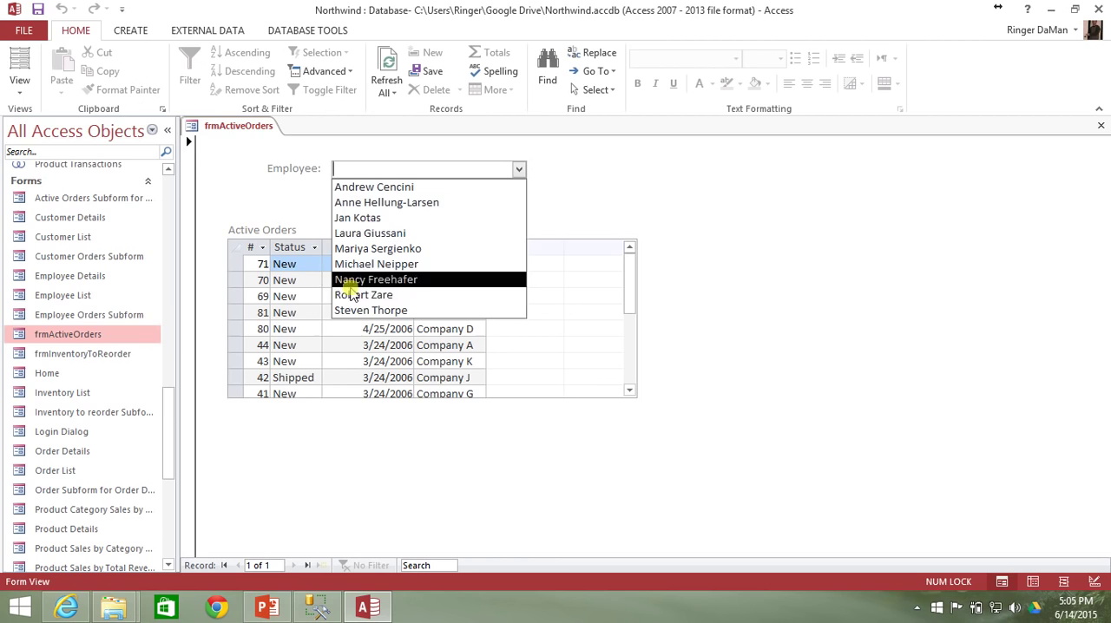
left_click(358, 218)
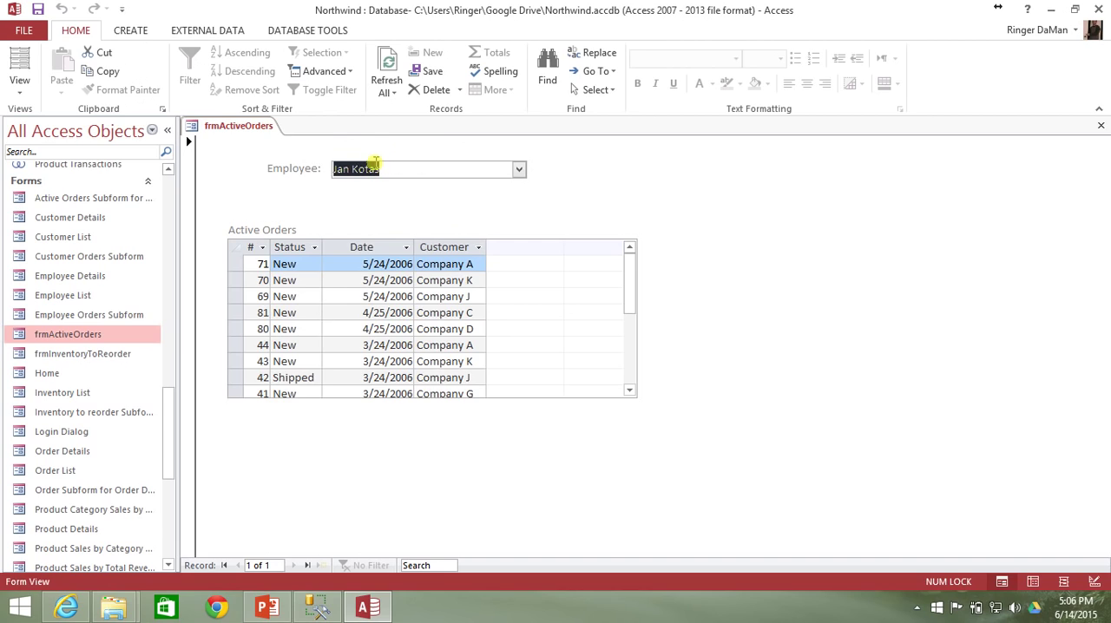
mouse_move(415, 164)
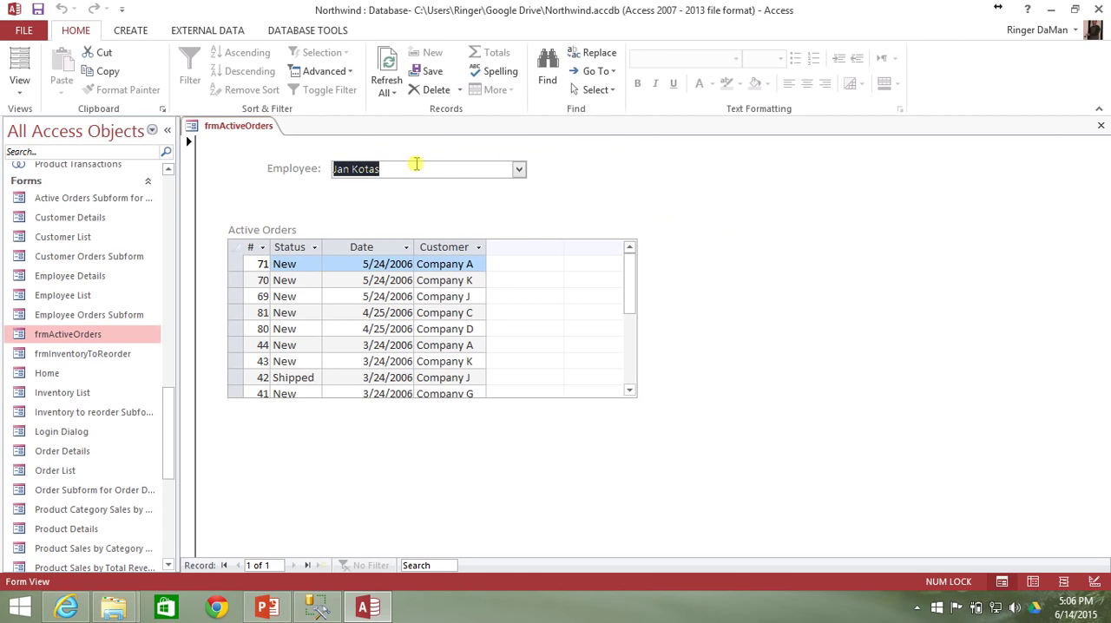
mouse_move(636, 180)
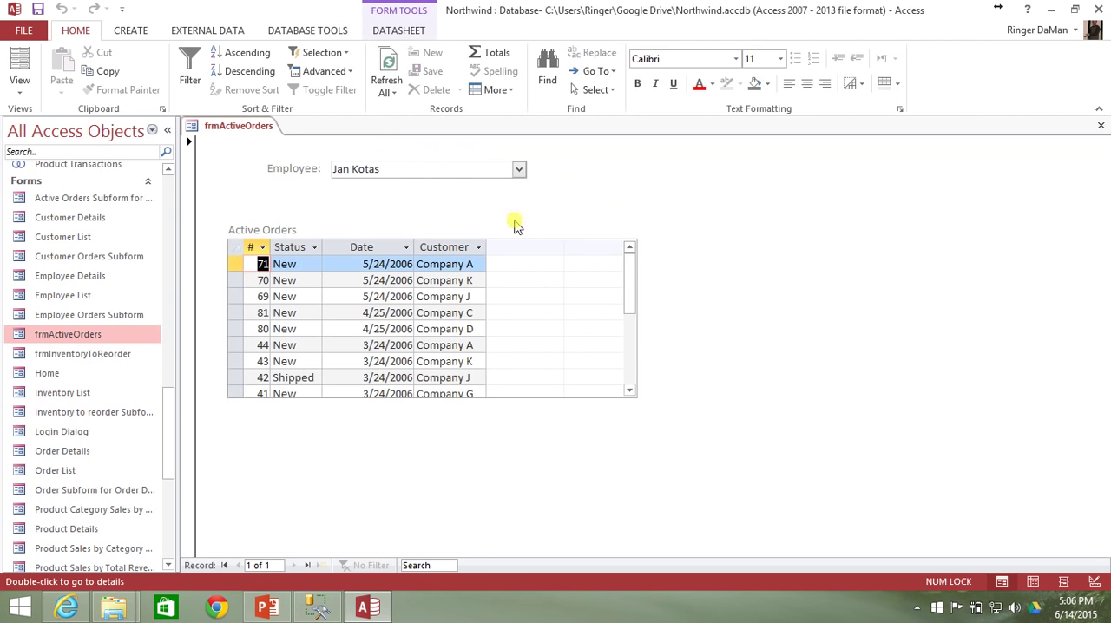
mouse_move(577, 230)
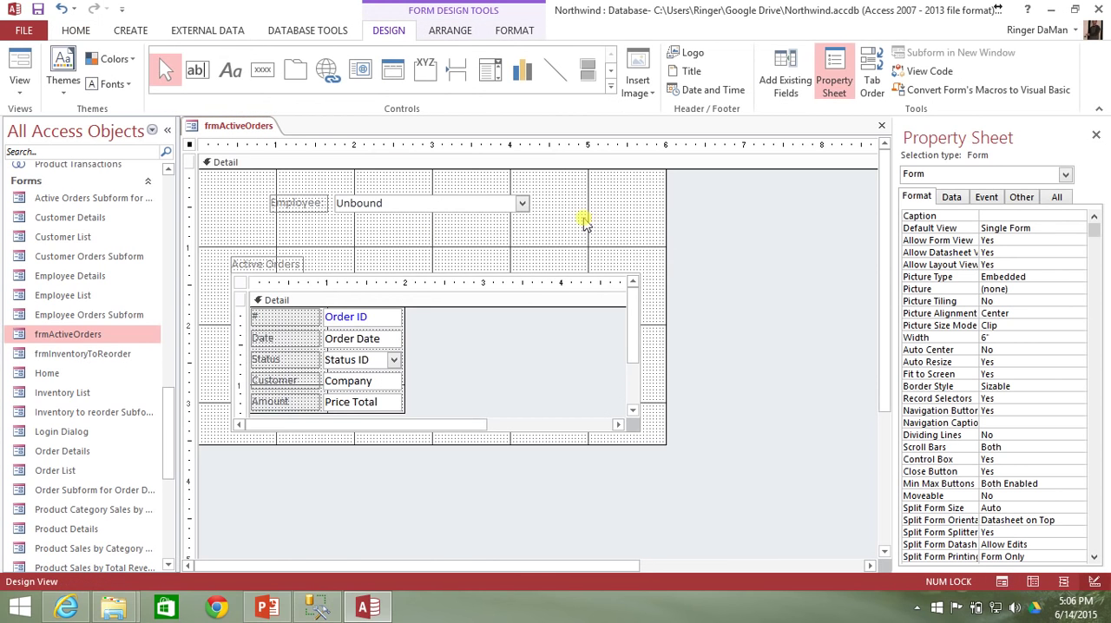
Try the Link Master Fields builder on subActiveOrders and move the unbound-form warning aside.
left_click(345, 289)
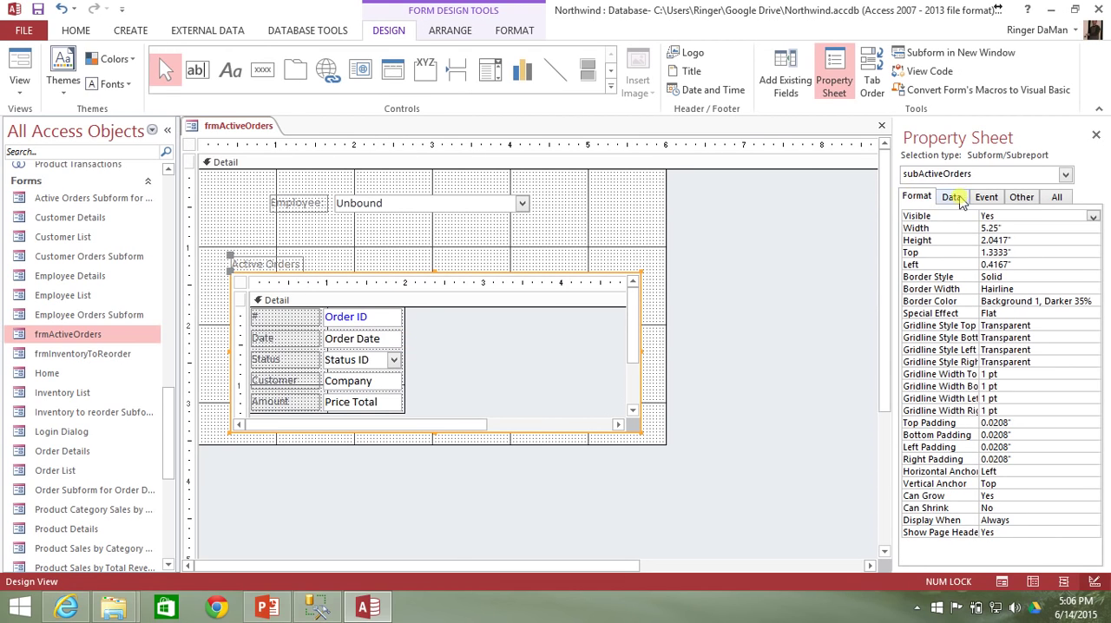
left_click(951, 196)
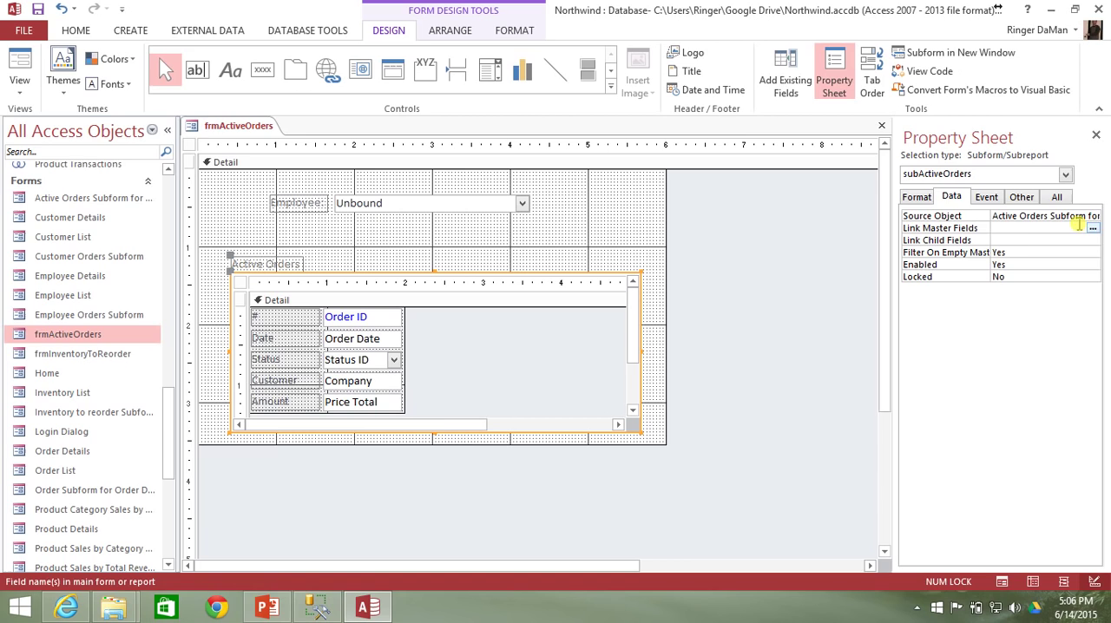
left_click(1093, 227)
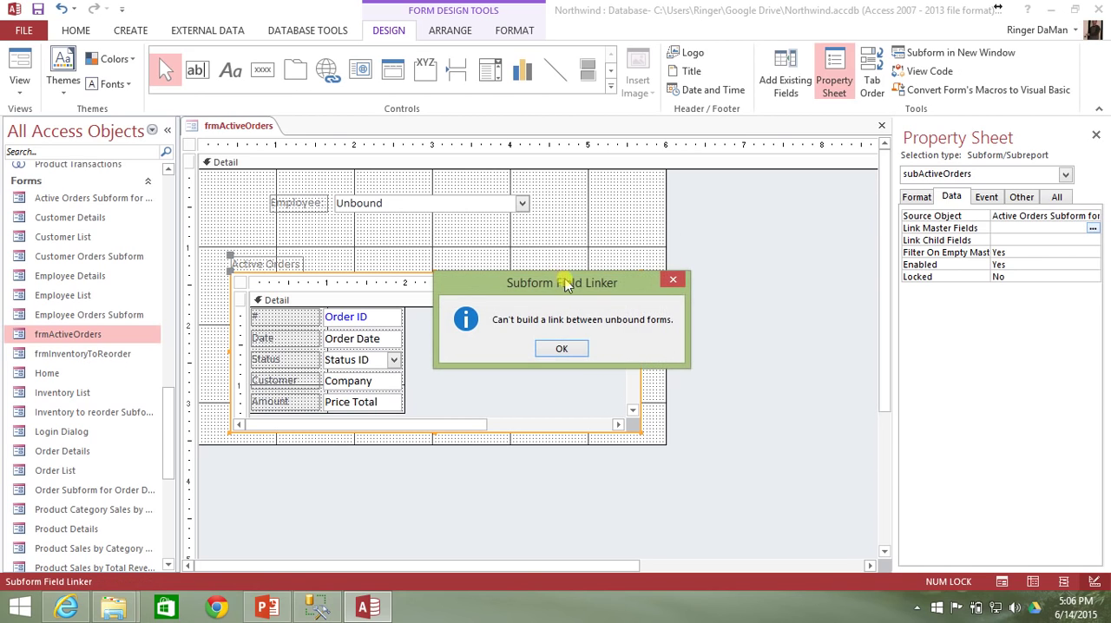
left_click_drag(562, 282, 493, 215)
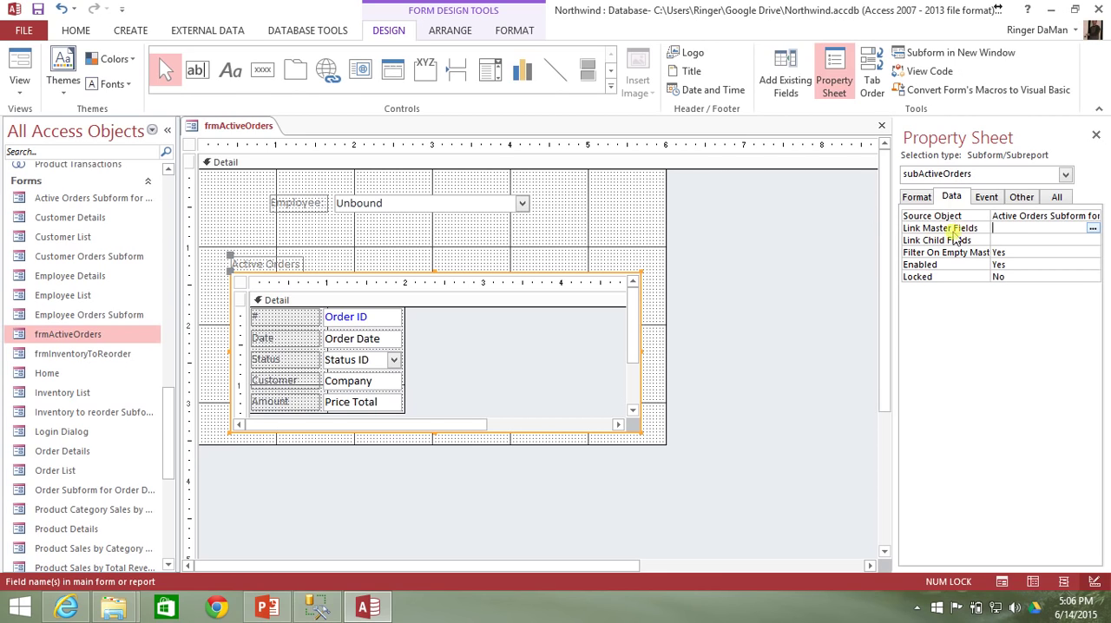
mouse_move(416, 197)
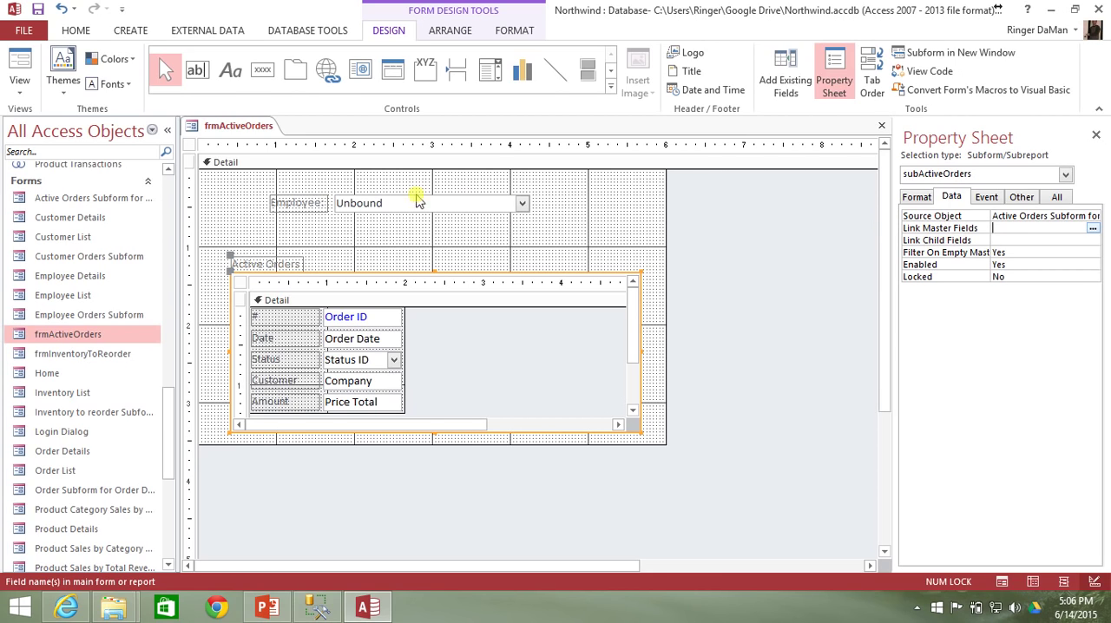
mouse_move(528, 228)
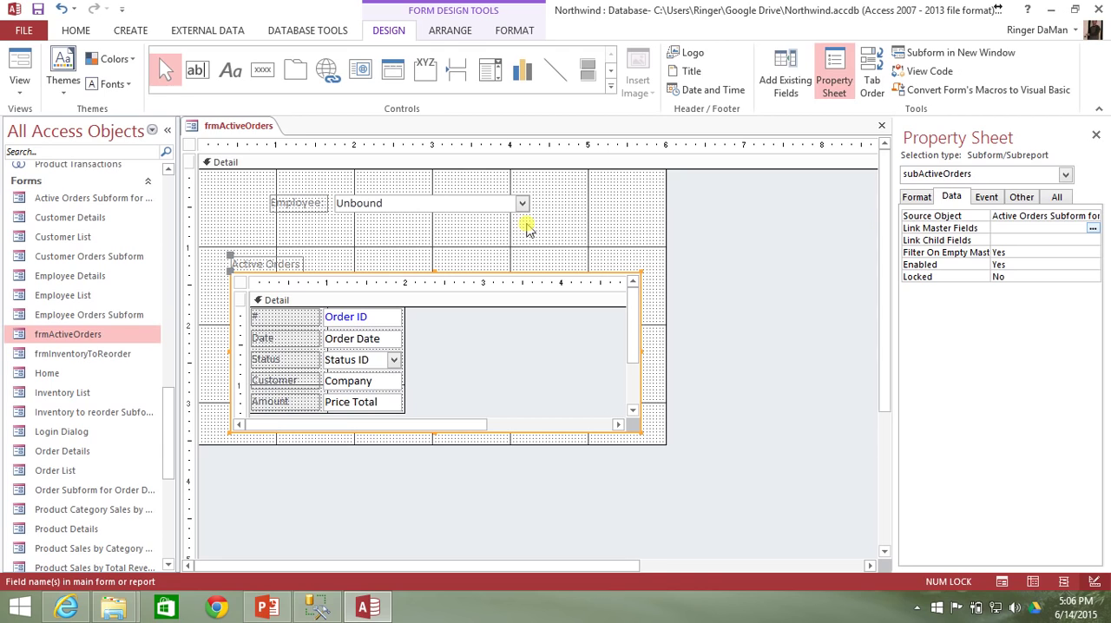
Set the Active Orders subform's Link Master Fields to [cboEmployee].
left_click(430, 203)
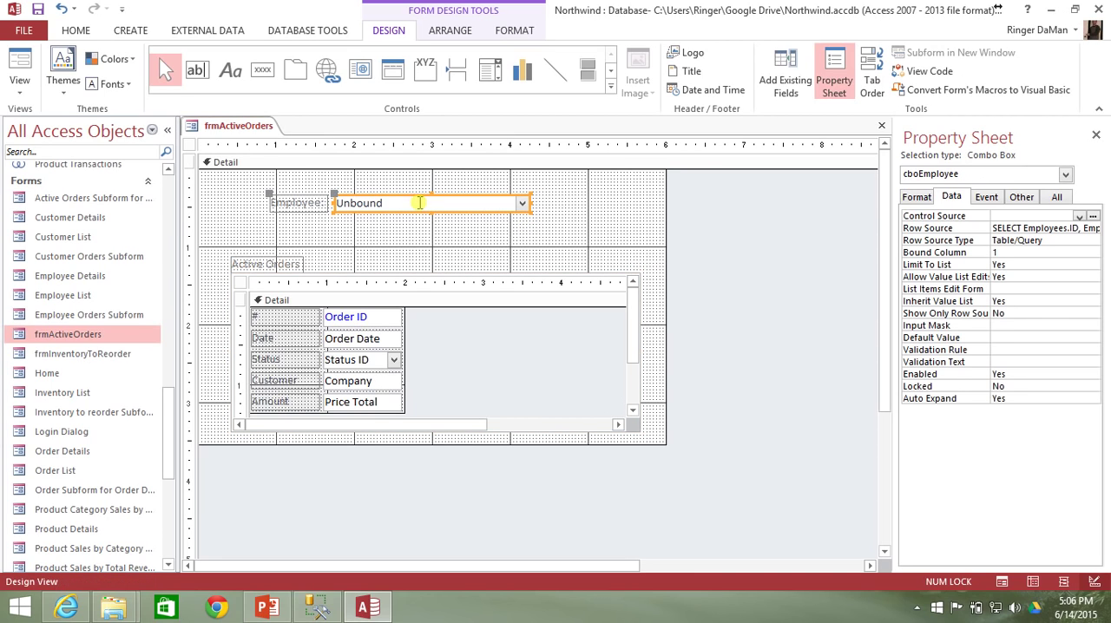
mouse_move(573, 189)
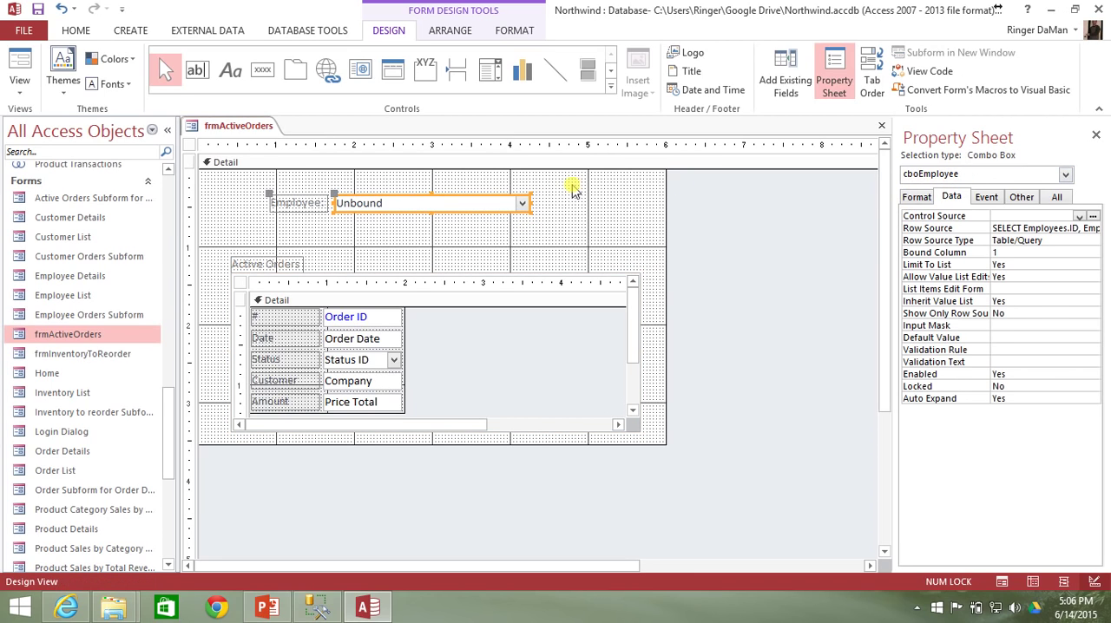
left_click(434, 347)
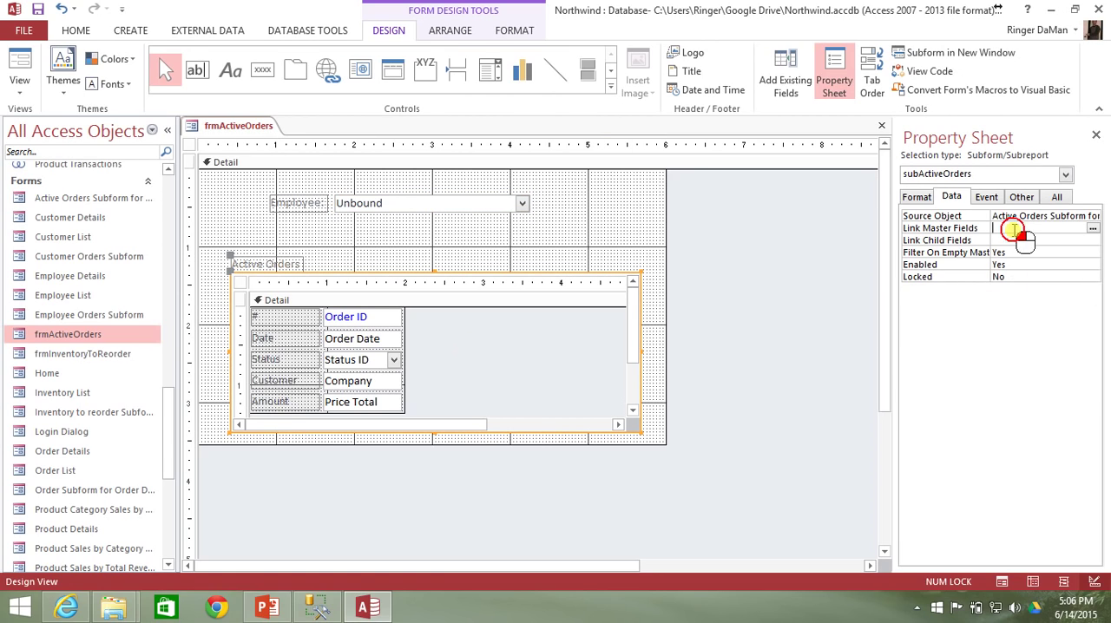
left_click(1038, 227)
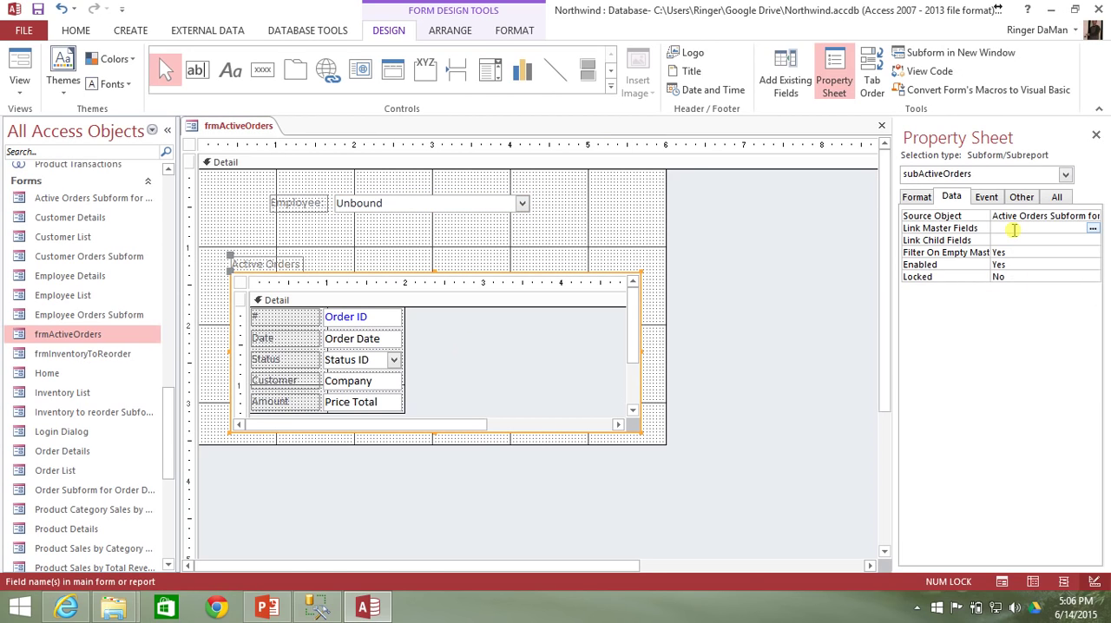
type("[cbo")
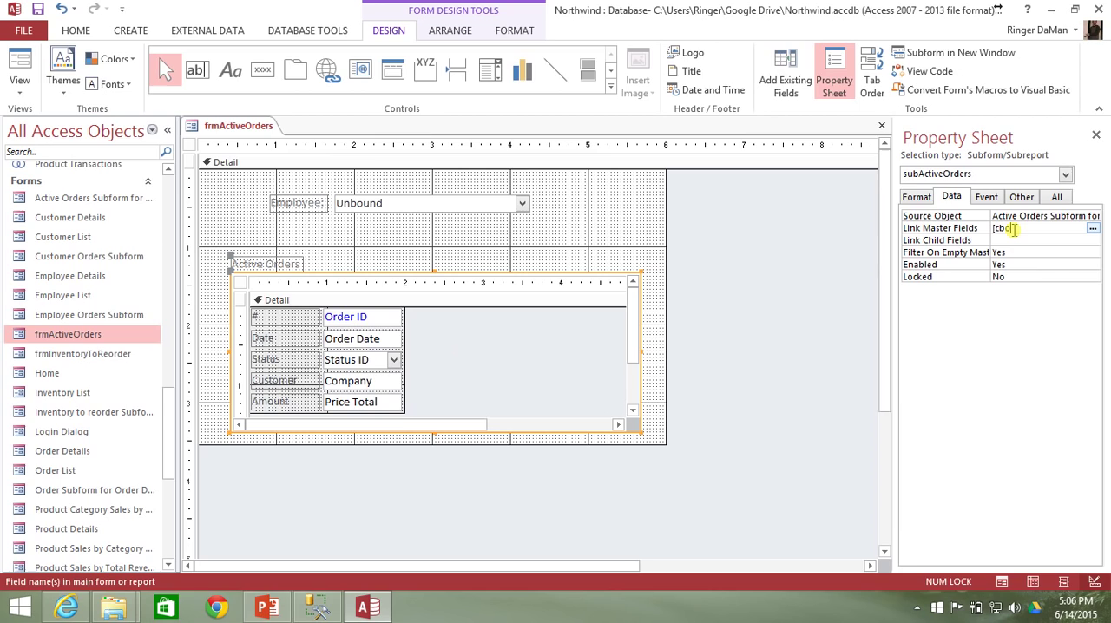
type("Employee")
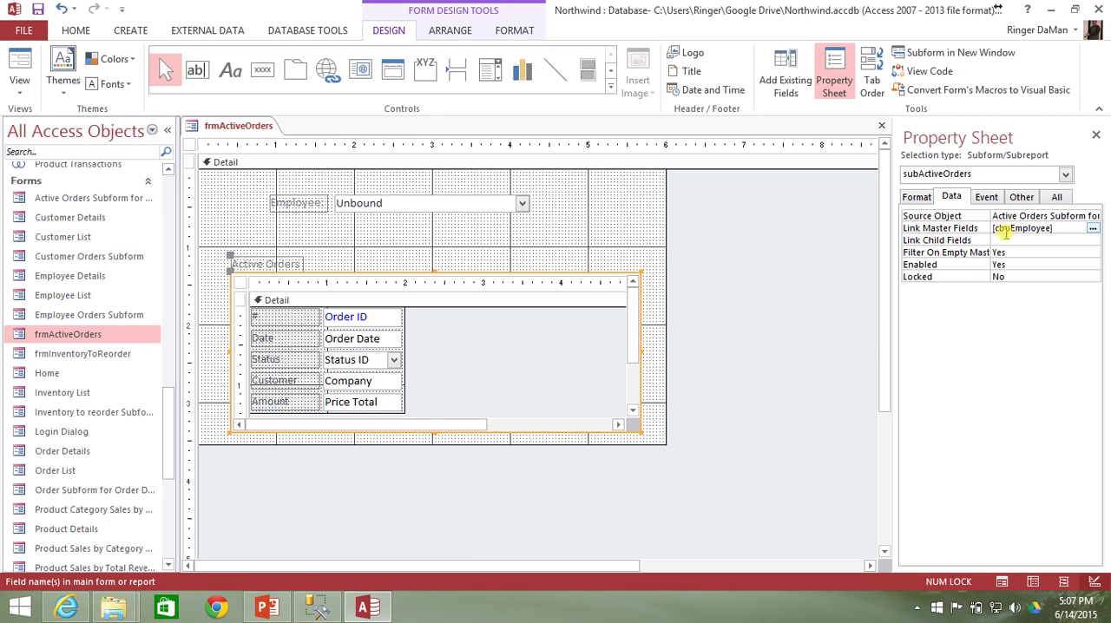
left_click(1042, 241)
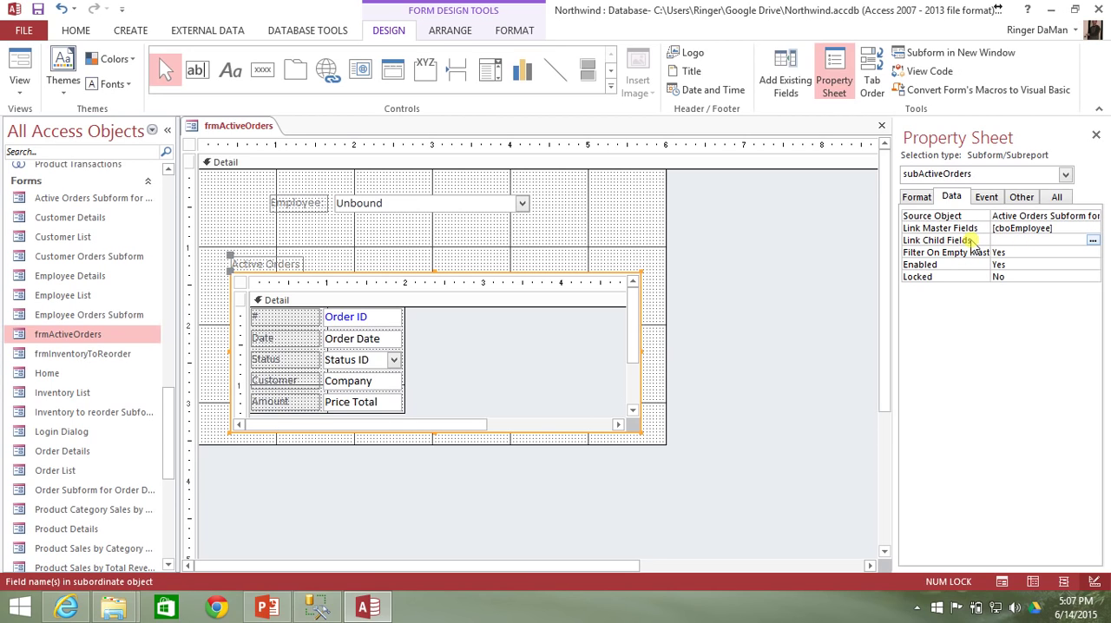
left_click(267, 301)
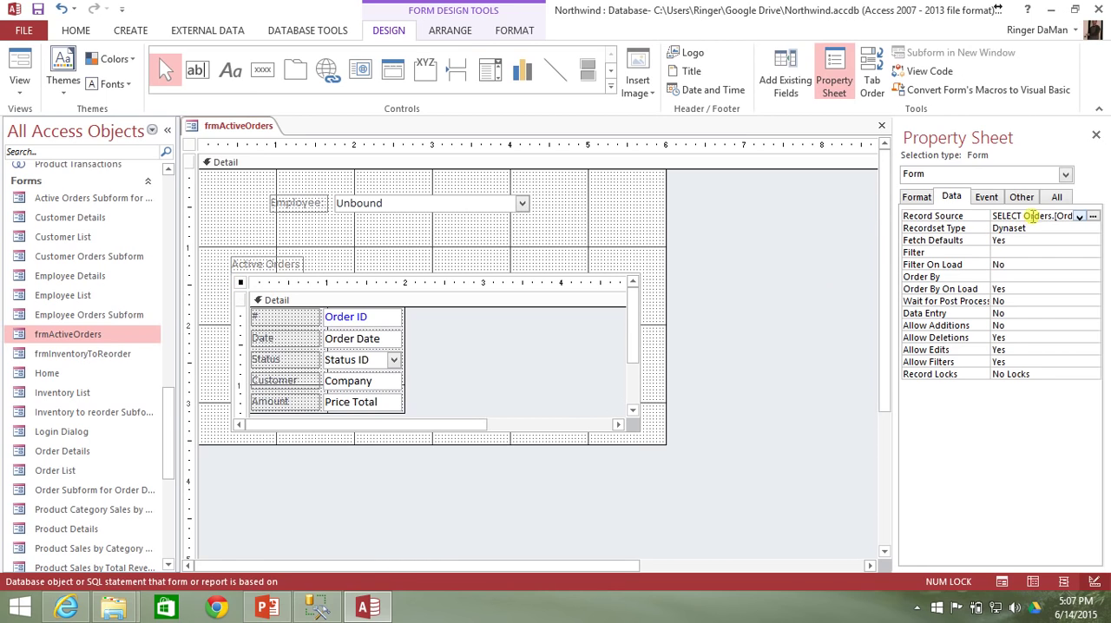
left_click(1092, 216)
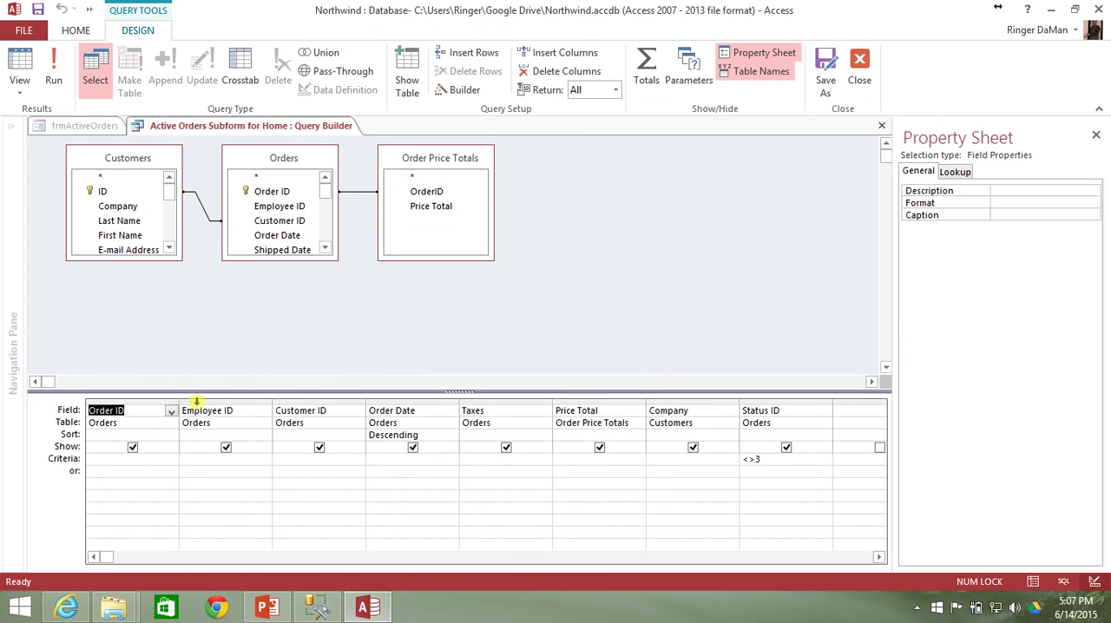
left_click(206, 410)
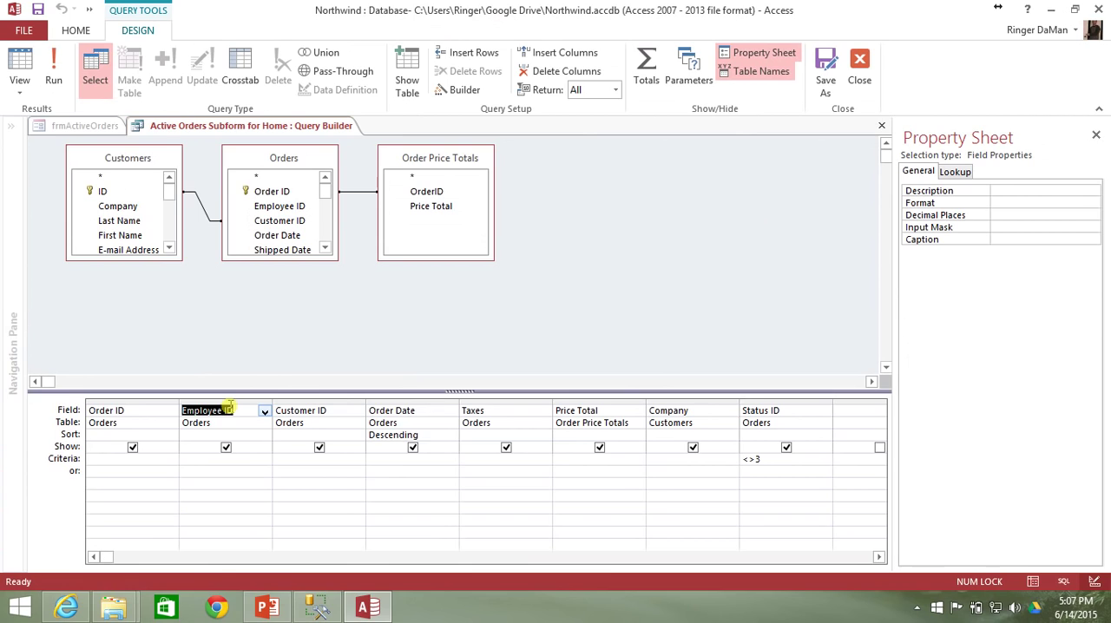
mouse_move(192, 384)
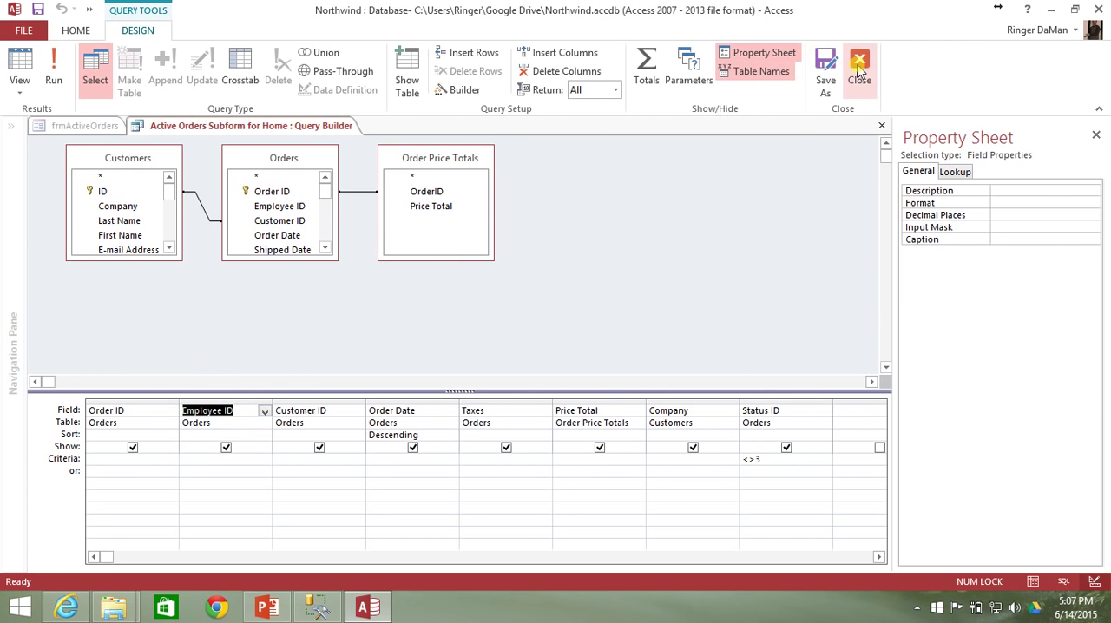
left_click(859, 65)
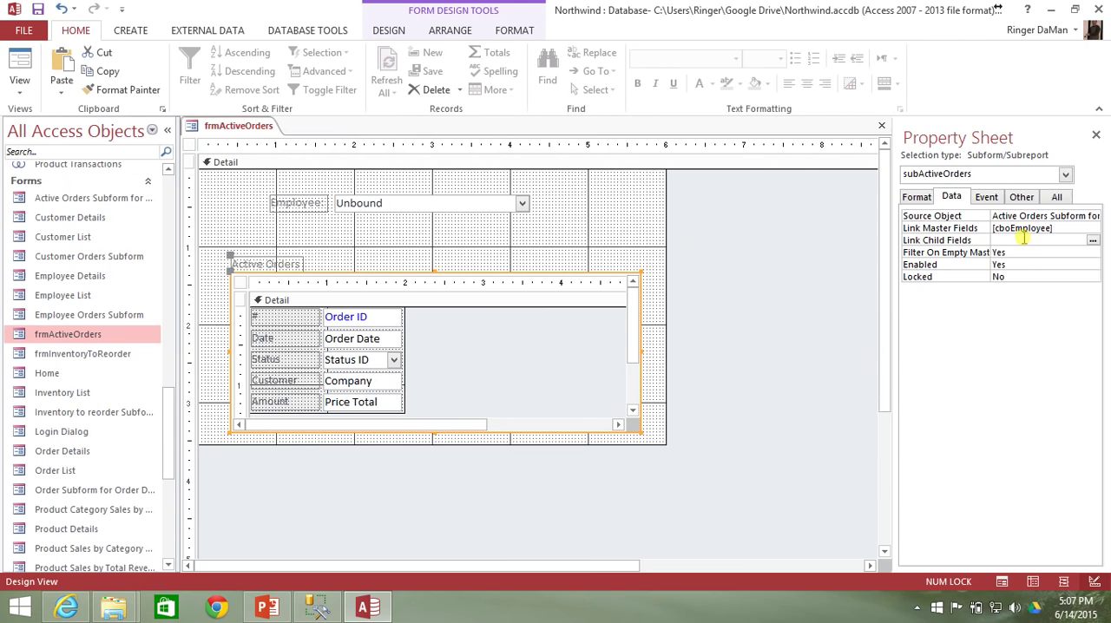
Enter Employee ID as the subform's Link Child Fields value.
left_click(1038, 241)
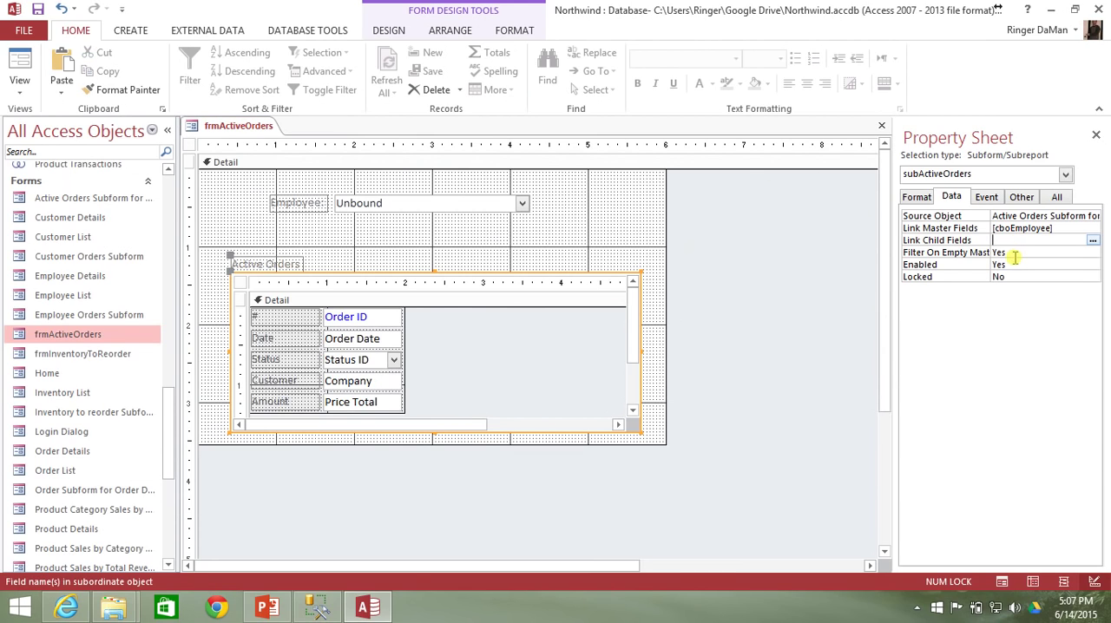
type("Employee ID")
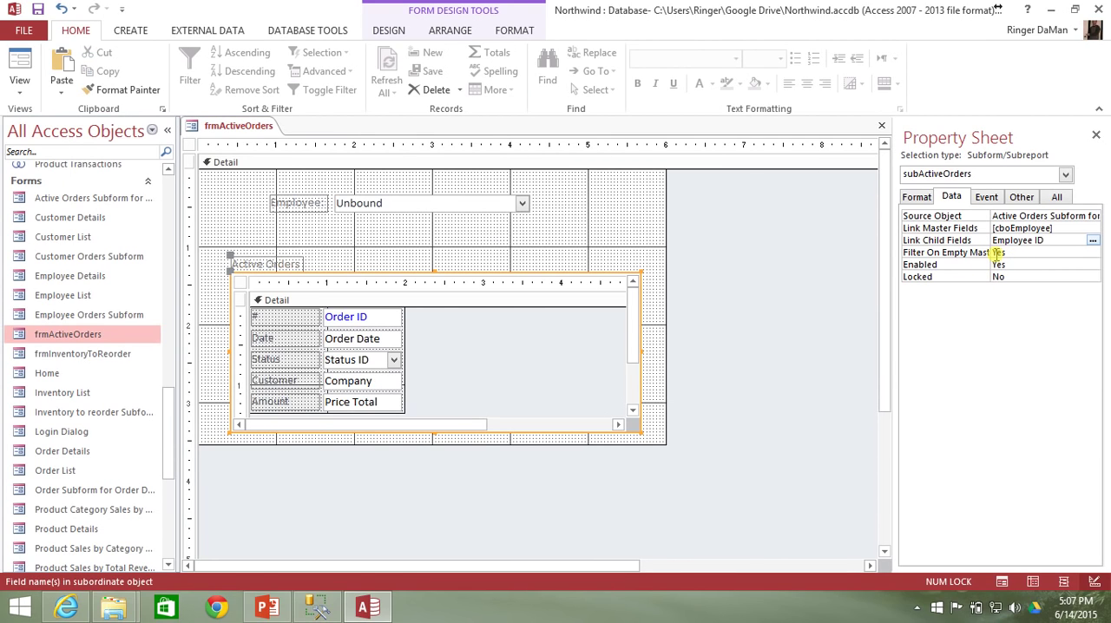
left_click(1038, 240)
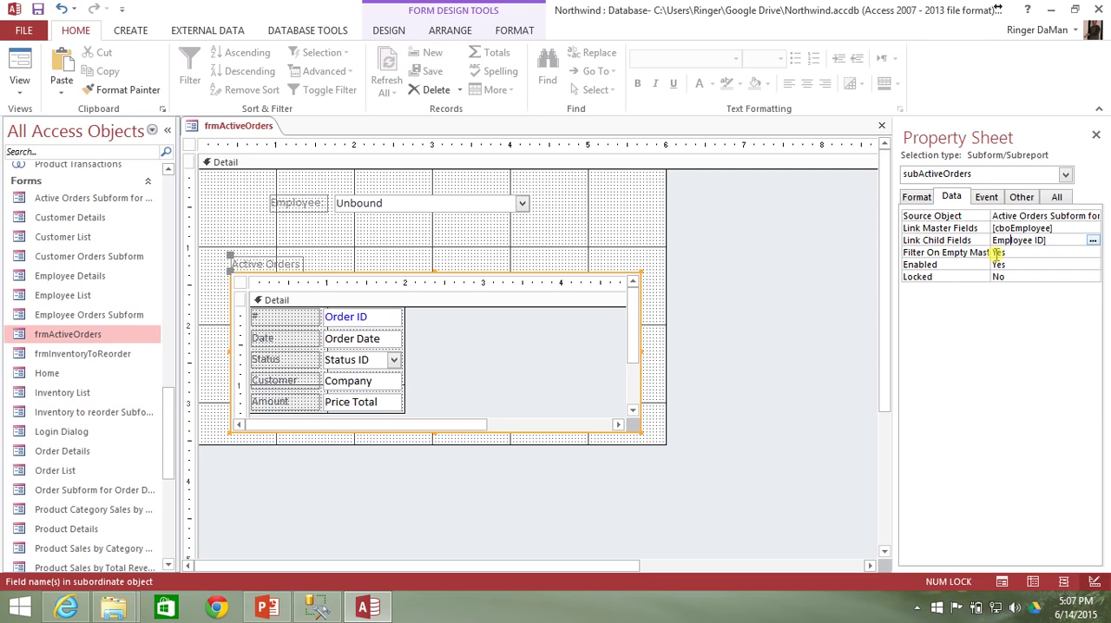
Check the Link Master Fields value cboEmployee and open the subform's source query.
left_click(1033, 228)
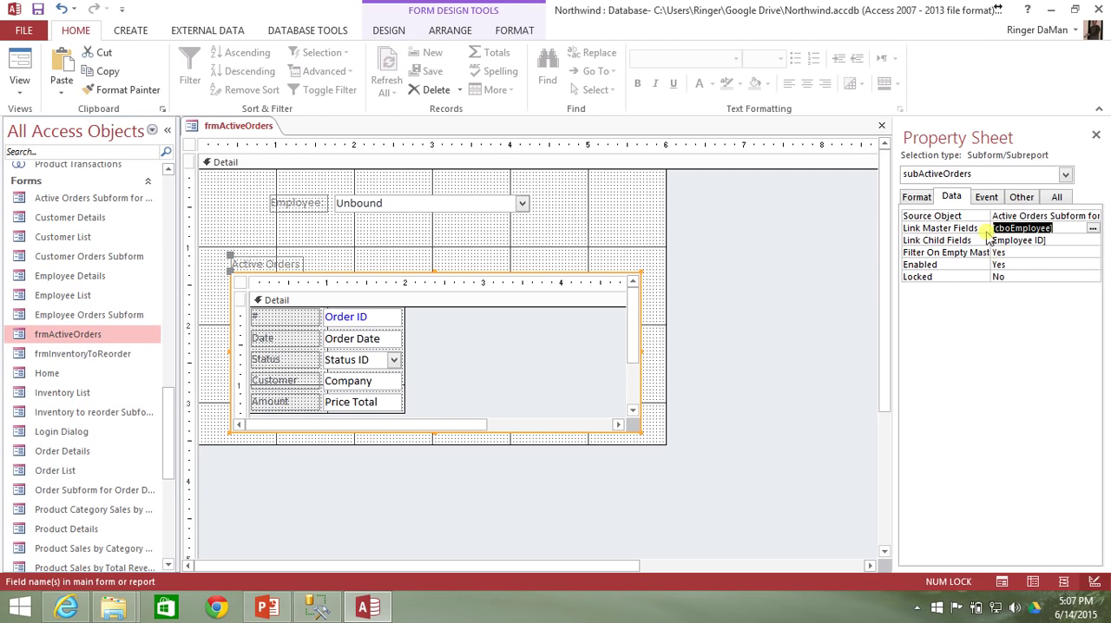
left_click(1037, 240)
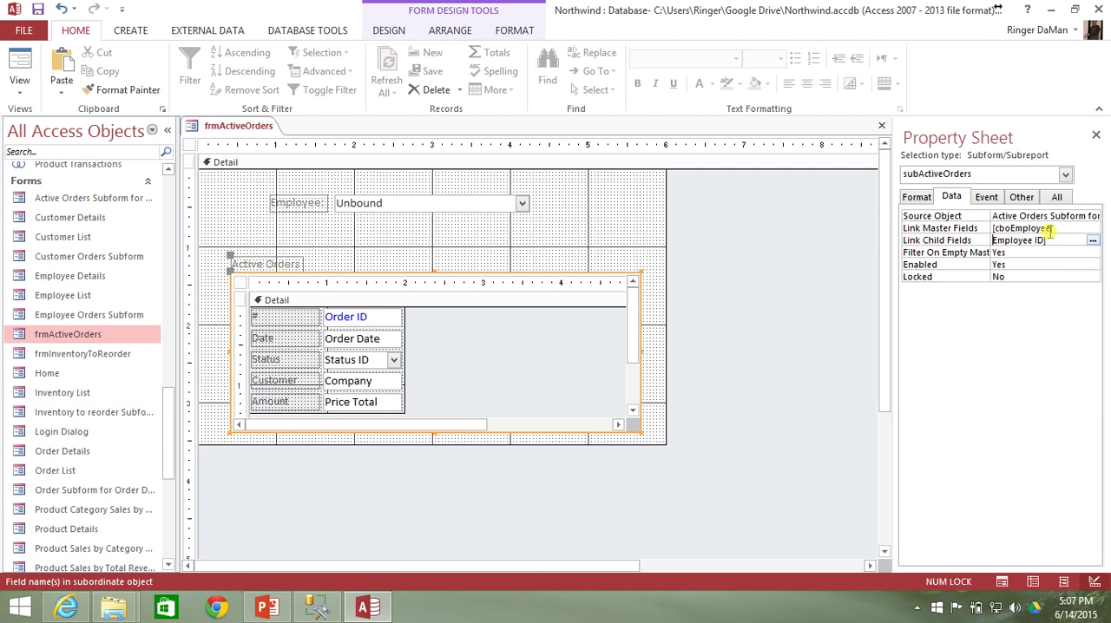
left_click(1042, 227)
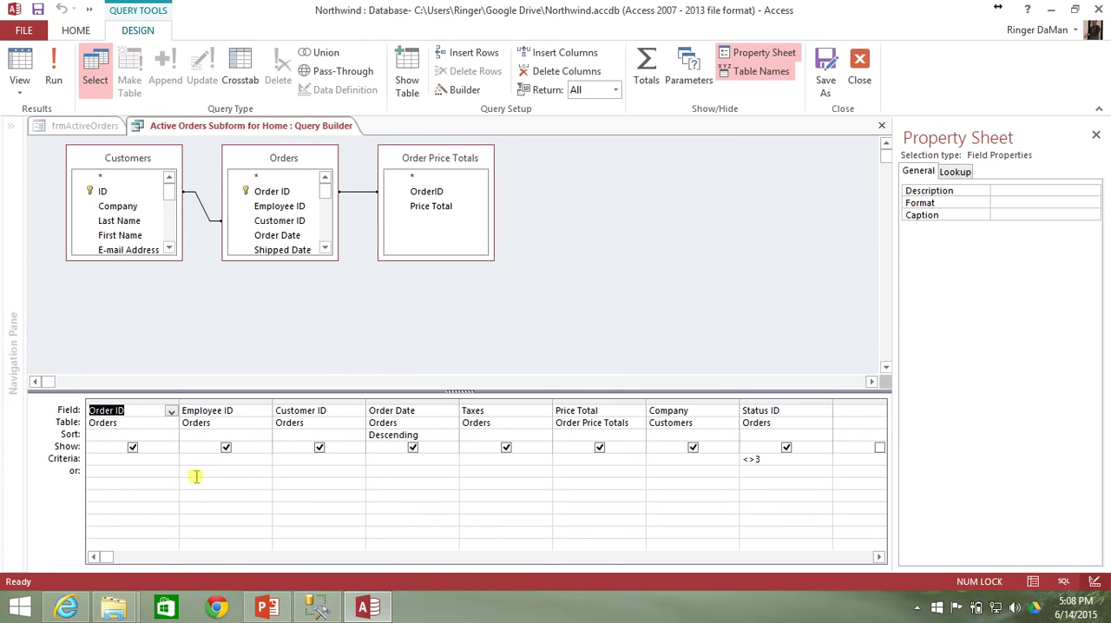
Close the source query and confirm the subform's Employee ID child link.
left_click(226, 410)
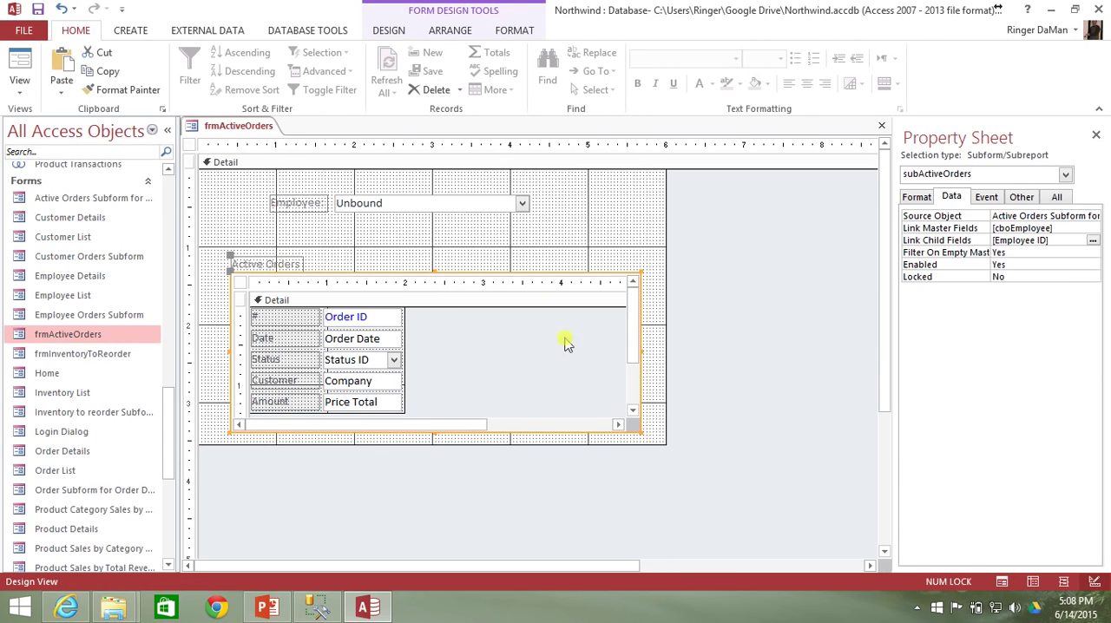
left_click(1041, 241)
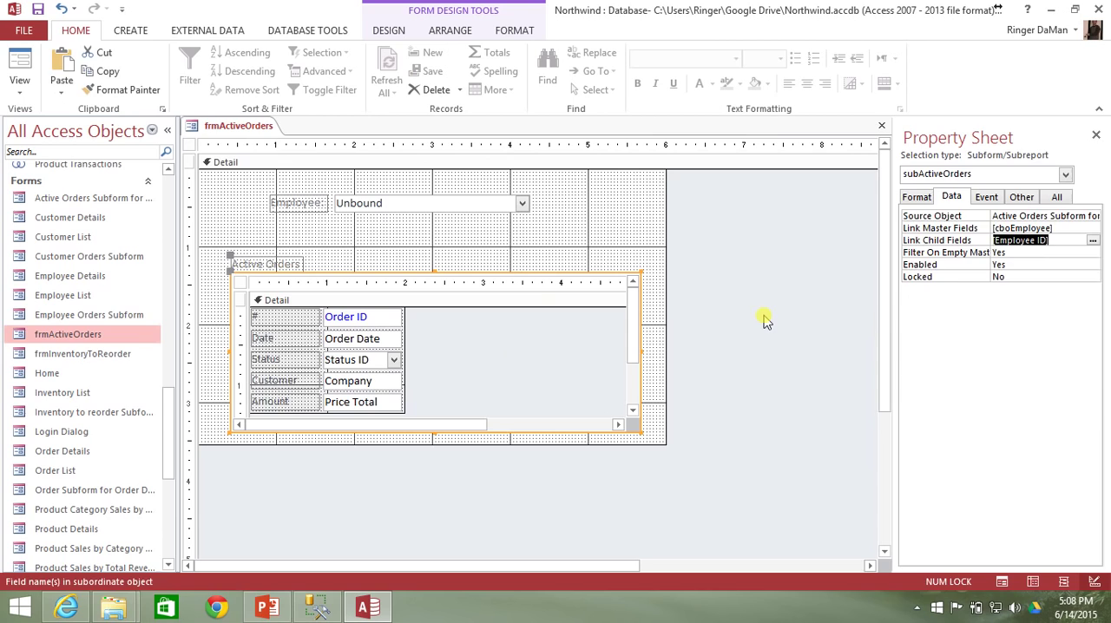
left_click(458, 202)
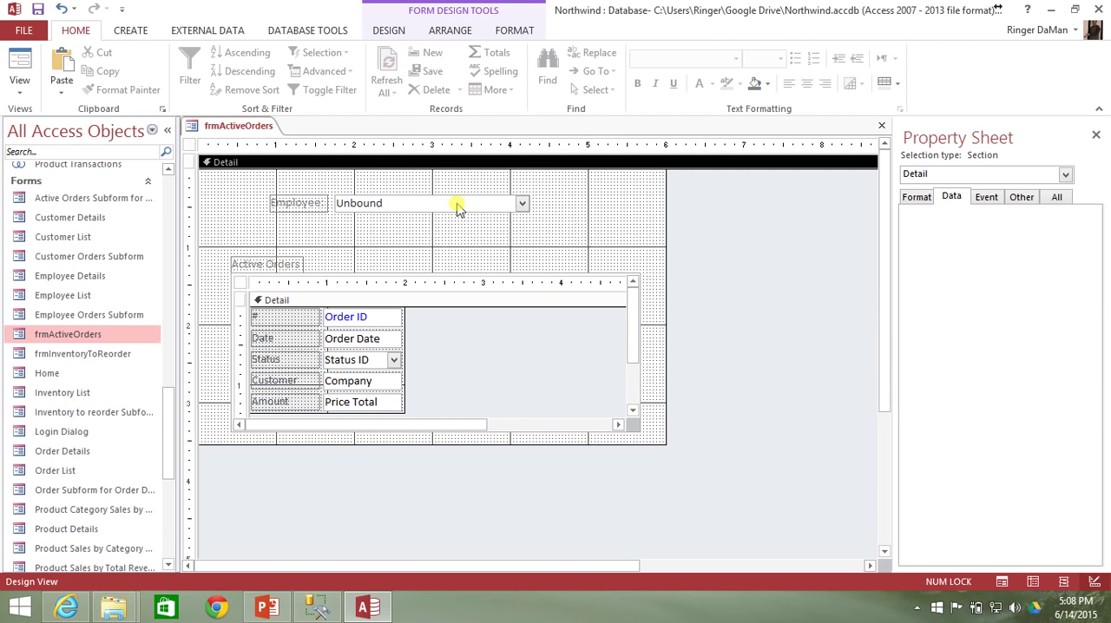
Inspect the Employee combo box's data settings, then the whole form's properties.
left_click(425, 203)
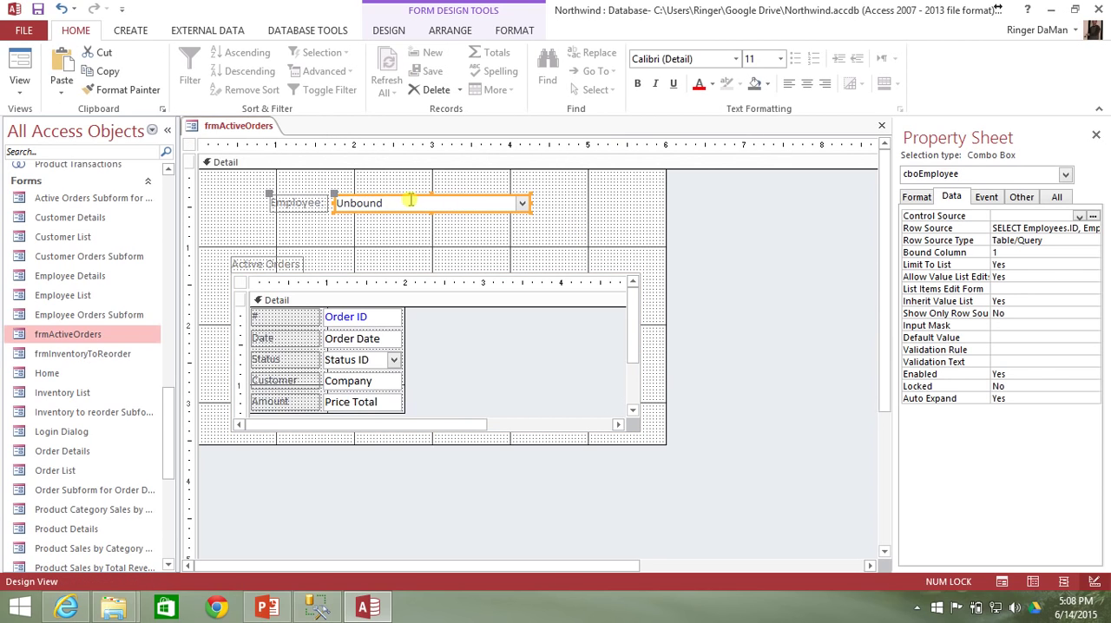
mouse_move(877, 213)
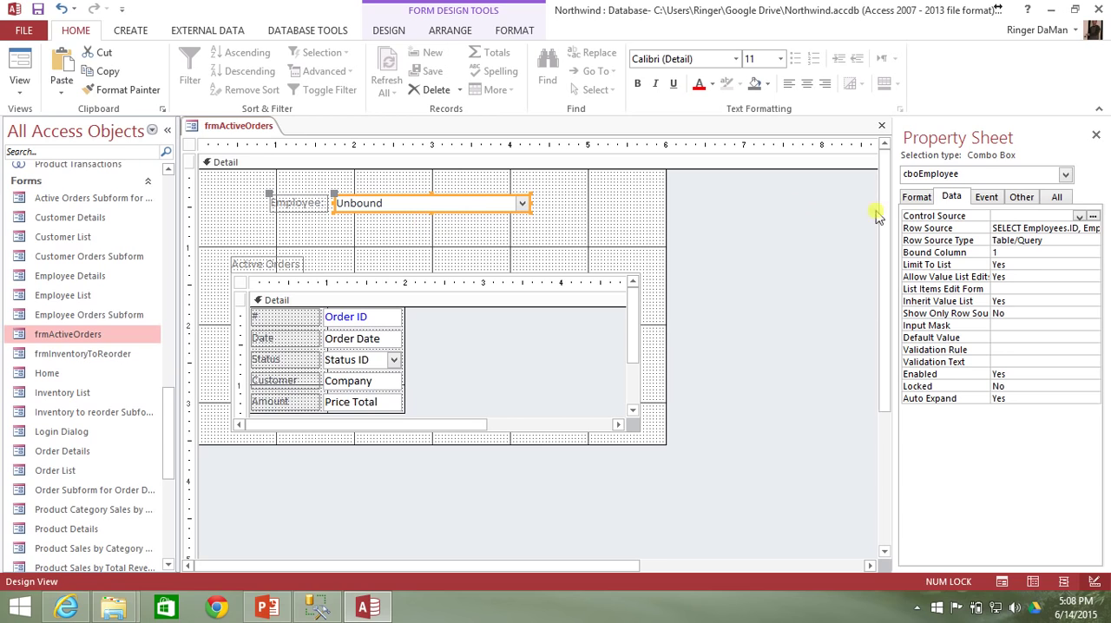
left_click(607, 217)
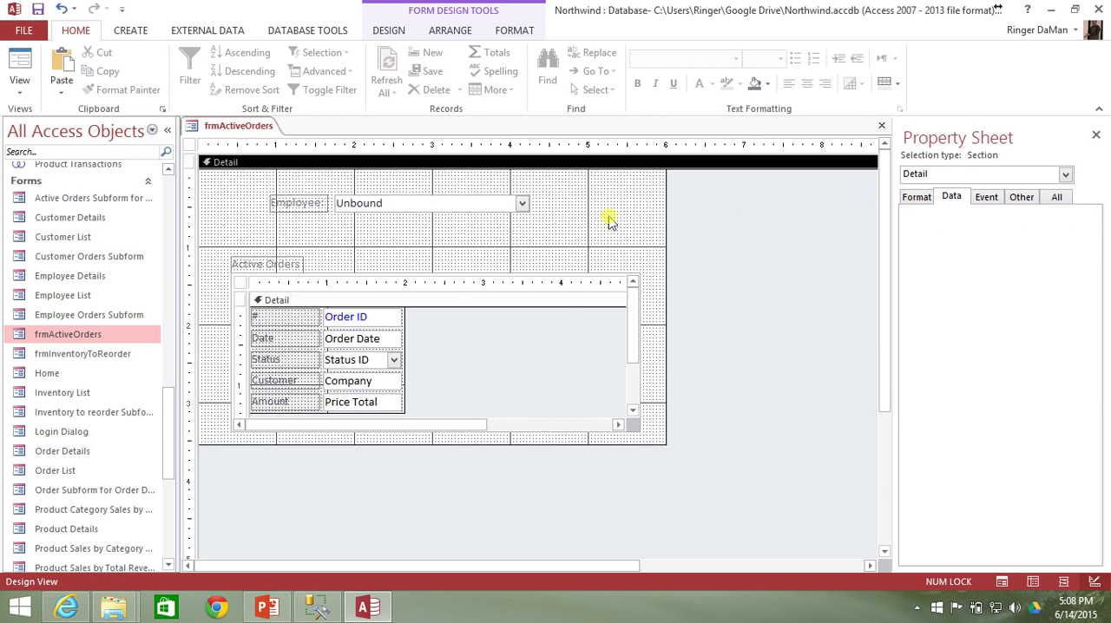
left_click(434, 347)
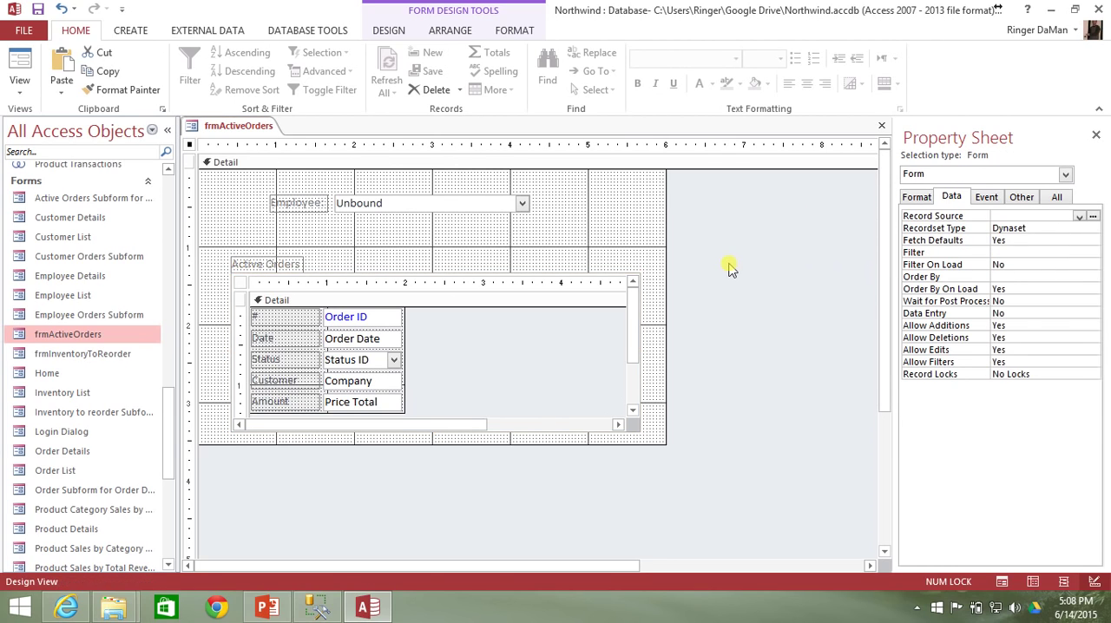
mouse_move(654, 234)
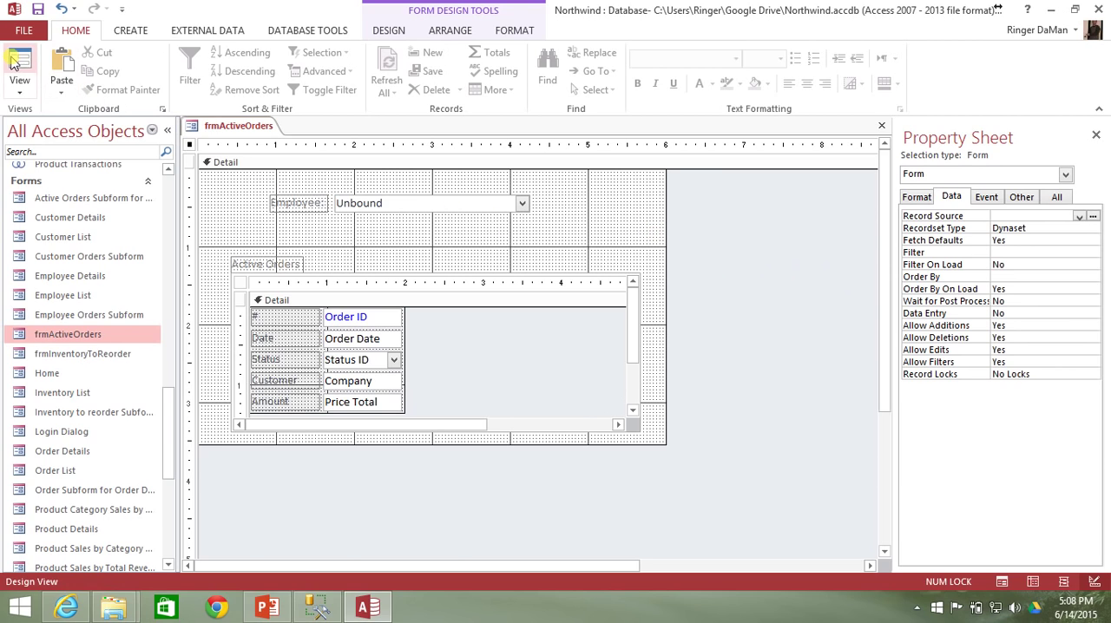
In Form View, filter Active Orders by Andrew Cencini, then by Nancy Freehafer.
left_click(19, 70)
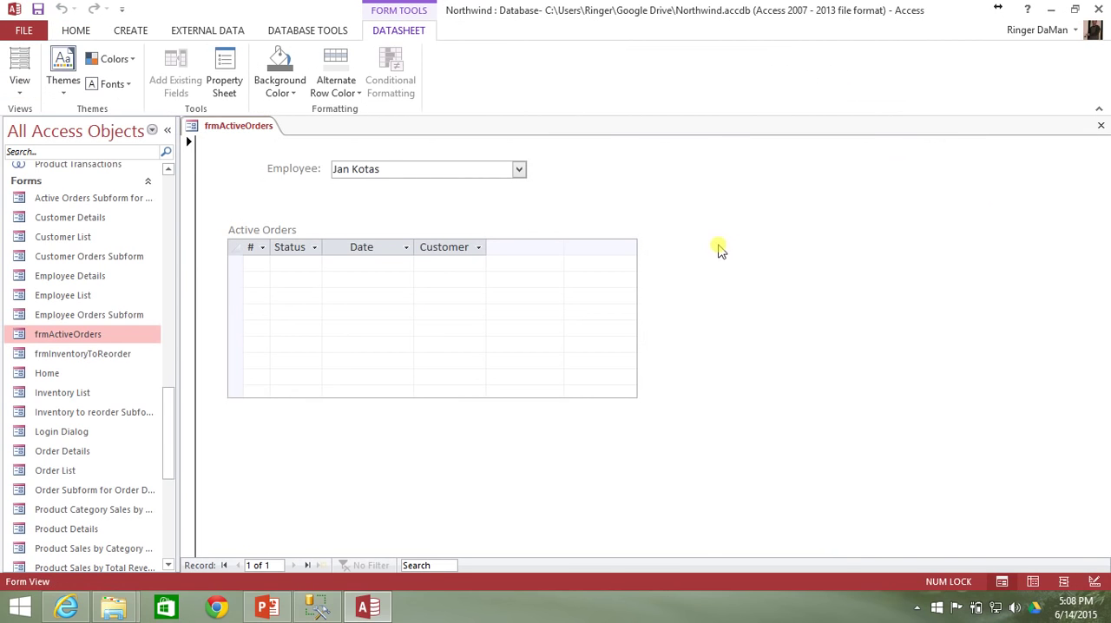
left_click(520, 169)
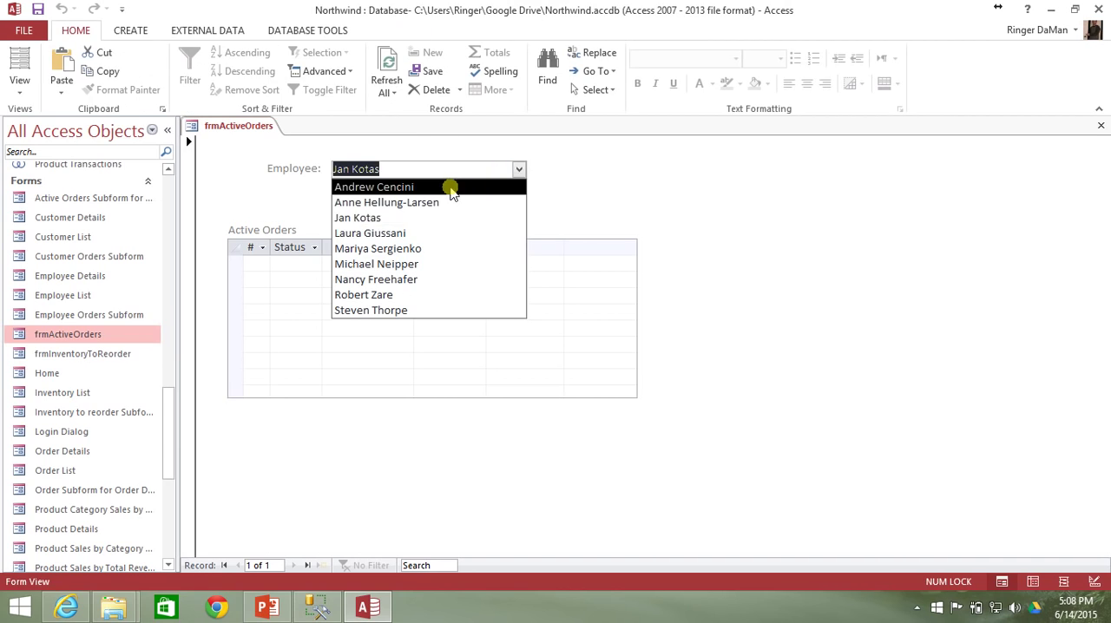
left_click(374, 187)
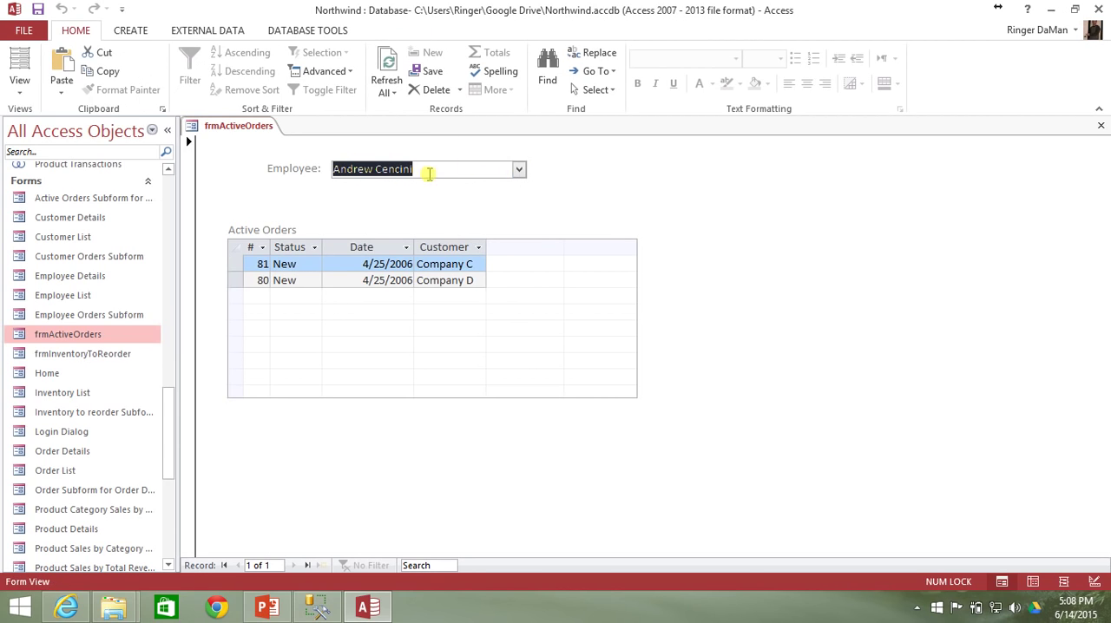
mouse_move(349, 284)
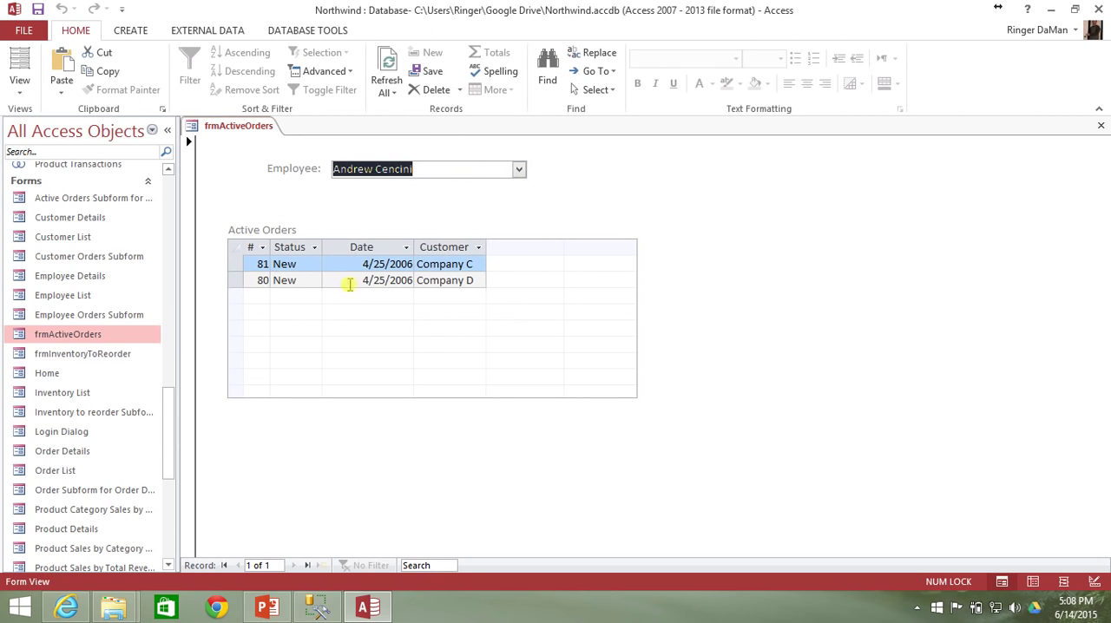
left_click(519, 168)
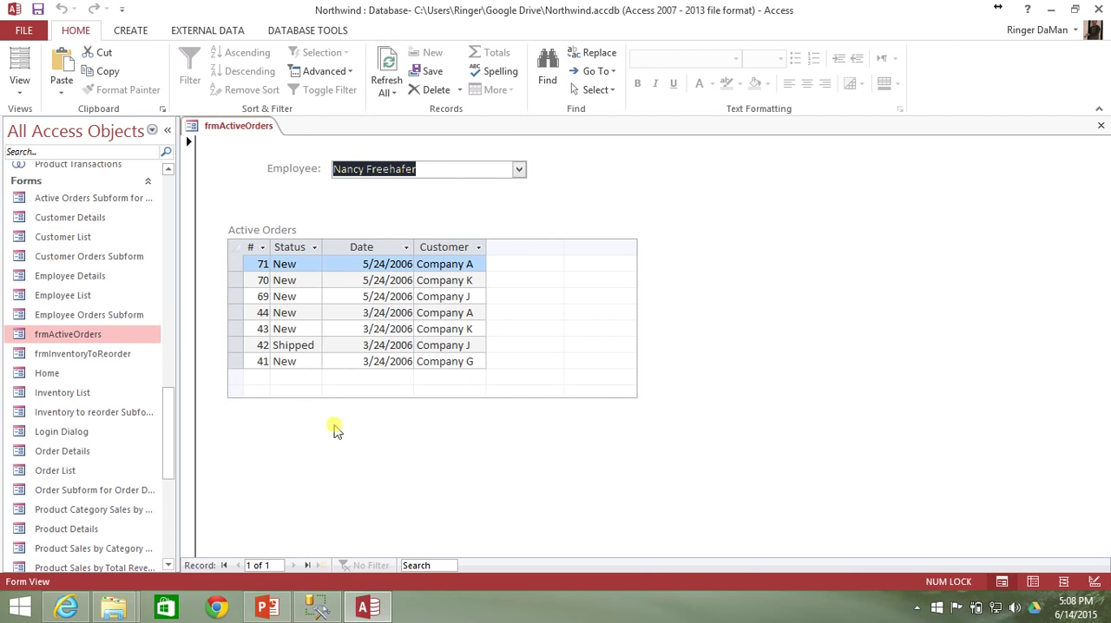
mouse_move(484, 195)
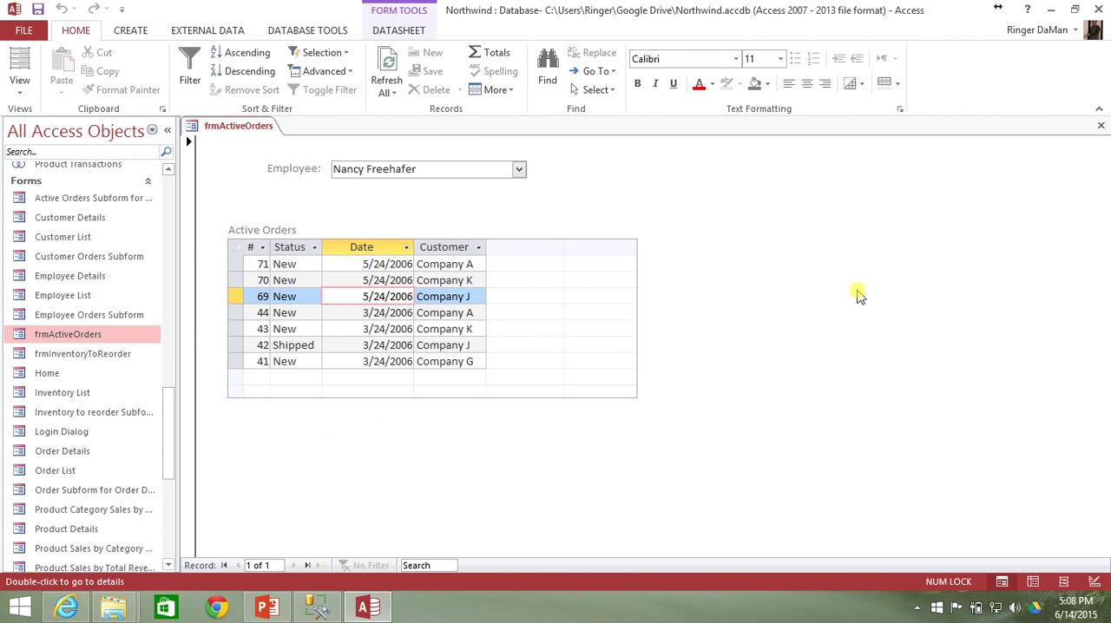
mouse_move(757, 301)
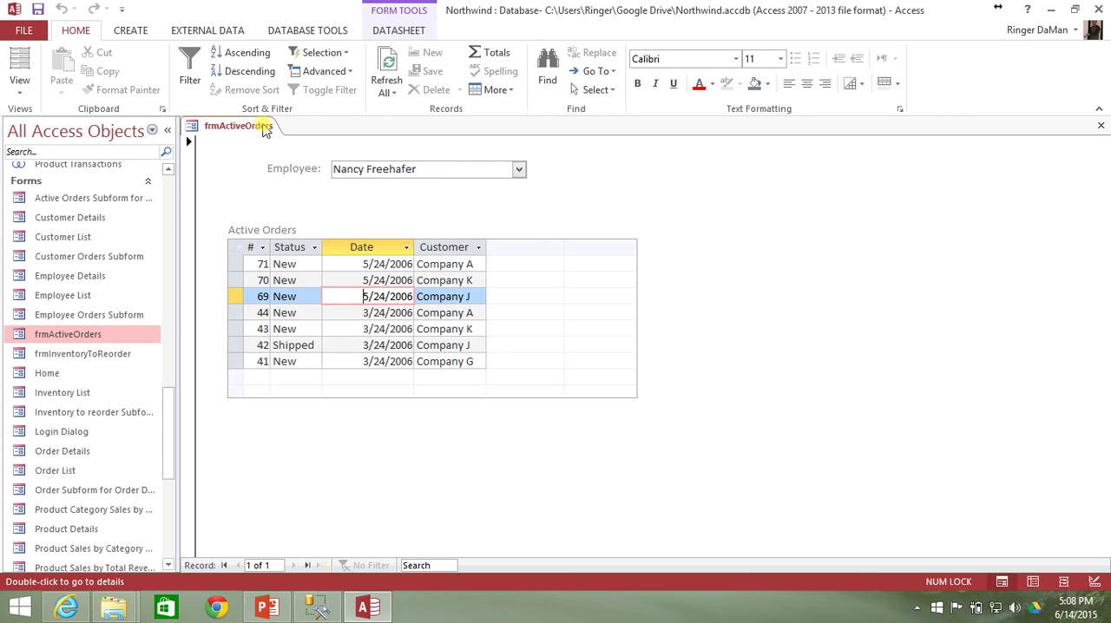
mouse_move(263, 128)
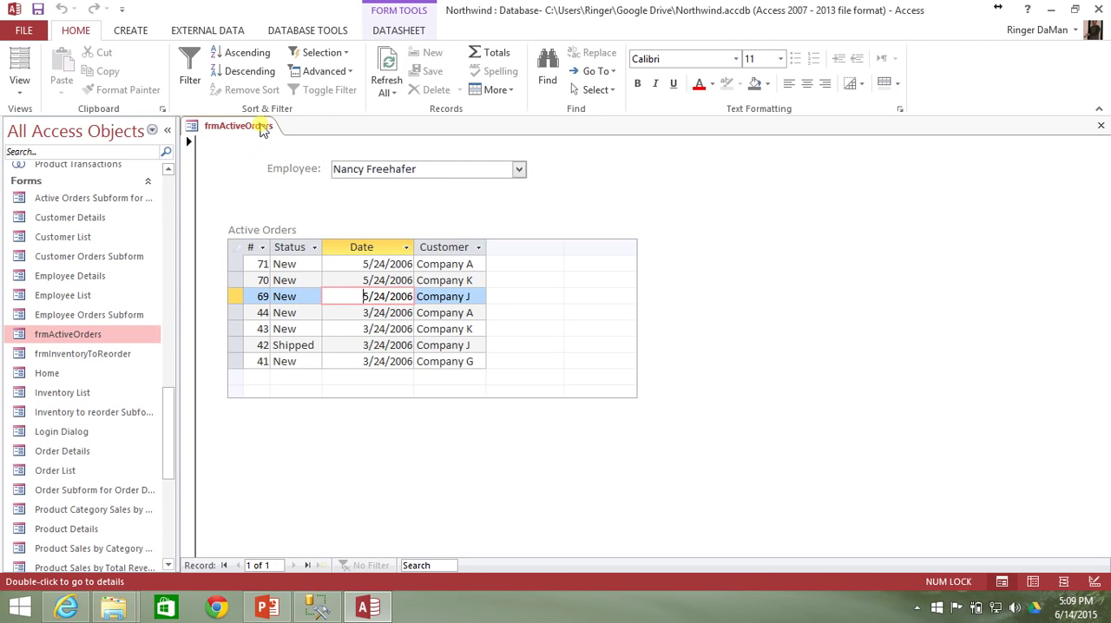
mouse_move(825, 328)
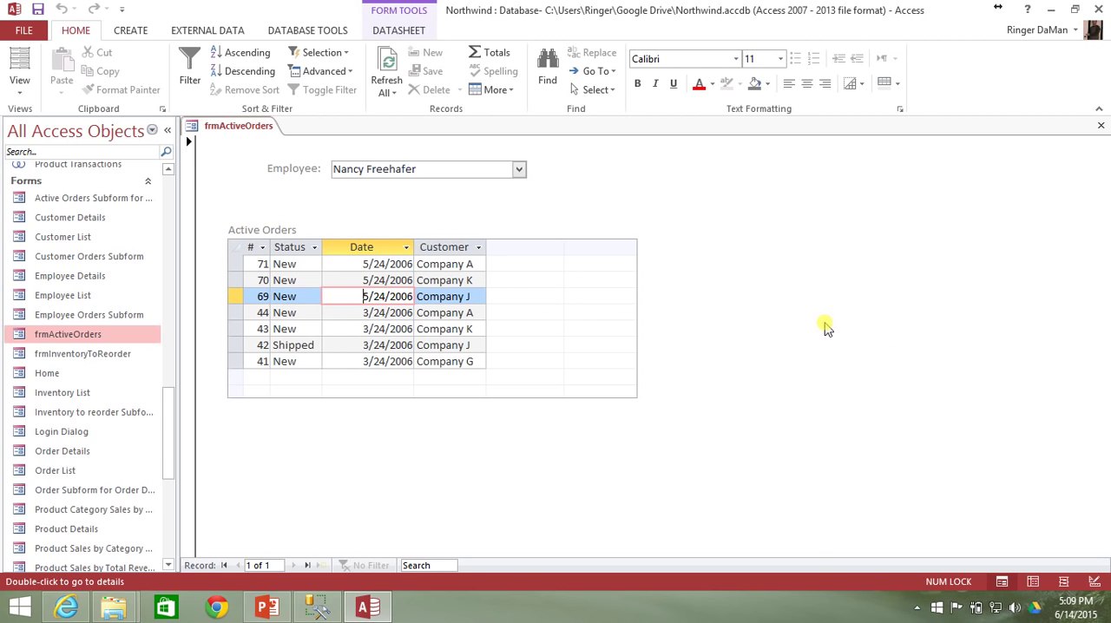
mouse_move(742, 290)
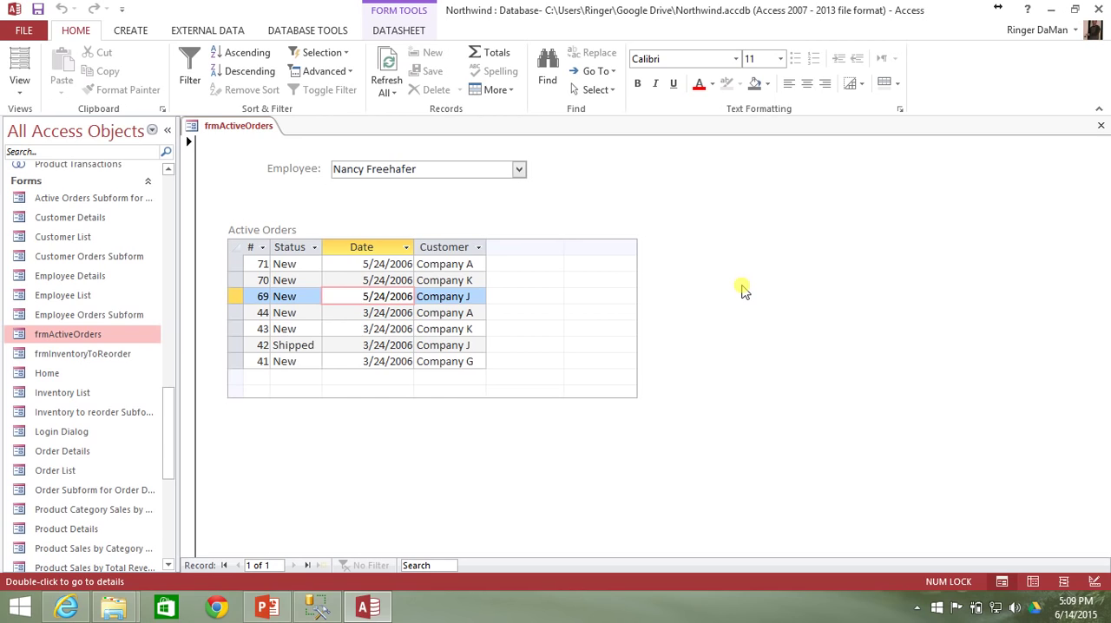
mouse_move(703, 290)
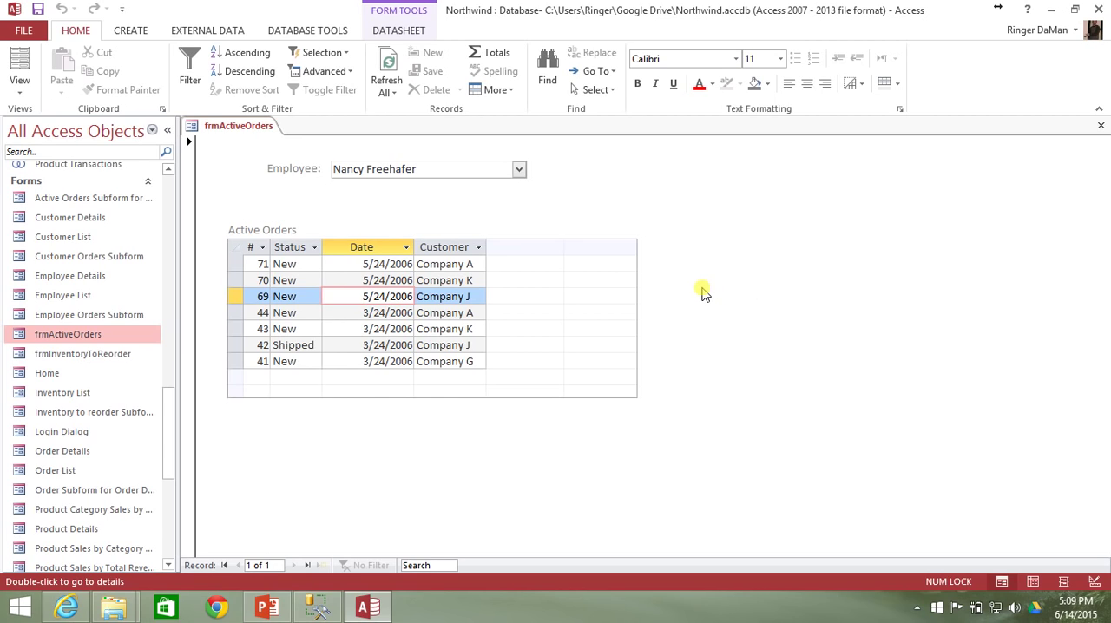